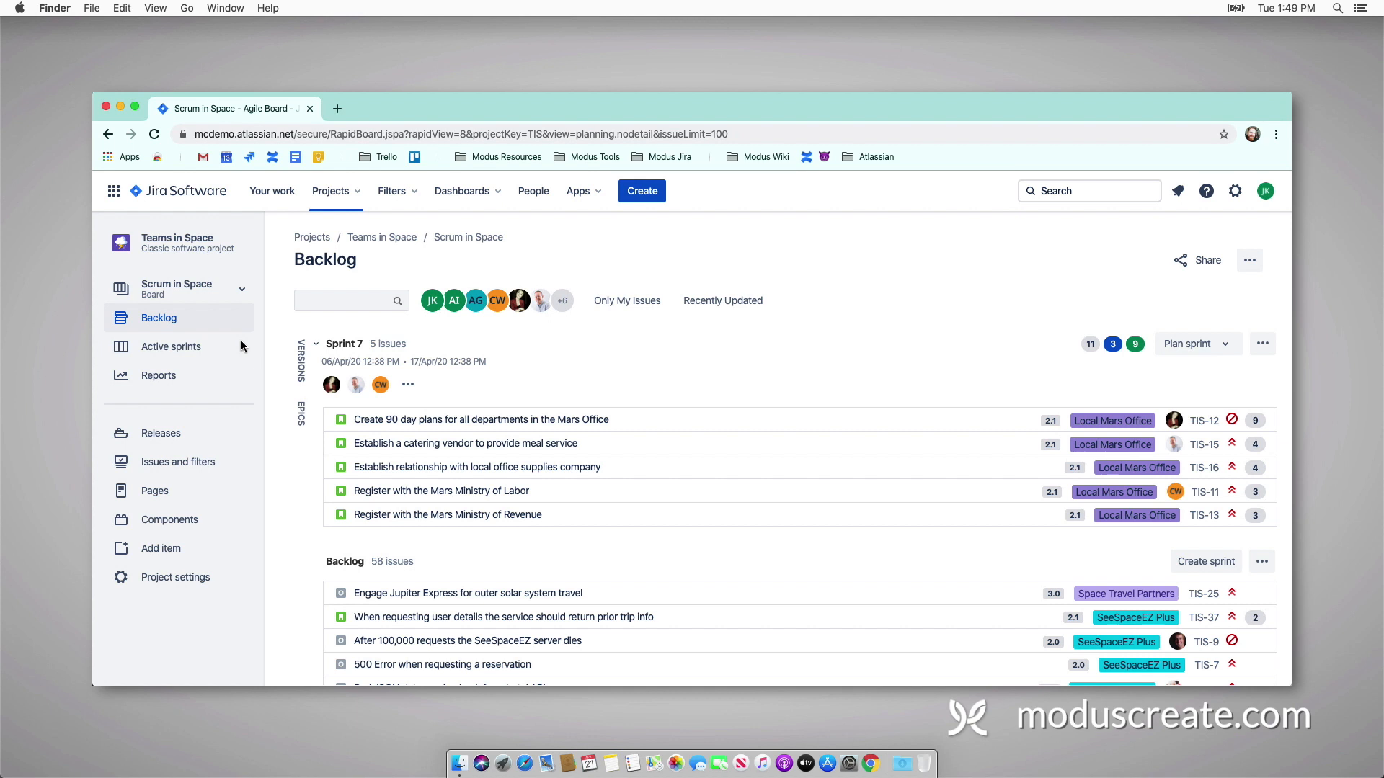
Step: Open the active Sprint 7 board from the Scrum in Space project sidebar
{"action": "left_click", "coordinate": [170, 346]}
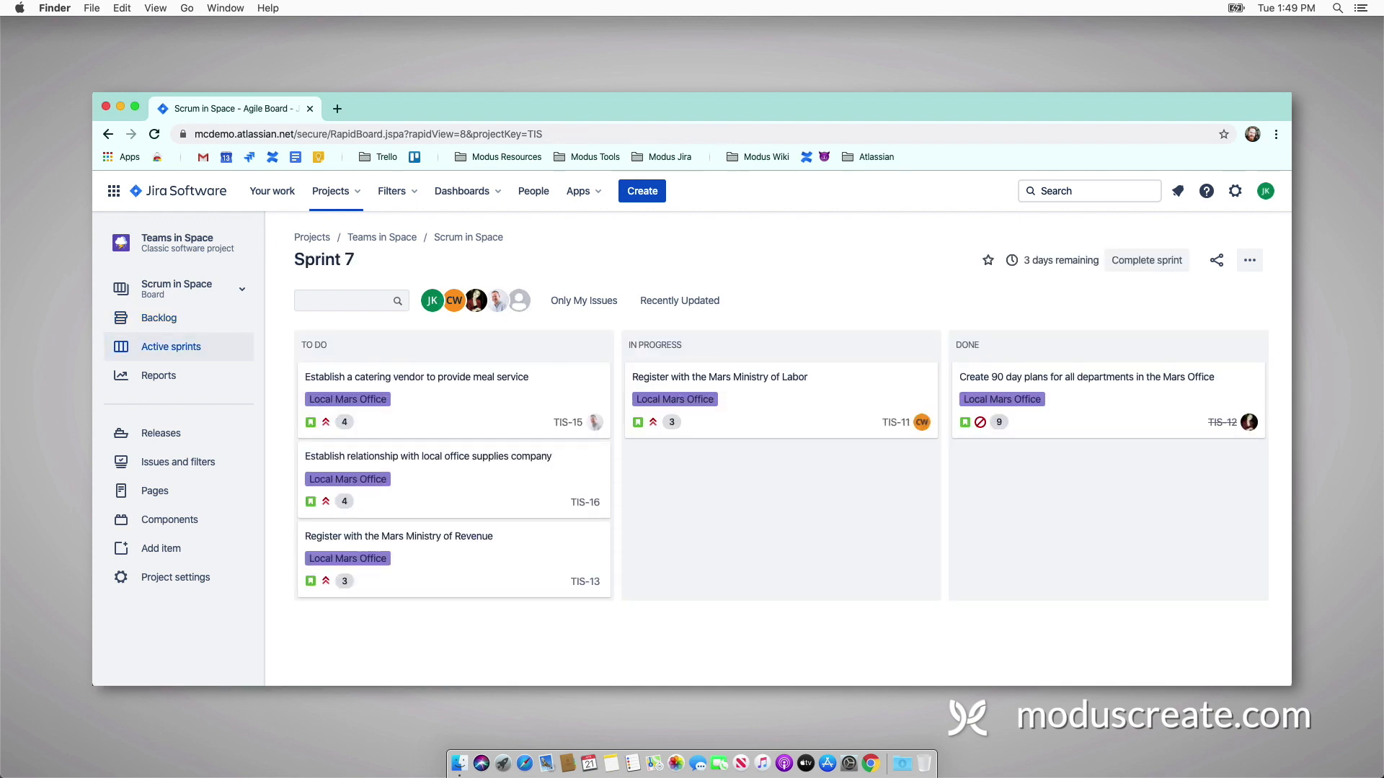
{"action": "mouse_move", "coordinate": [468, 197]}
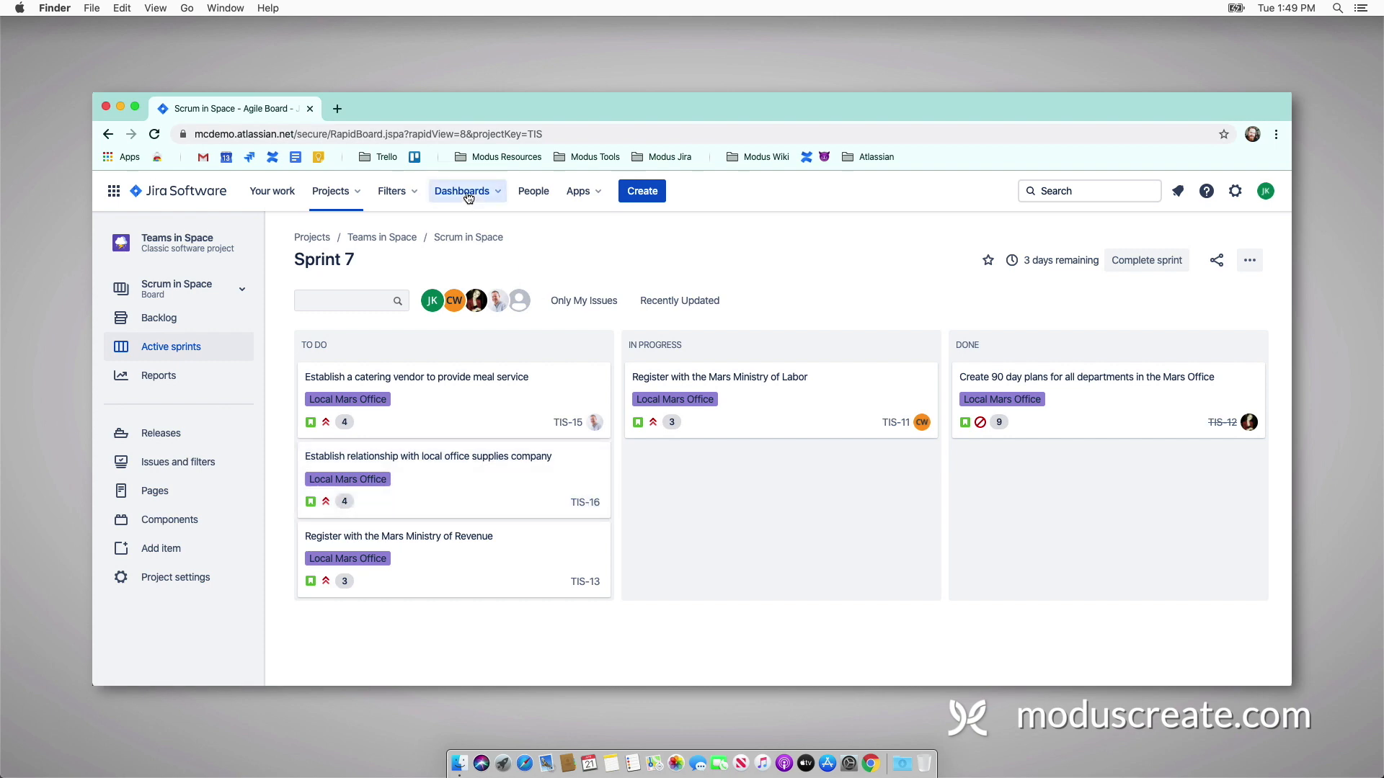
Step: Create dashboard 'Sprint in Space' with Open access for any logged-in user and save it
{"action": "left_click", "coordinate": [467, 190]}
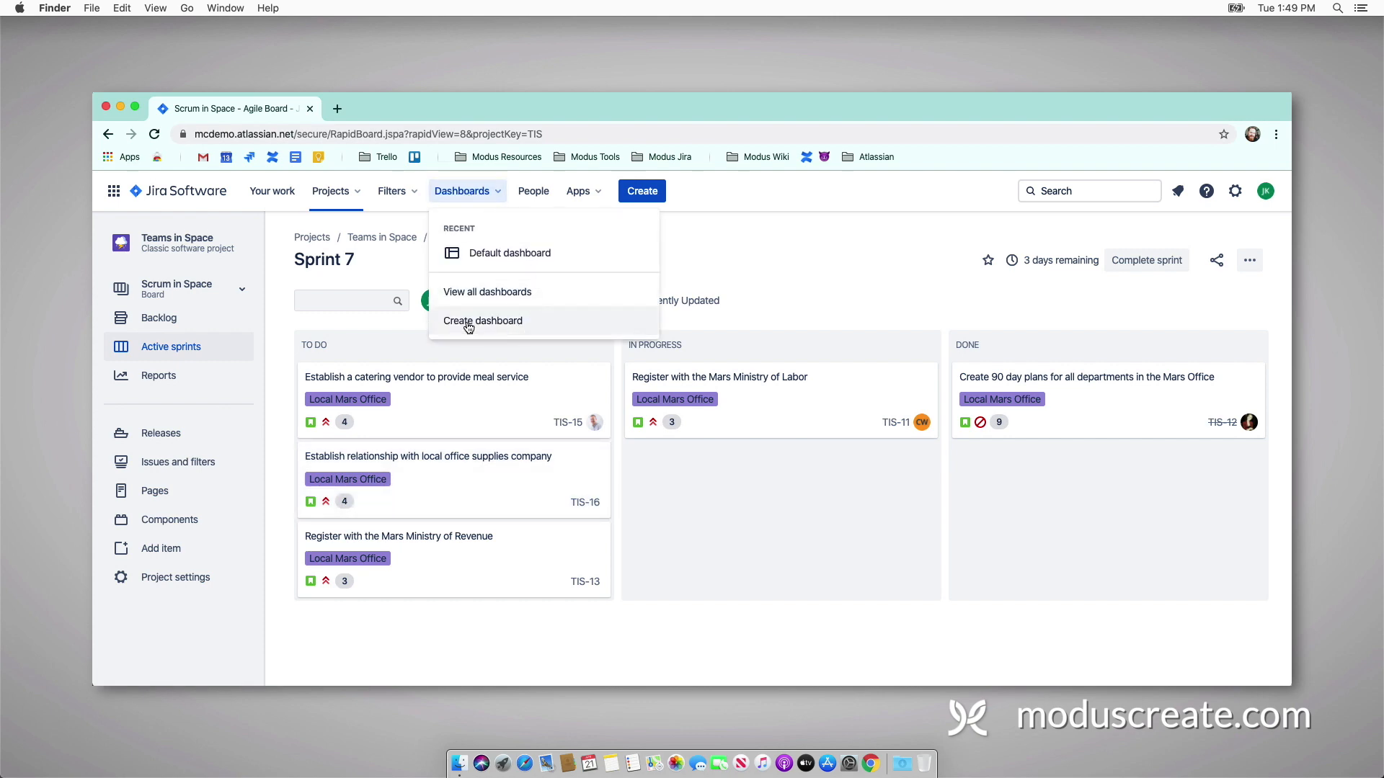
{"action": "left_click", "coordinate": [481, 320]}
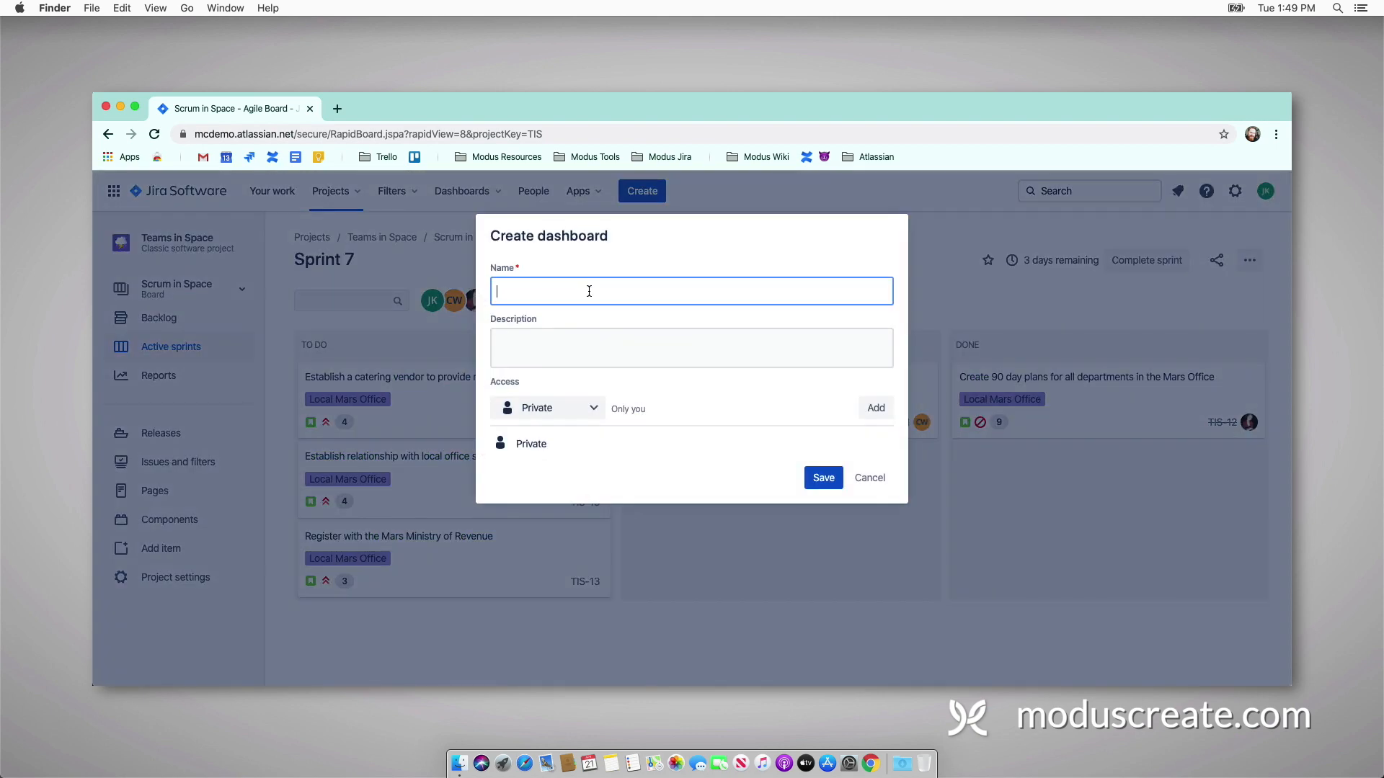
{"action": "type", "text": "Sprint in Spa"}
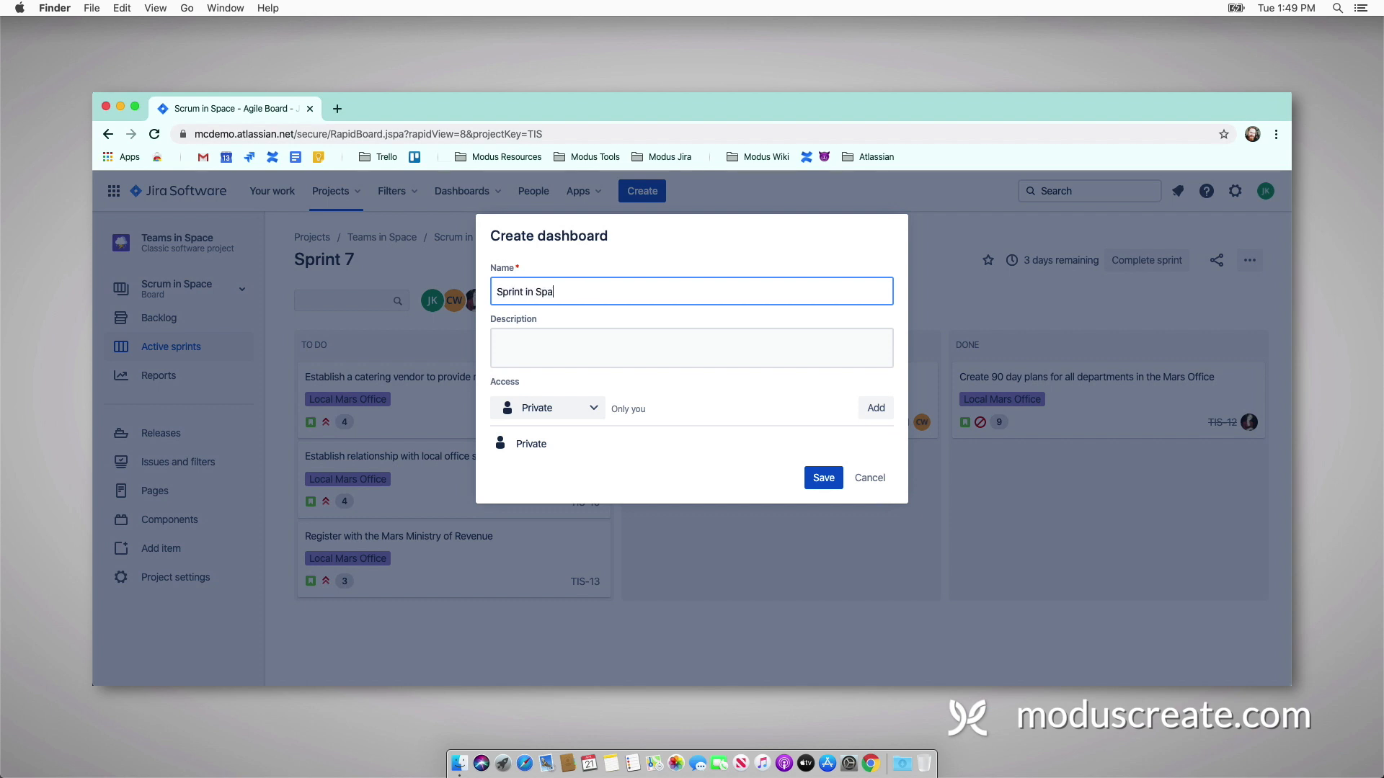
{"action": "left_click", "coordinate": [547, 408]}
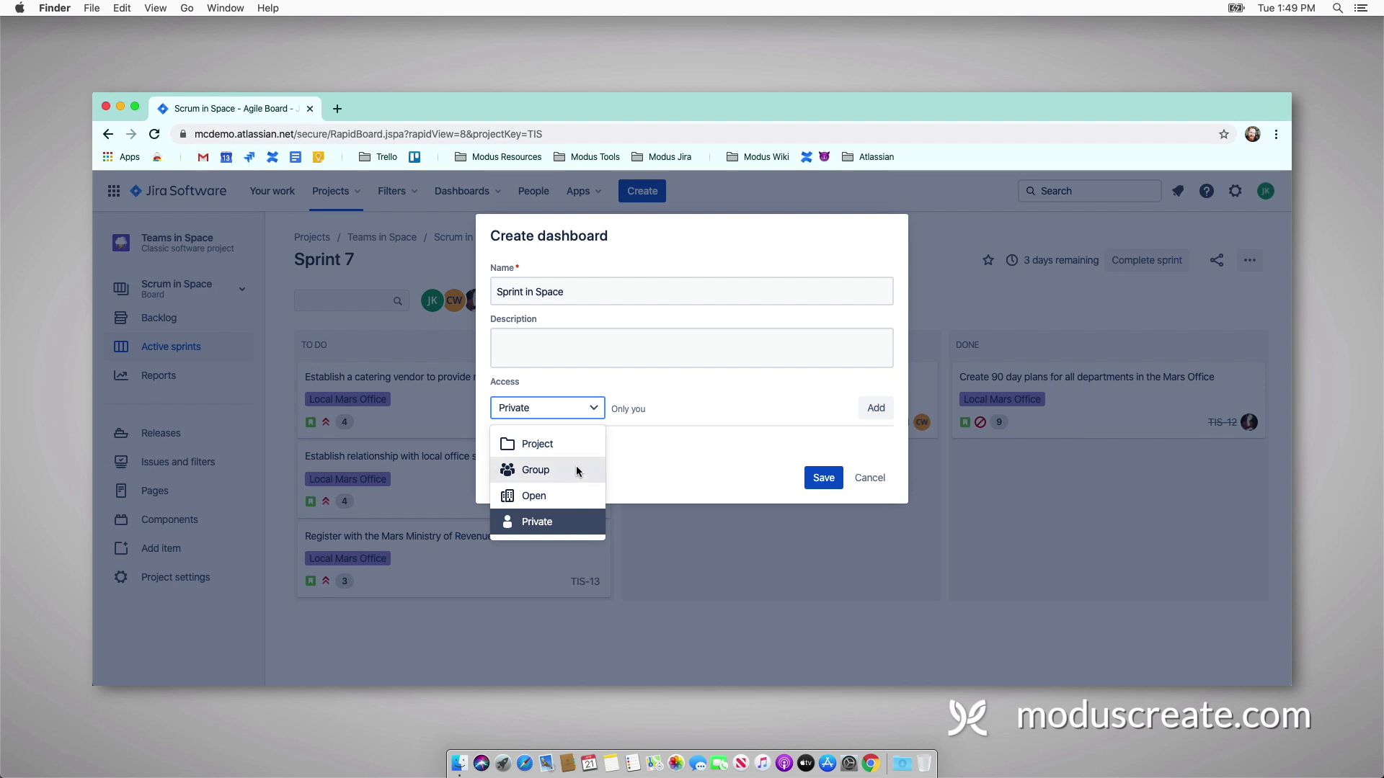
{"action": "mouse_move", "coordinate": [577, 493]}
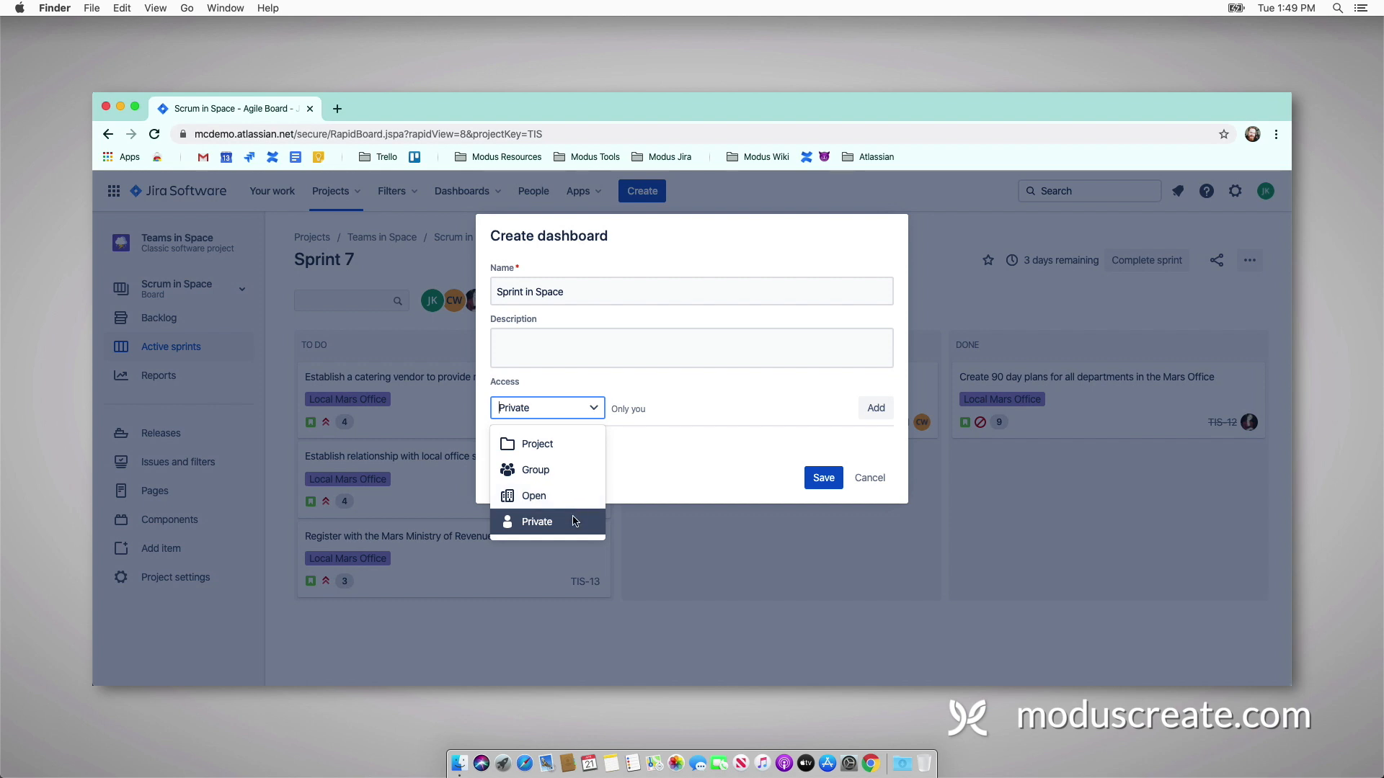
{"action": "mouse_move", "coordinate": [569, 499]}
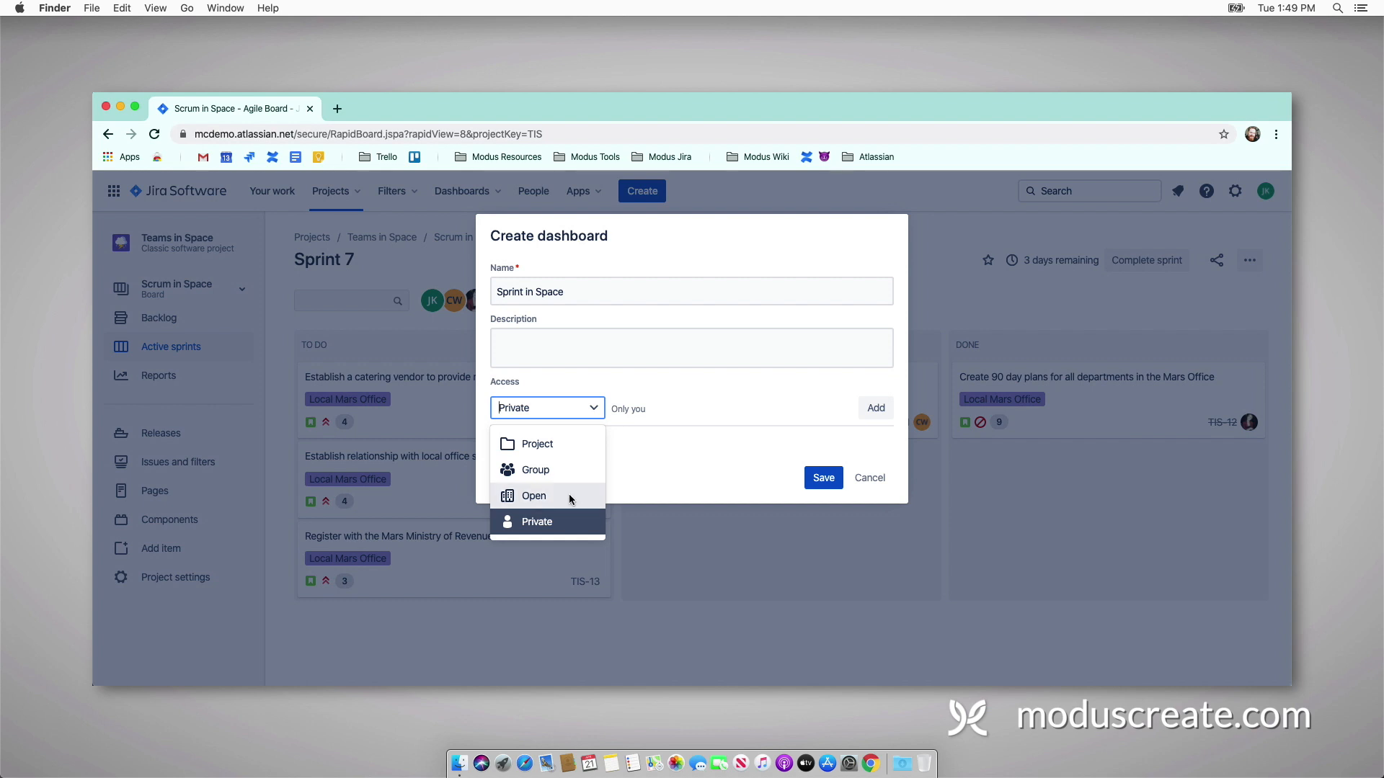
{"action": "left_click", "coordinate": [533, 496]}
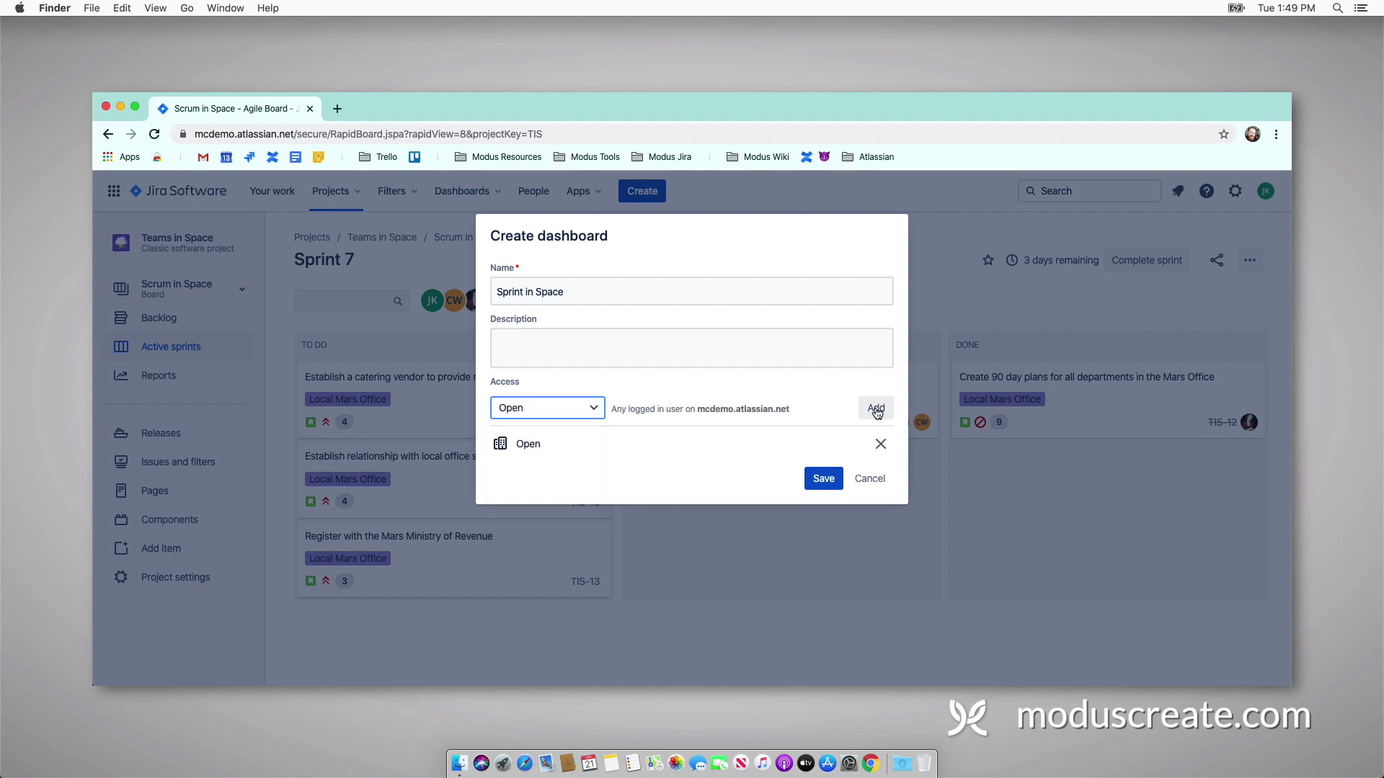
{"action": "mouse_move", "coordinate": [760, 476]}
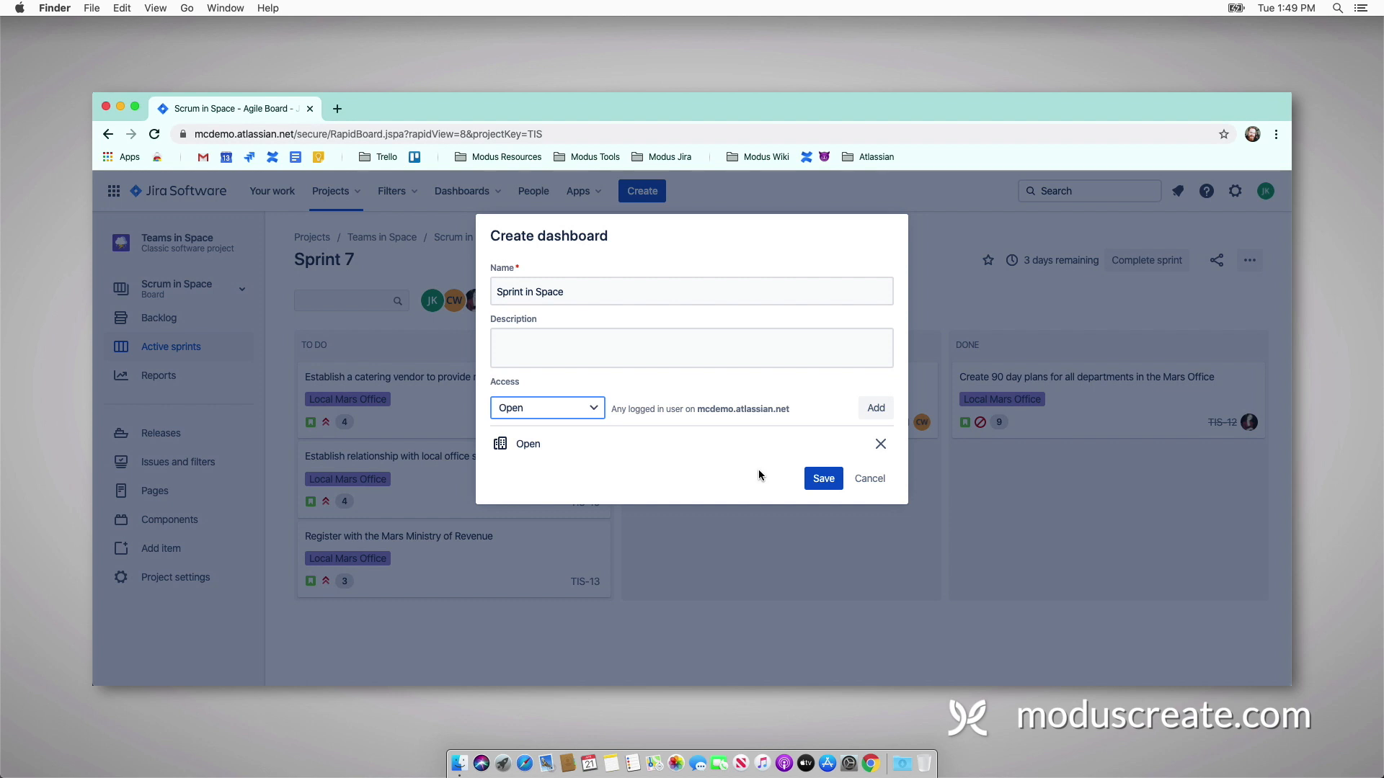
{"action": "left_click", "coordinate": [823, 478]}
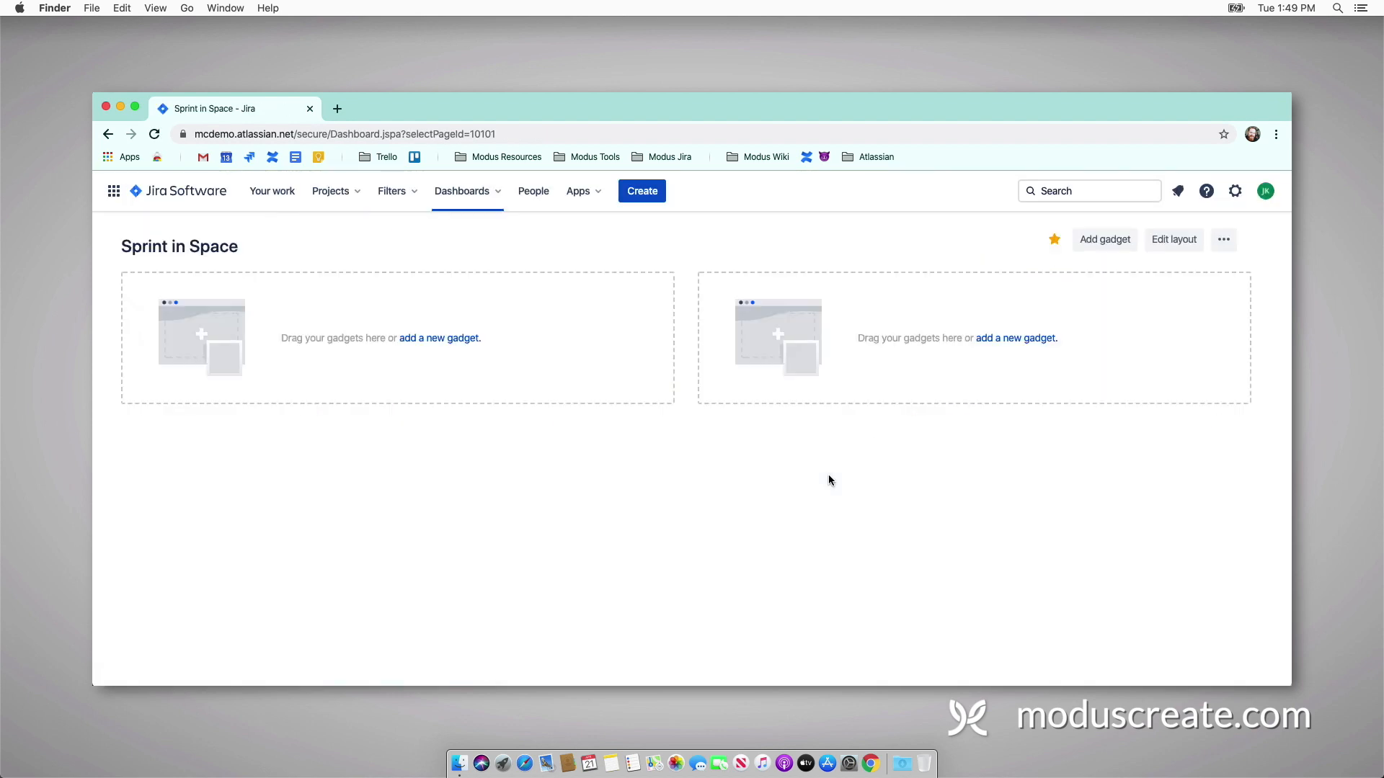
{"action": "mouse_move", "coordinate": [1042, 297]}
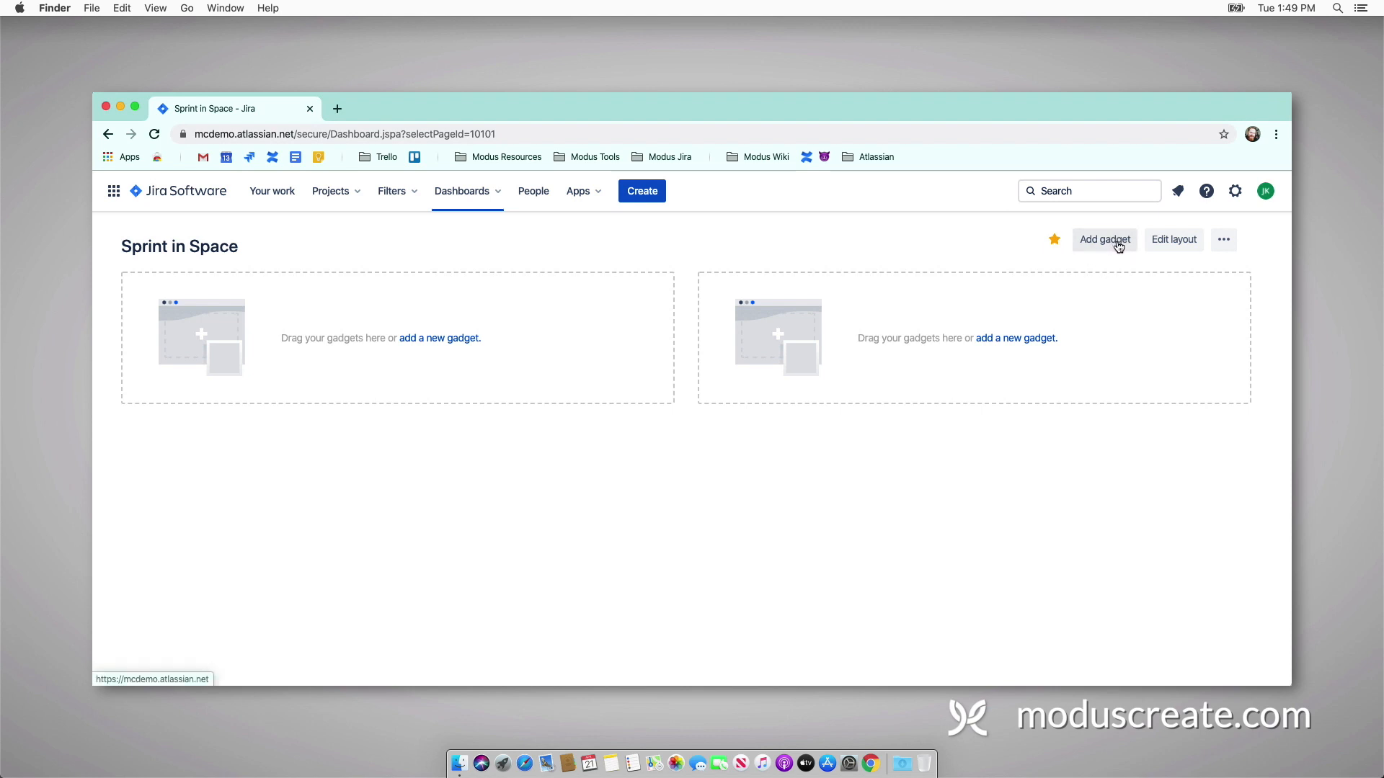
Step: Search the gadget catalog for 'sprint' and add Days Remaining, Sprint Burndown and Sprint Health
{"action": "left_click", "coordinate": [1104, 239]}
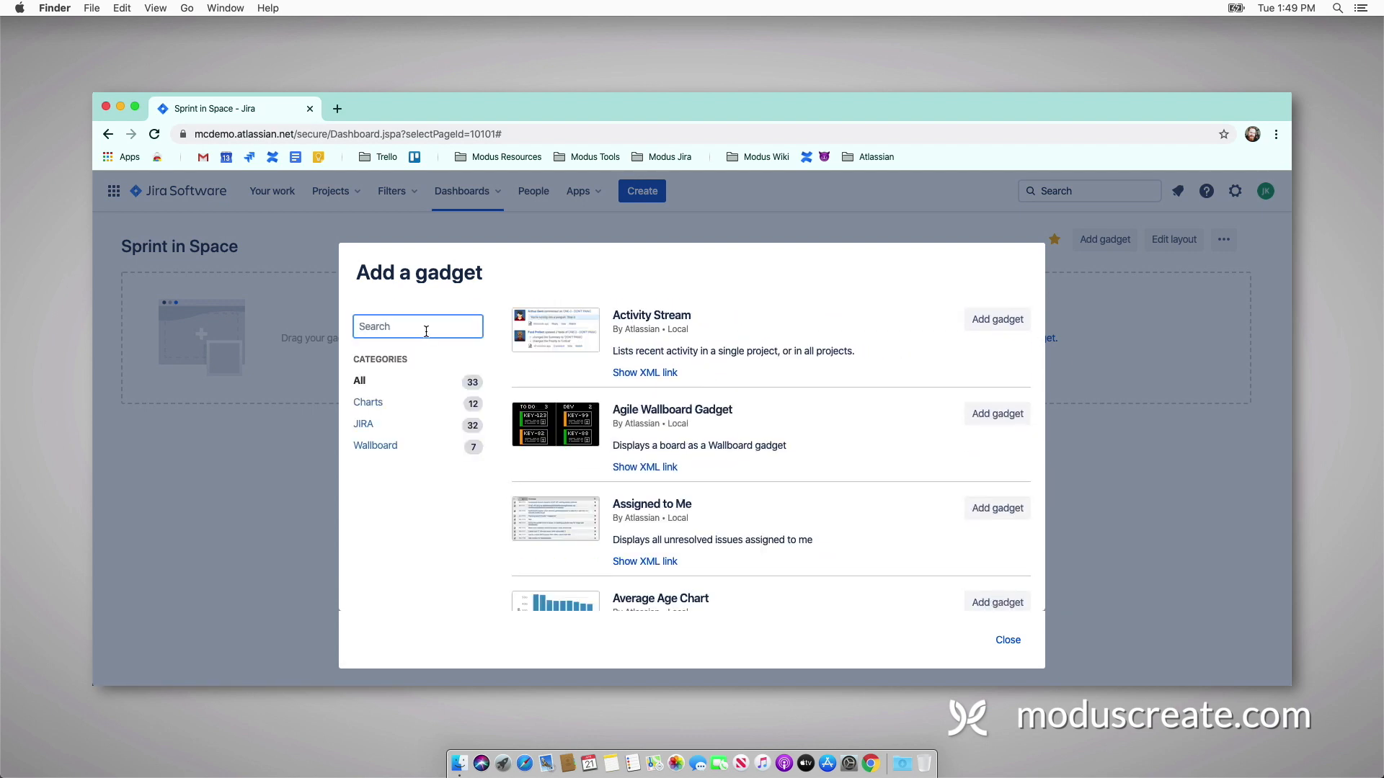
{"action": "type", "text": "s"}
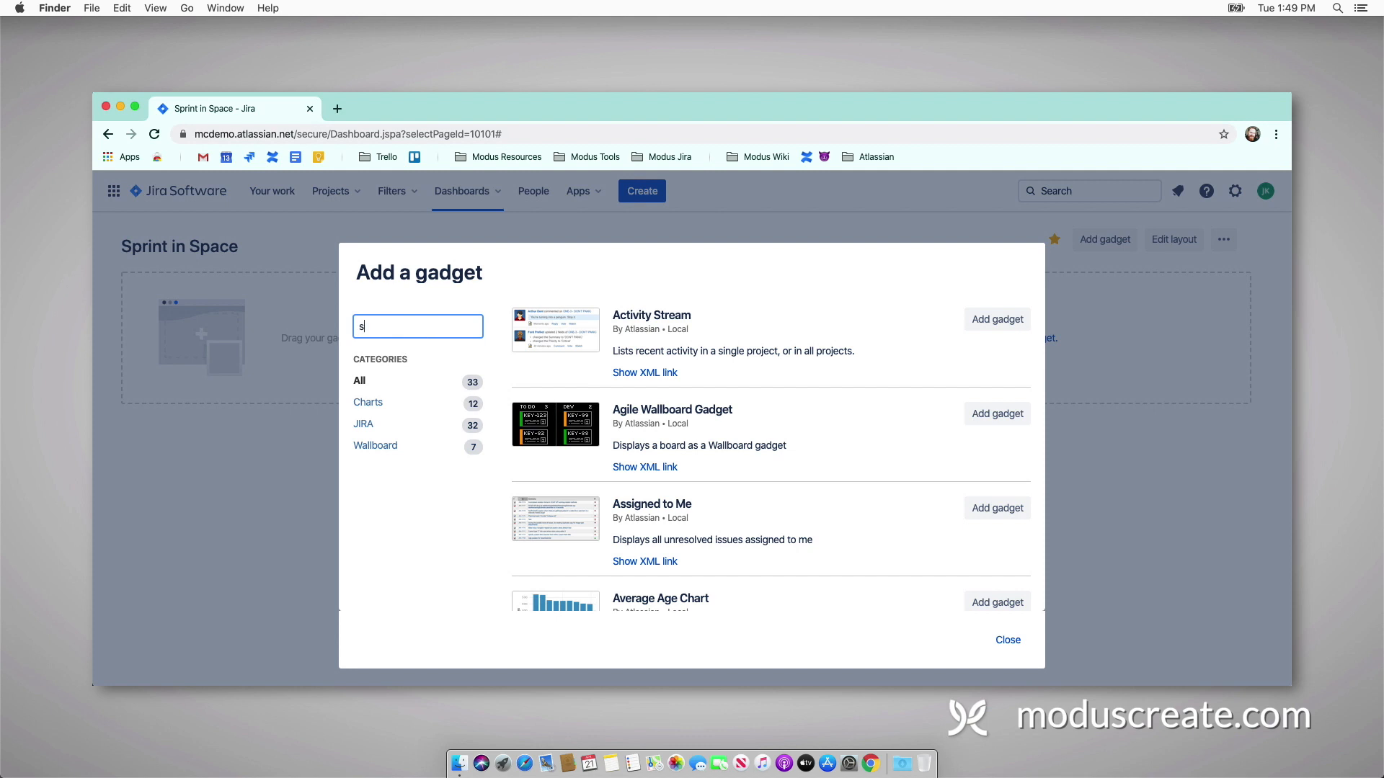
{"action": "type", "text": "print"}
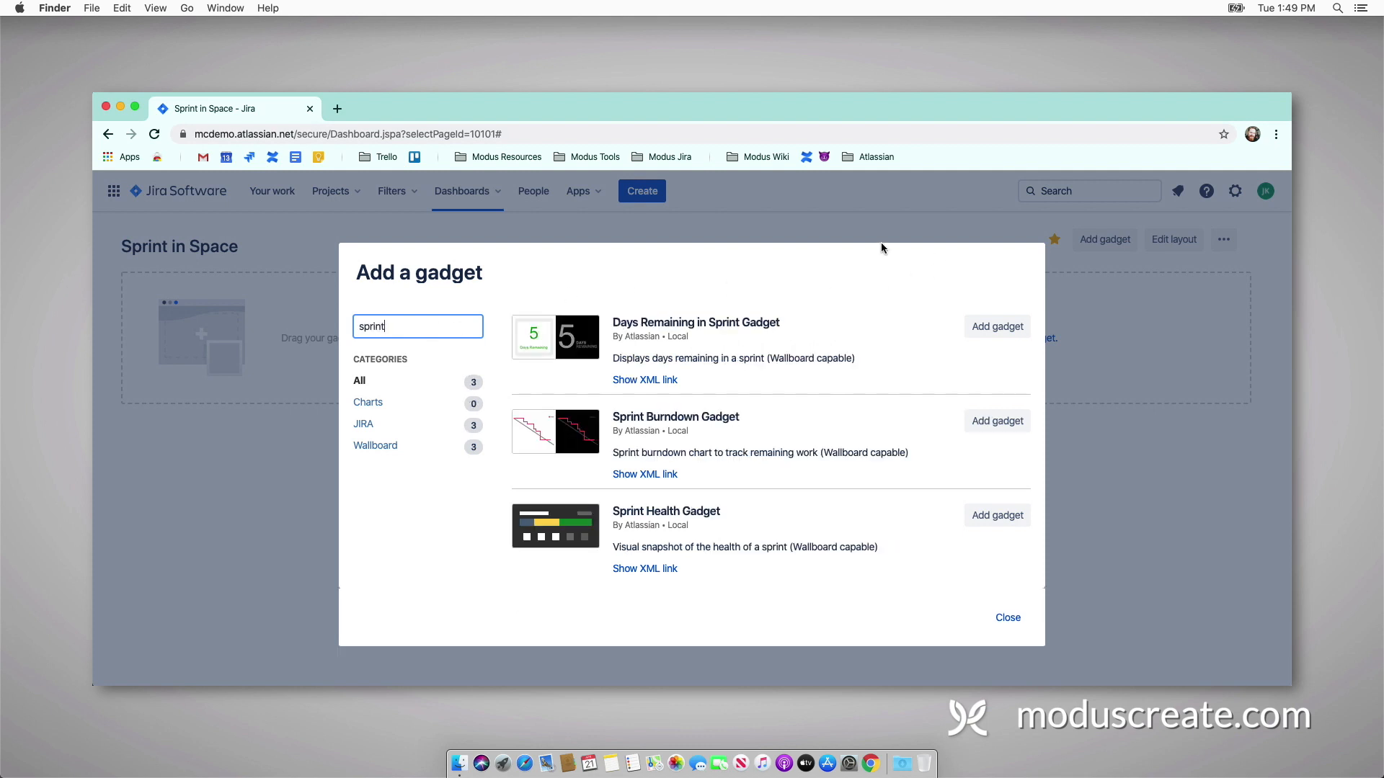
{"action": "mouse_move", "coordinate": [433, 367]}
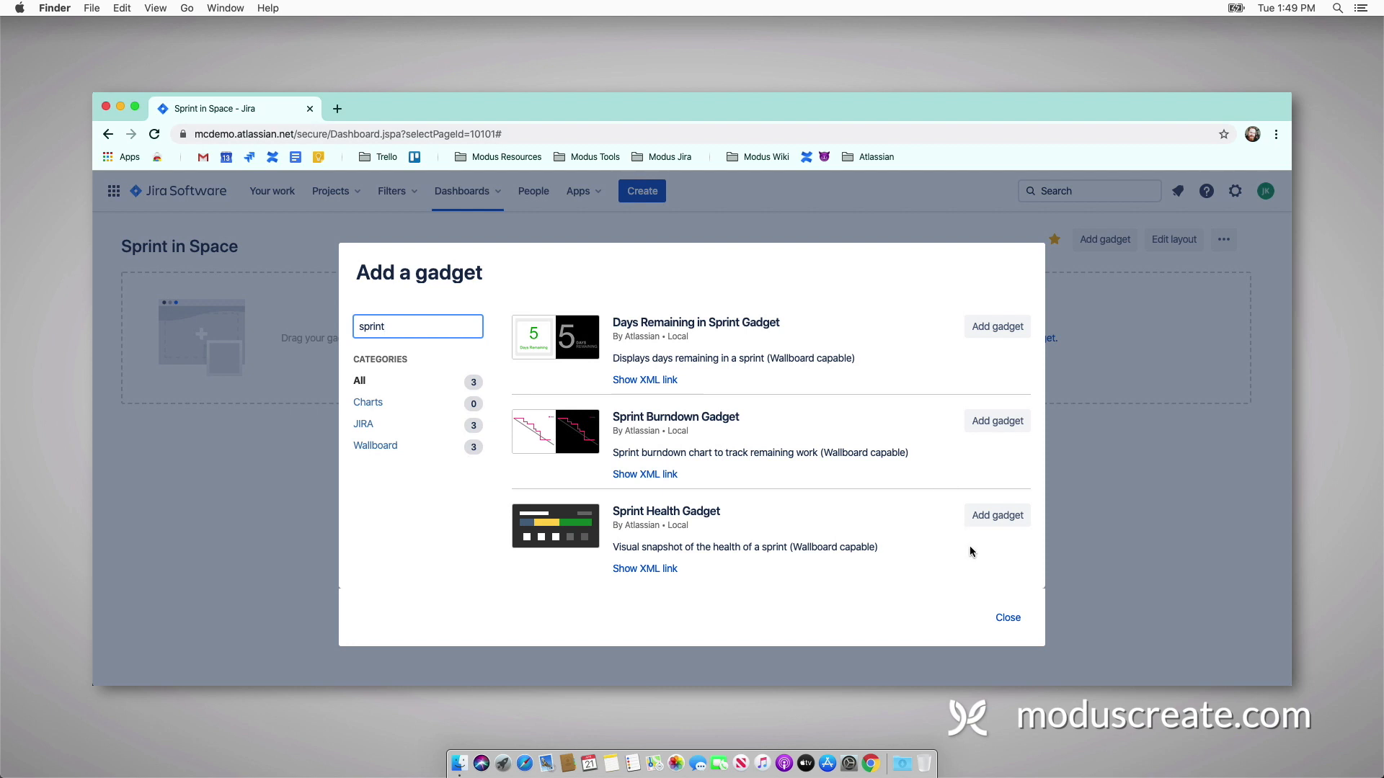
{"action": "left_click", "coordinate": [998, 326]}
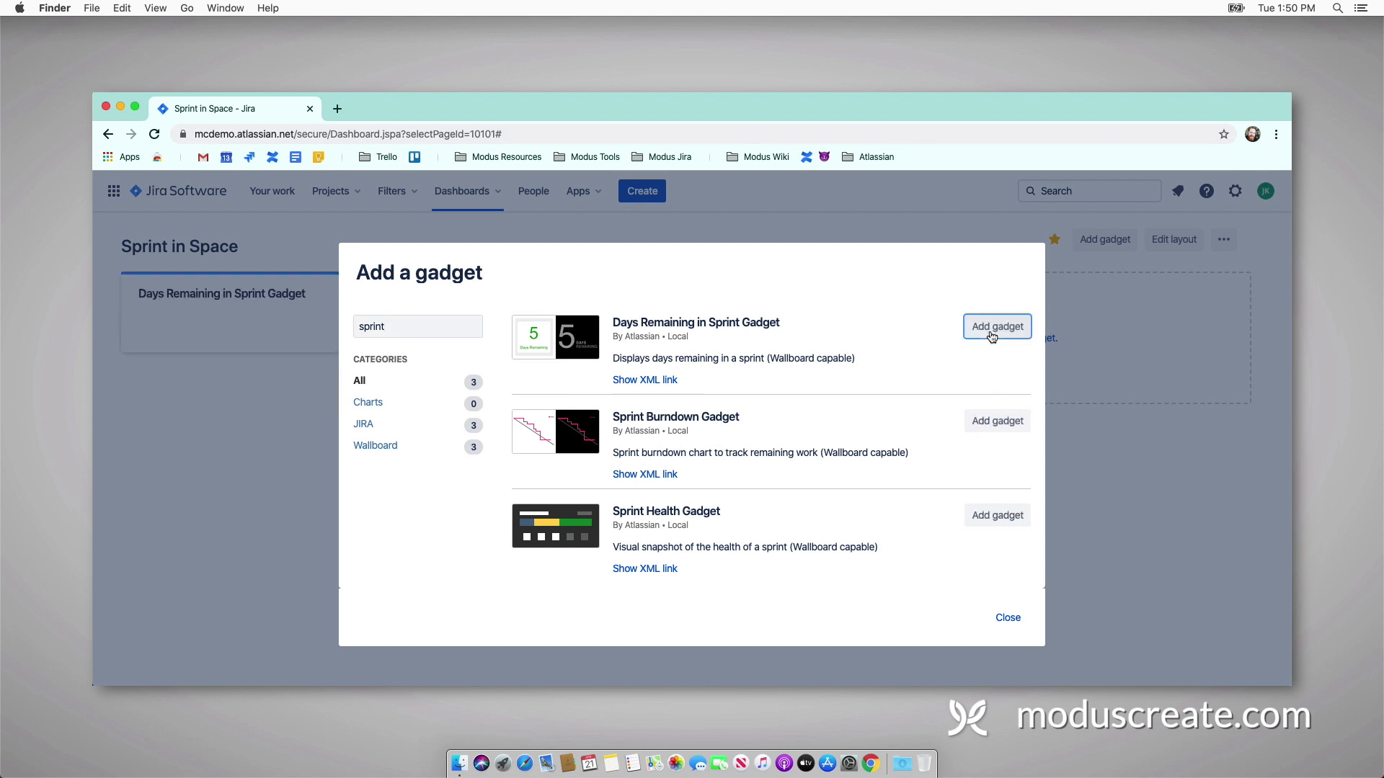
{"action": "left_click", "coordinate": [997, 514]}
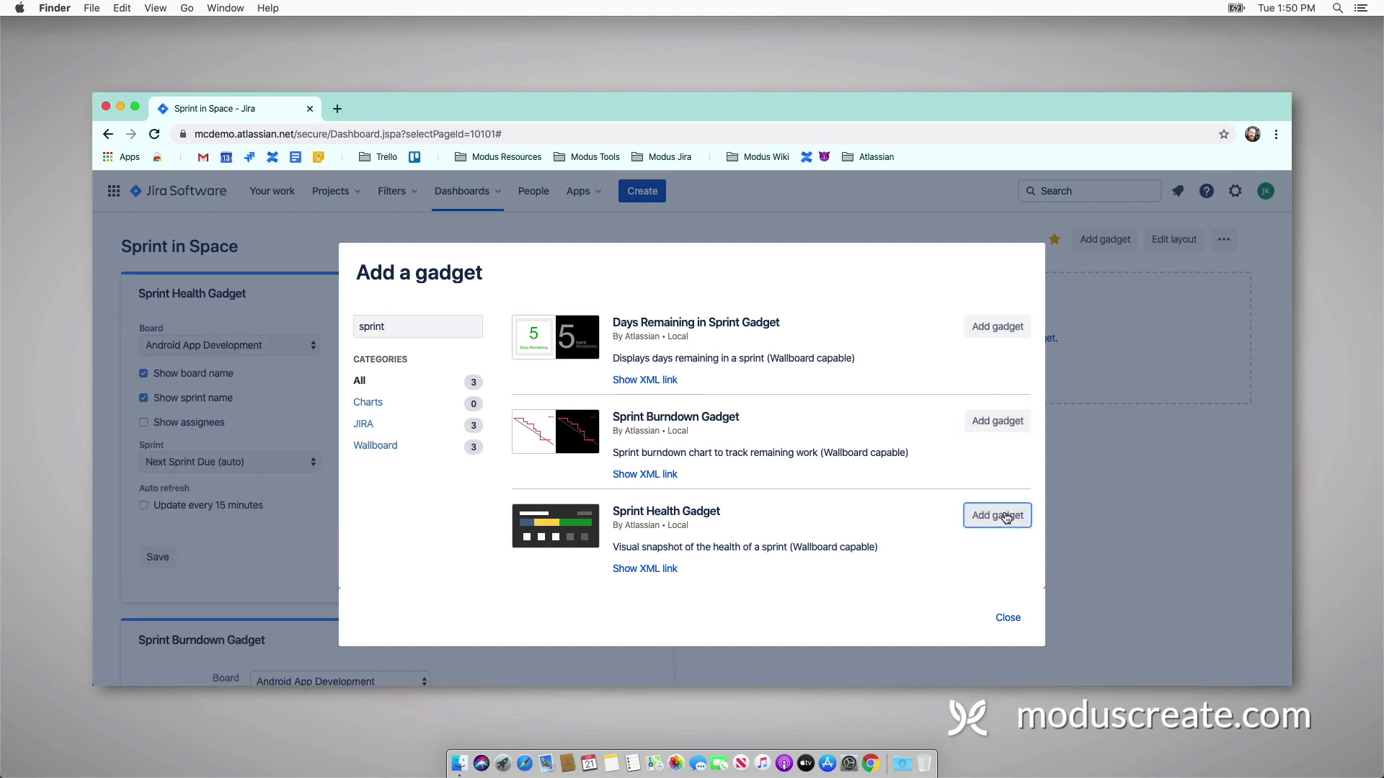
{"action": "left_click", "coordinate": [1008, 617]}
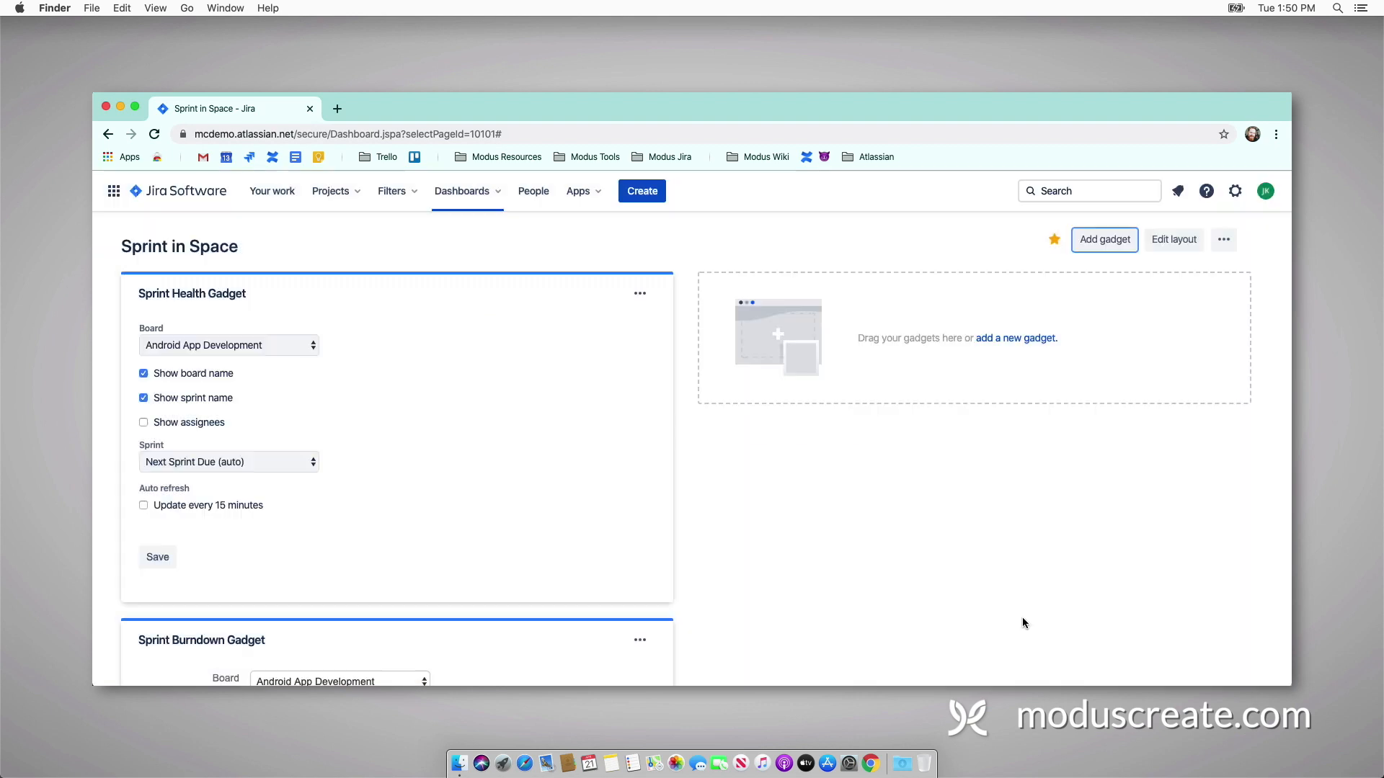
Step: Point Days Remaining at Scrum in Space, show board name, Next Sprint Due (auto), update every 15 minutes
{"action": "scroll", "scroll_direction": "down", "scroll_amount": 3}
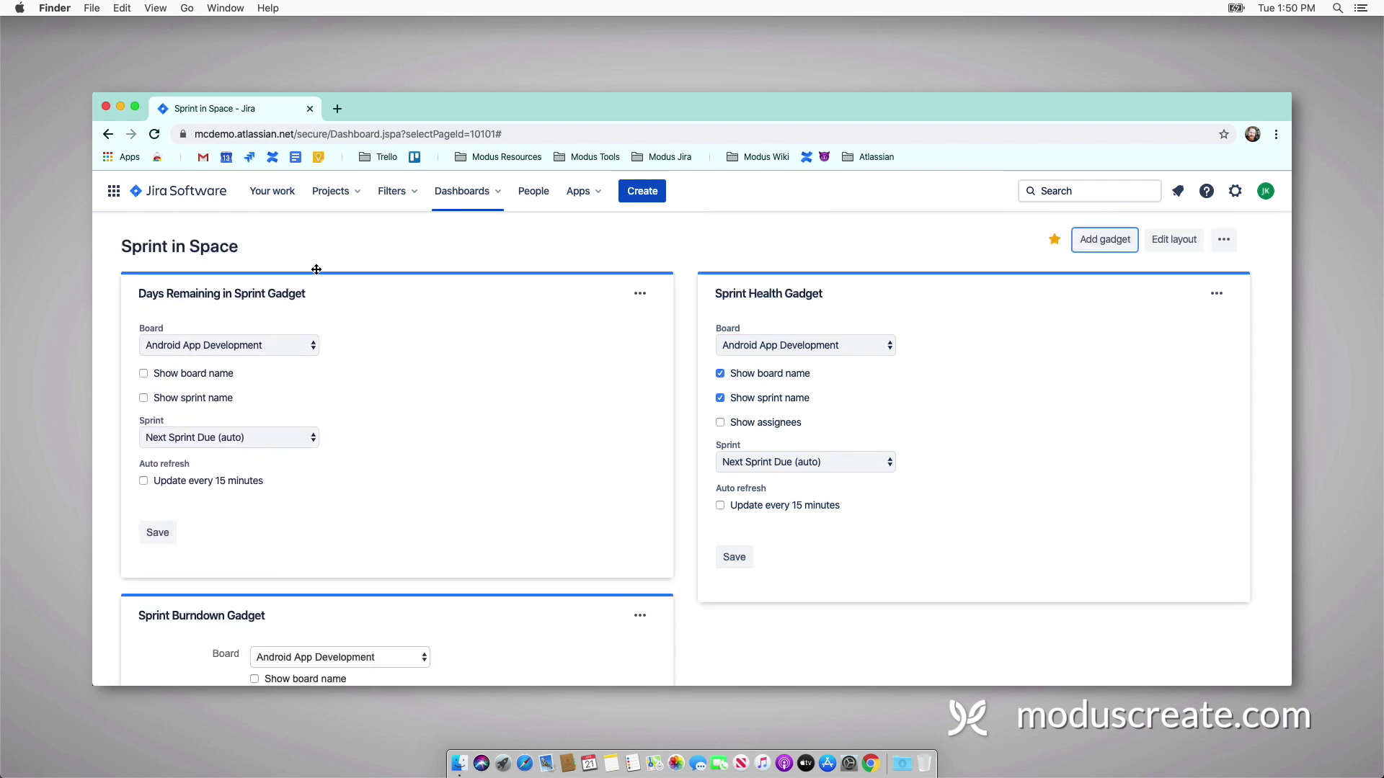
{"action": "left_click", "coordinate": [228, 345]}
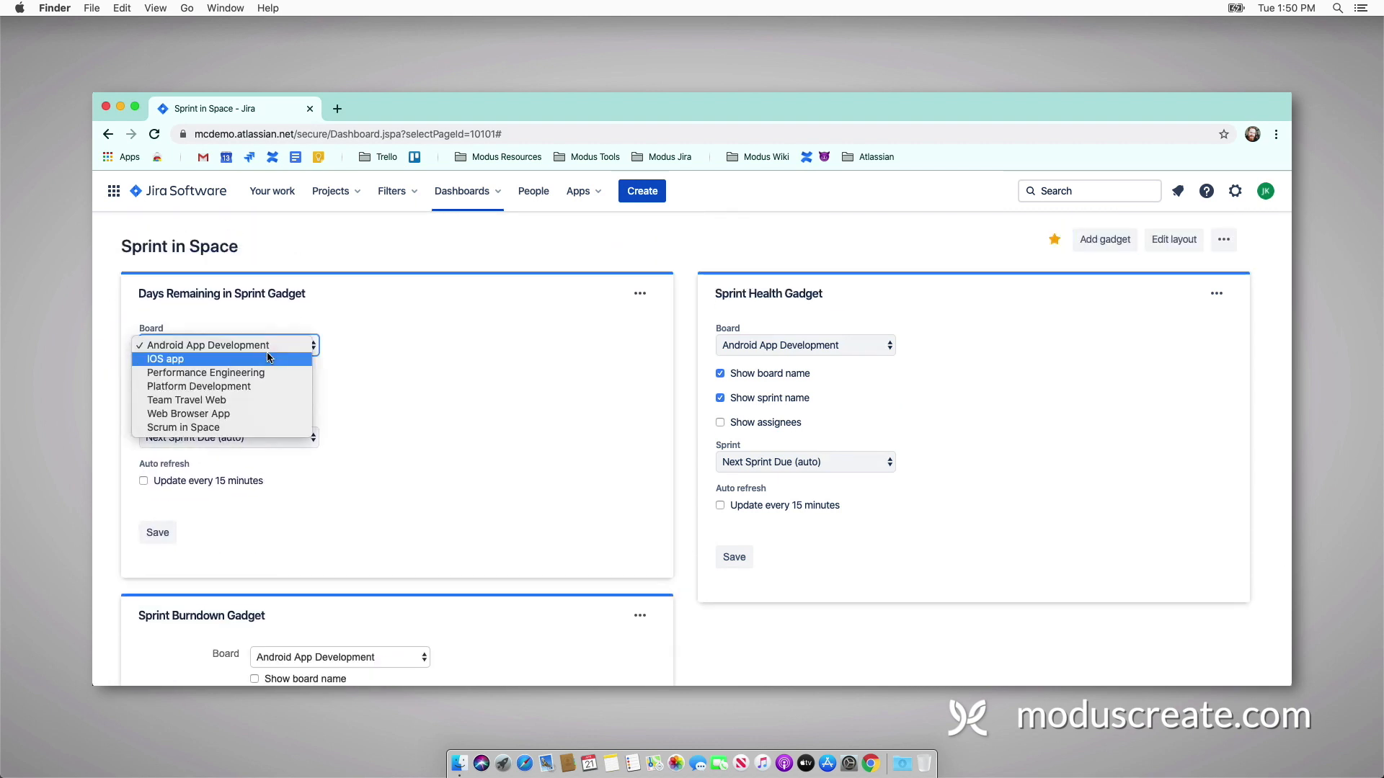
{"action": "mouse_move", "coordinate": [265, 417]}
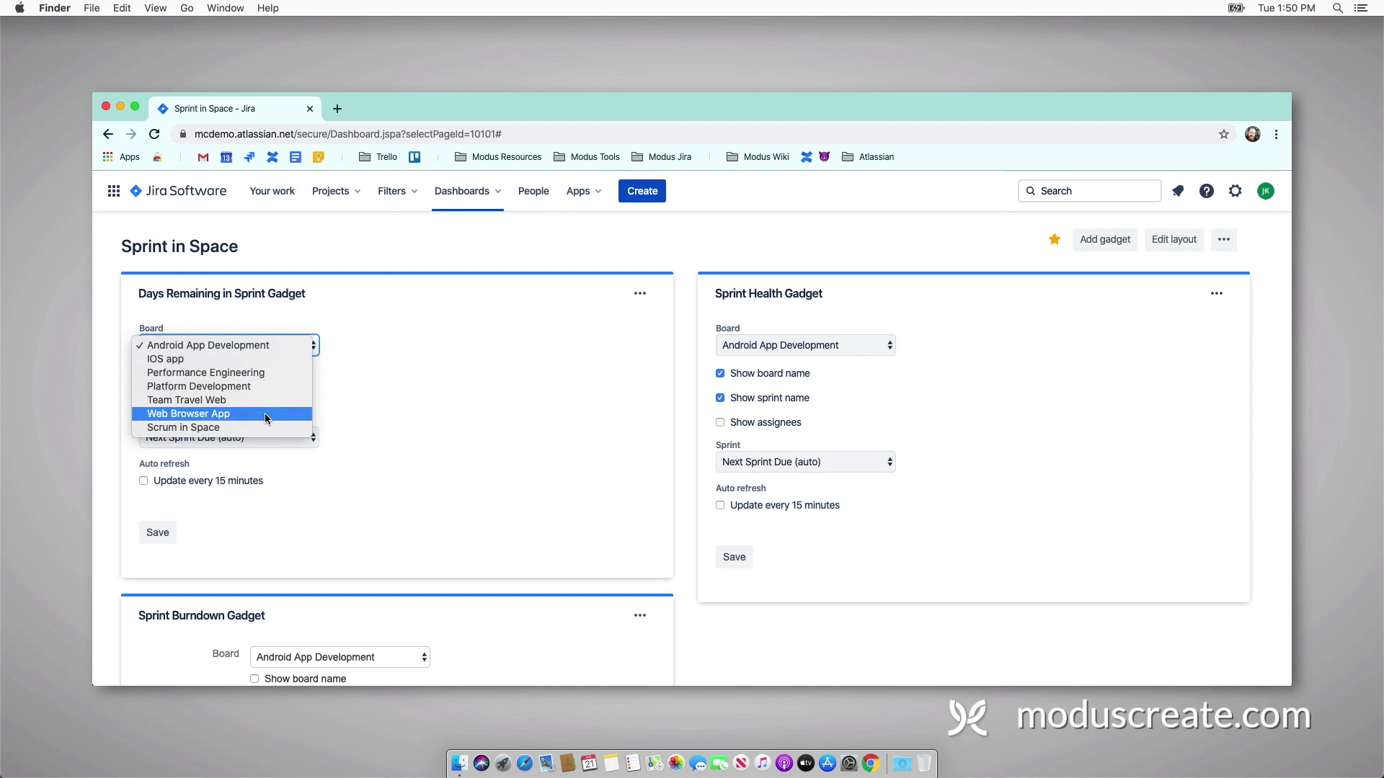
{"action": "left_click", "coordinate": [182, 427]}
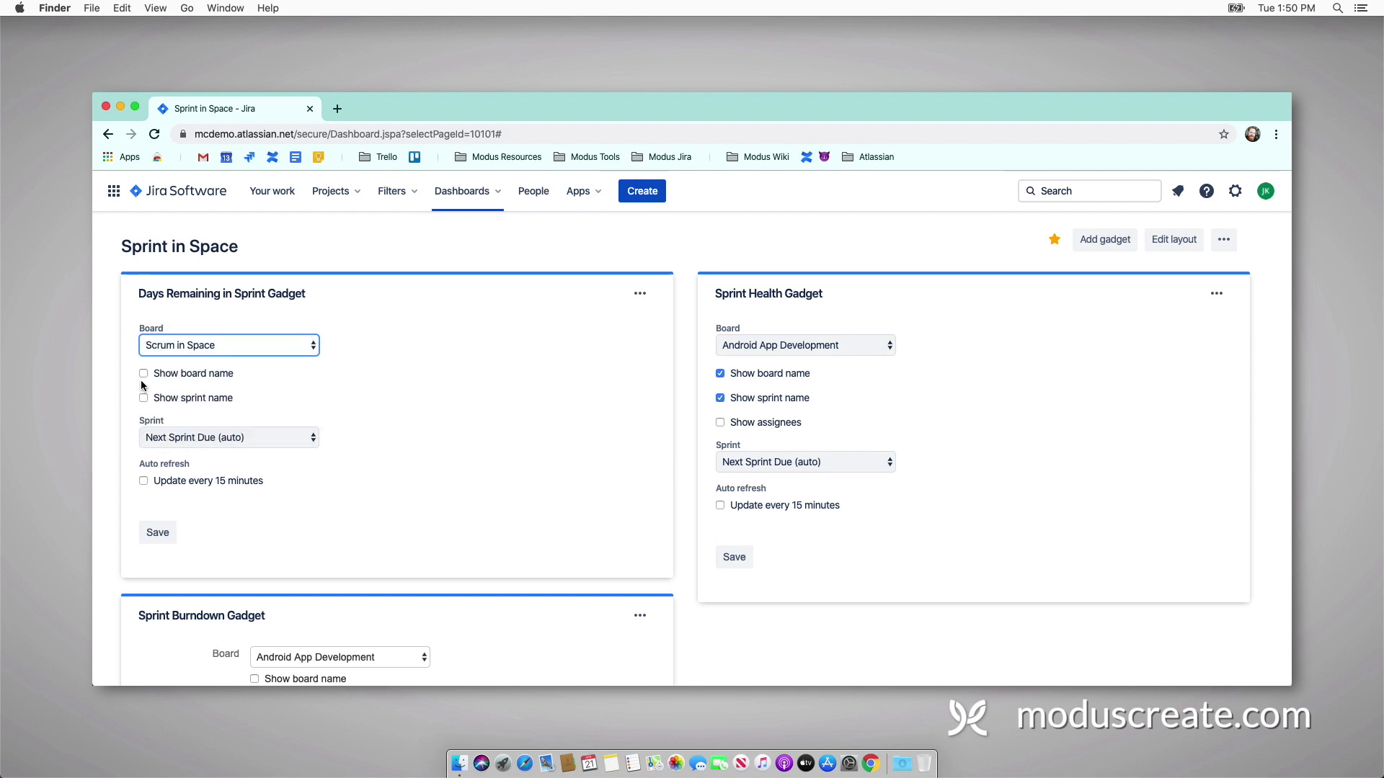
{"action": "left_click", "coordinate": [144, 373]}
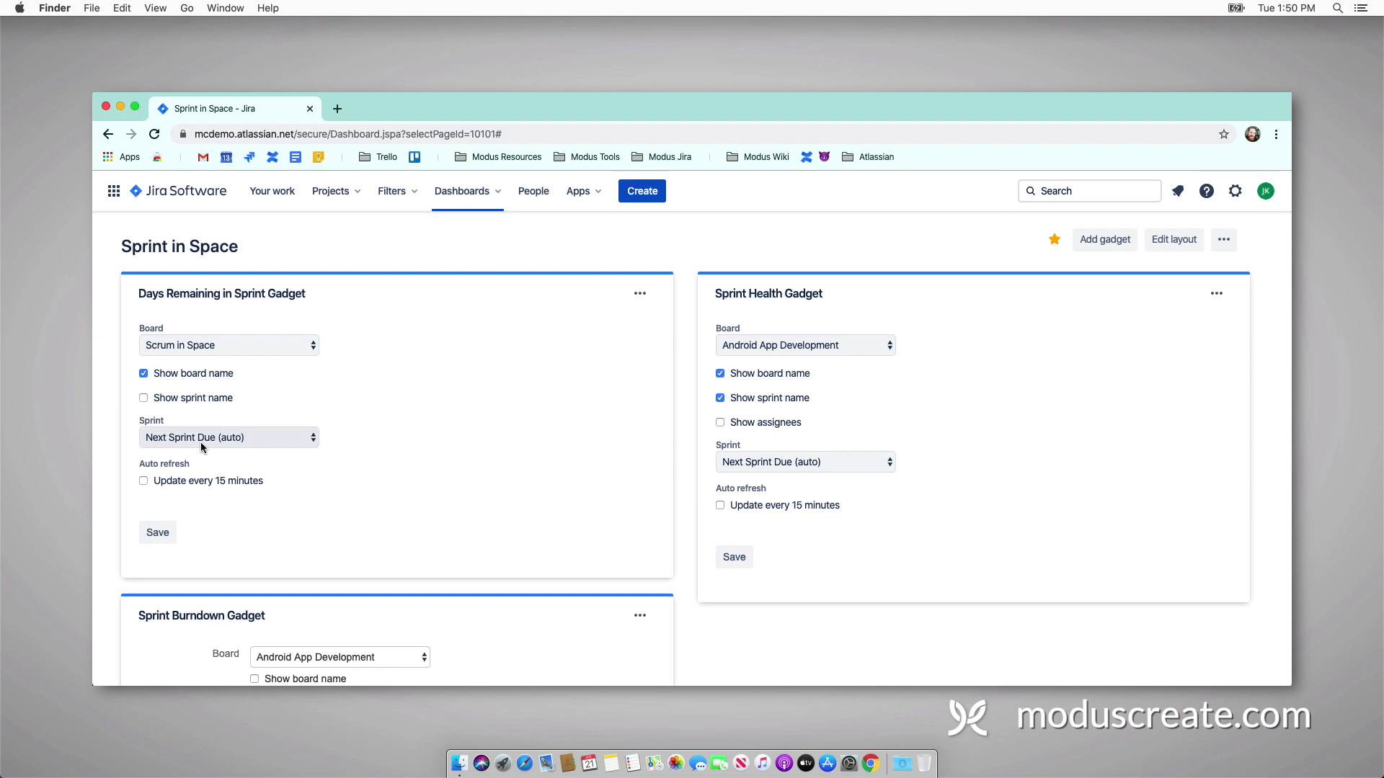
{"action": "left_click", "coordinate": [228, 438]}
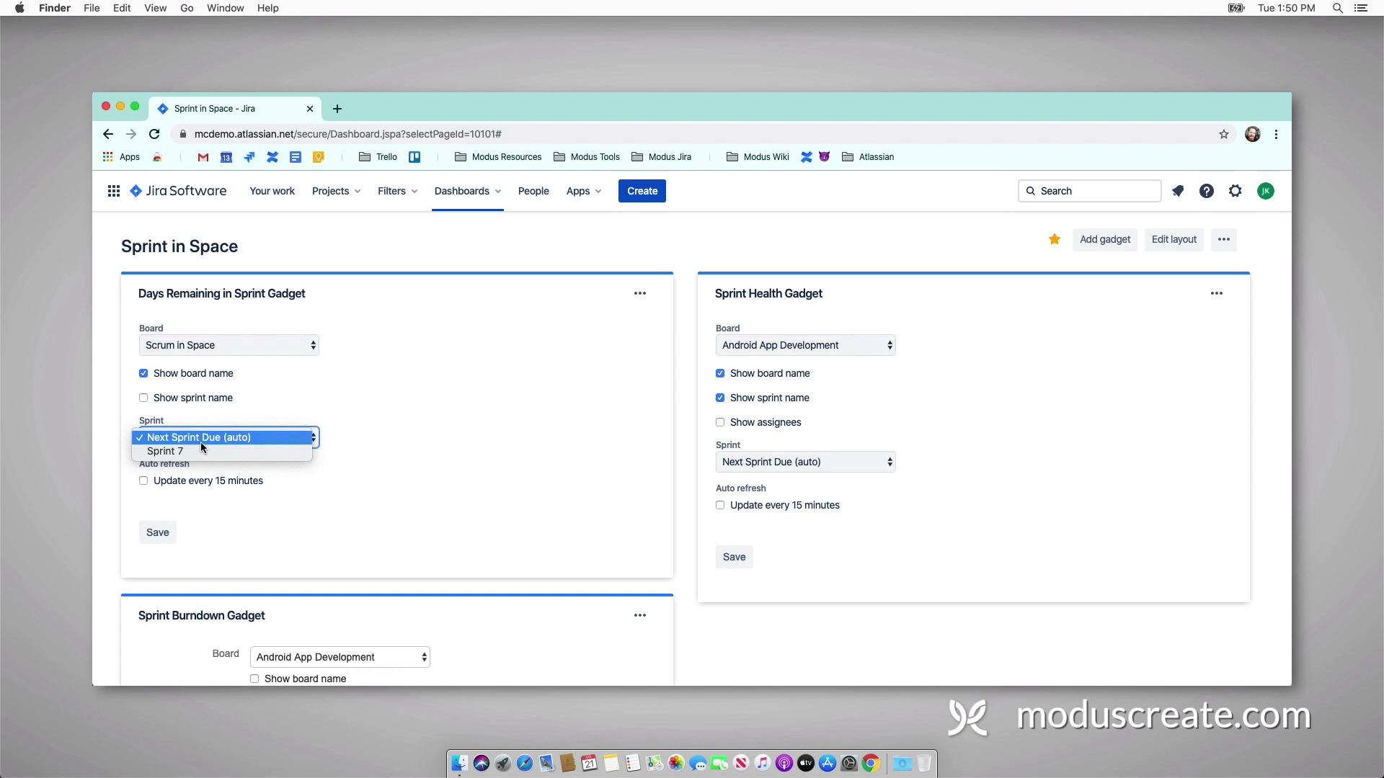
{"action": "left_click", "coordinate": [200, 438]}
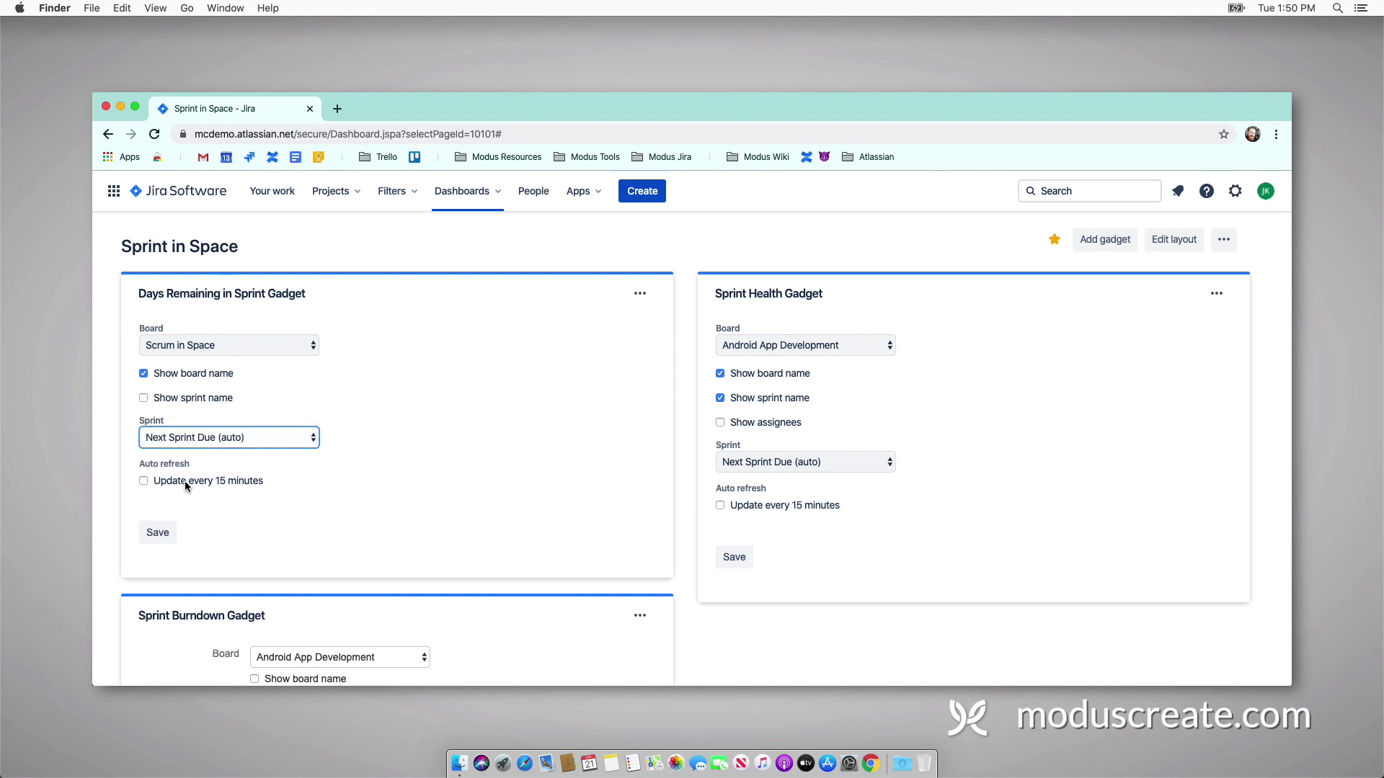
{"action": "left_click", "coordinate": [144, 482]}
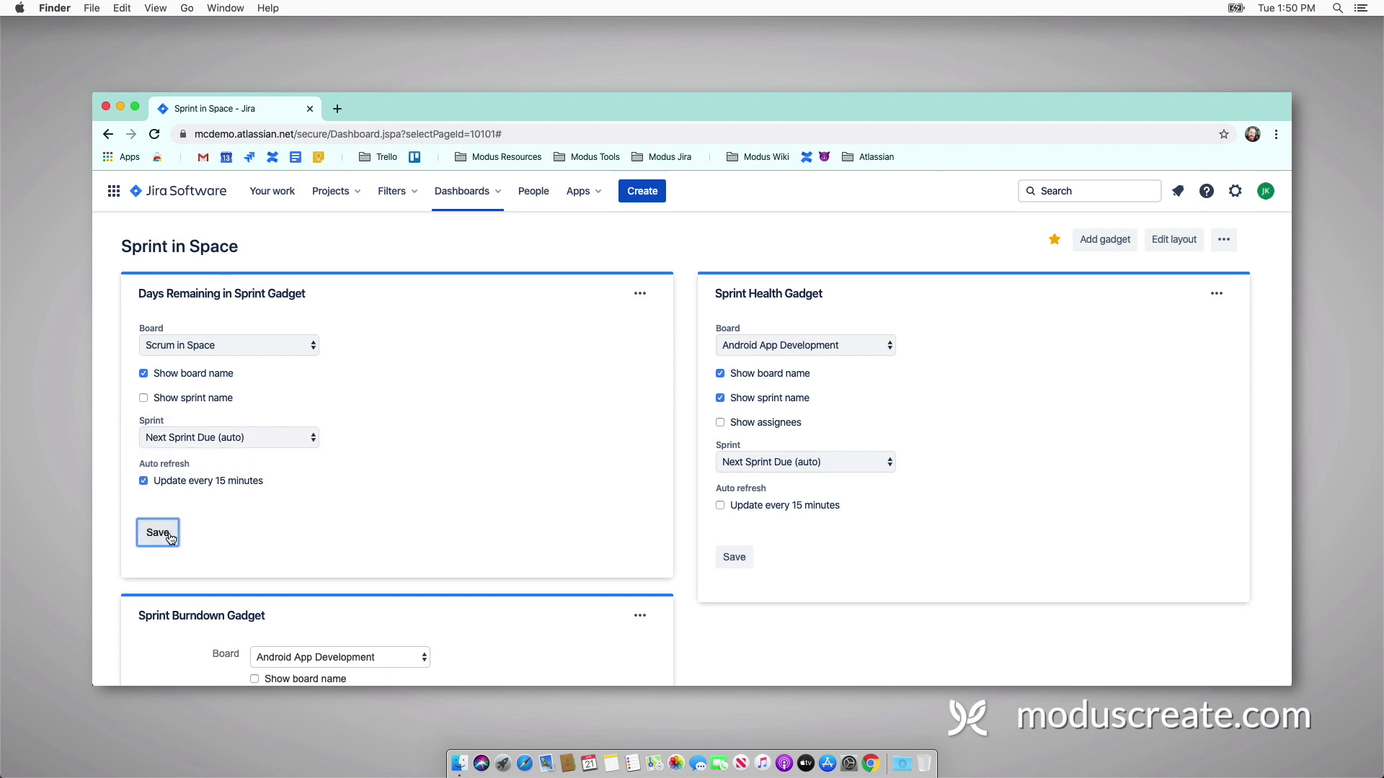
Step: Save Days Remaining, then set Sprint Health to Scrum in Space with assignees and 15-minute refresh, saved
{"action": "left_click", "coordinate": [804, 345]}
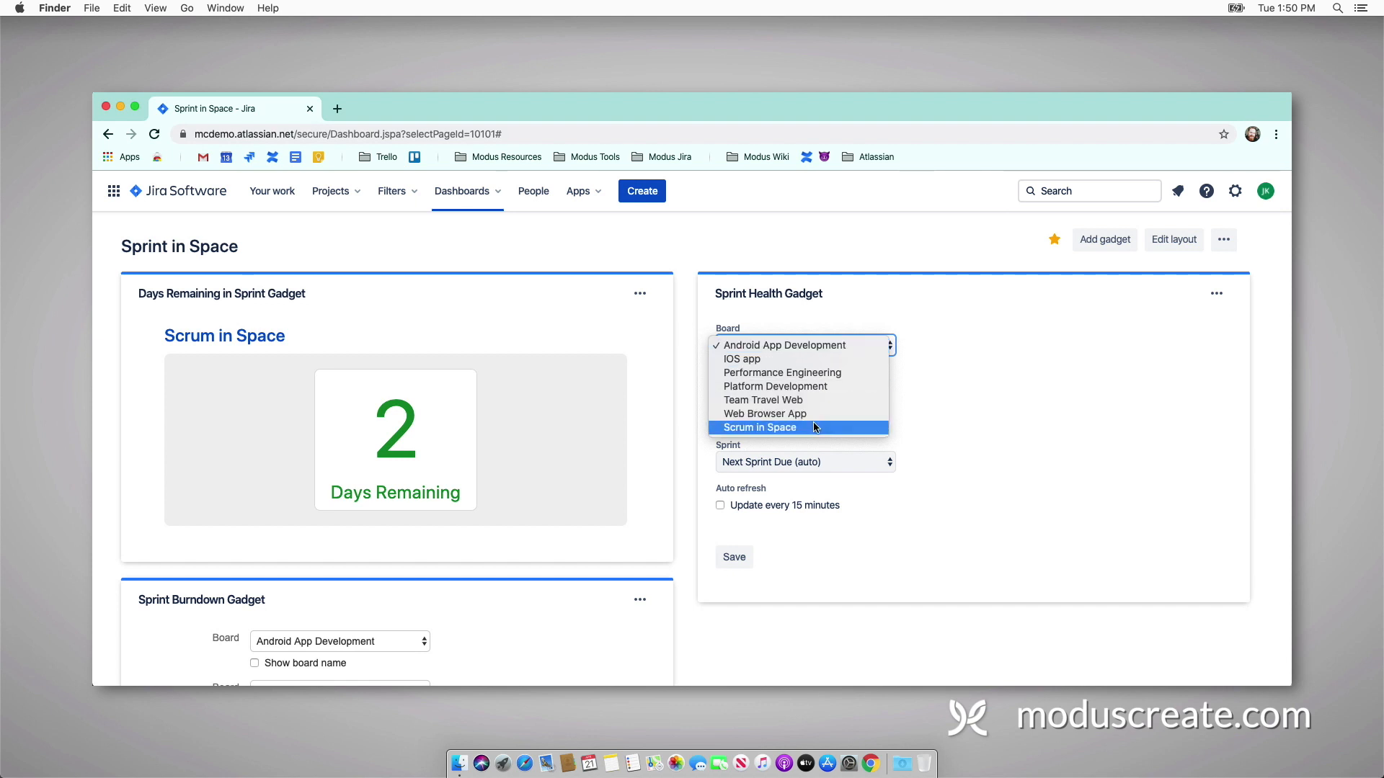
{"action": "left_click", "coordinate": [761, 427]}
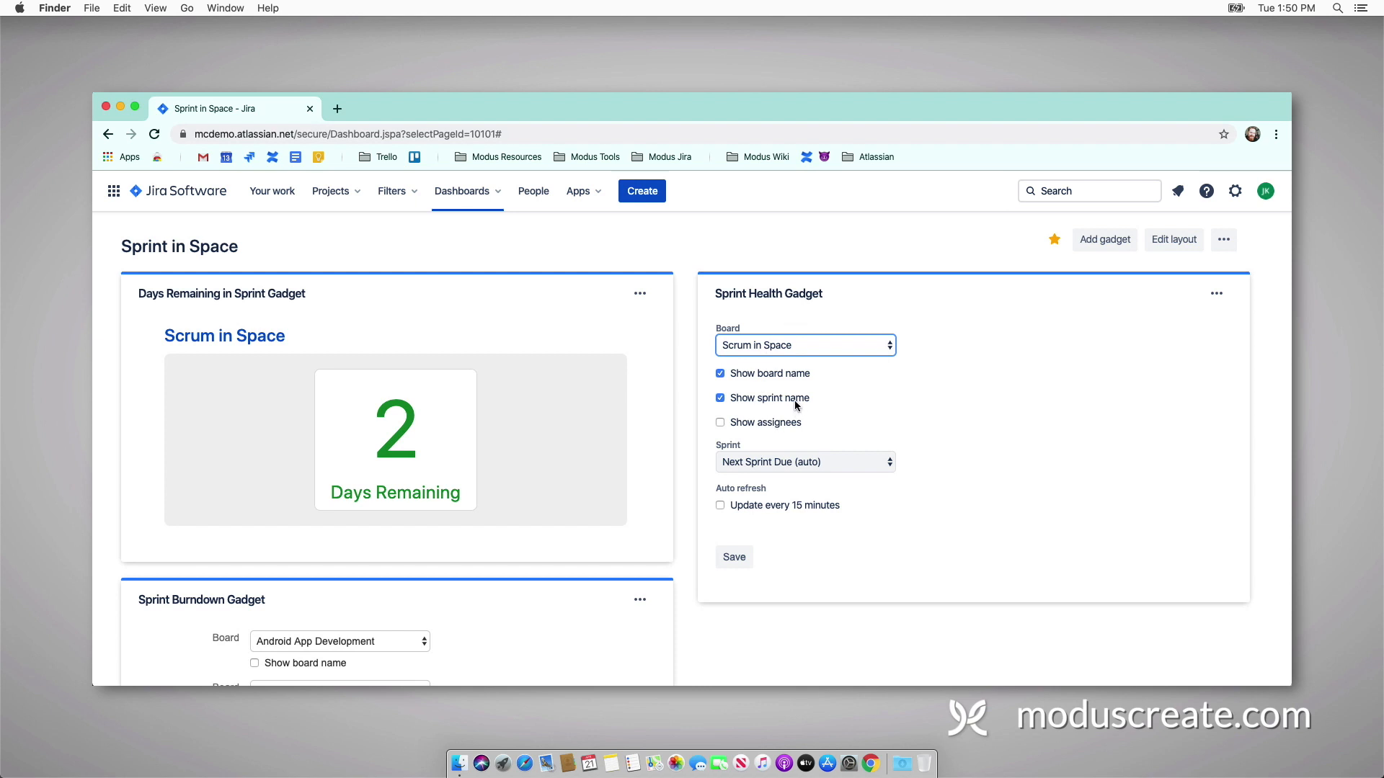
{"action": "left_click", "coordinate": [720, 422]}
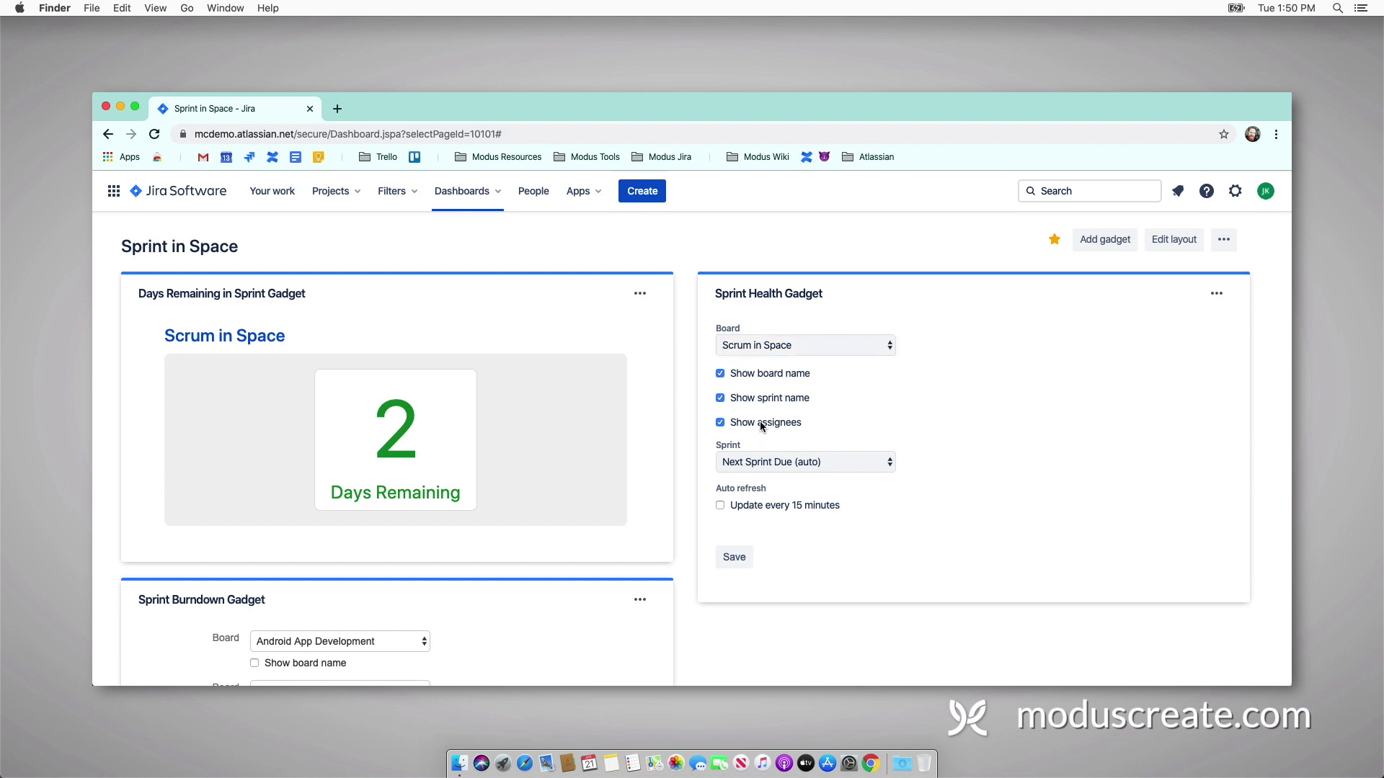
{"action": "left_click", "coordinate": [721, 506]}
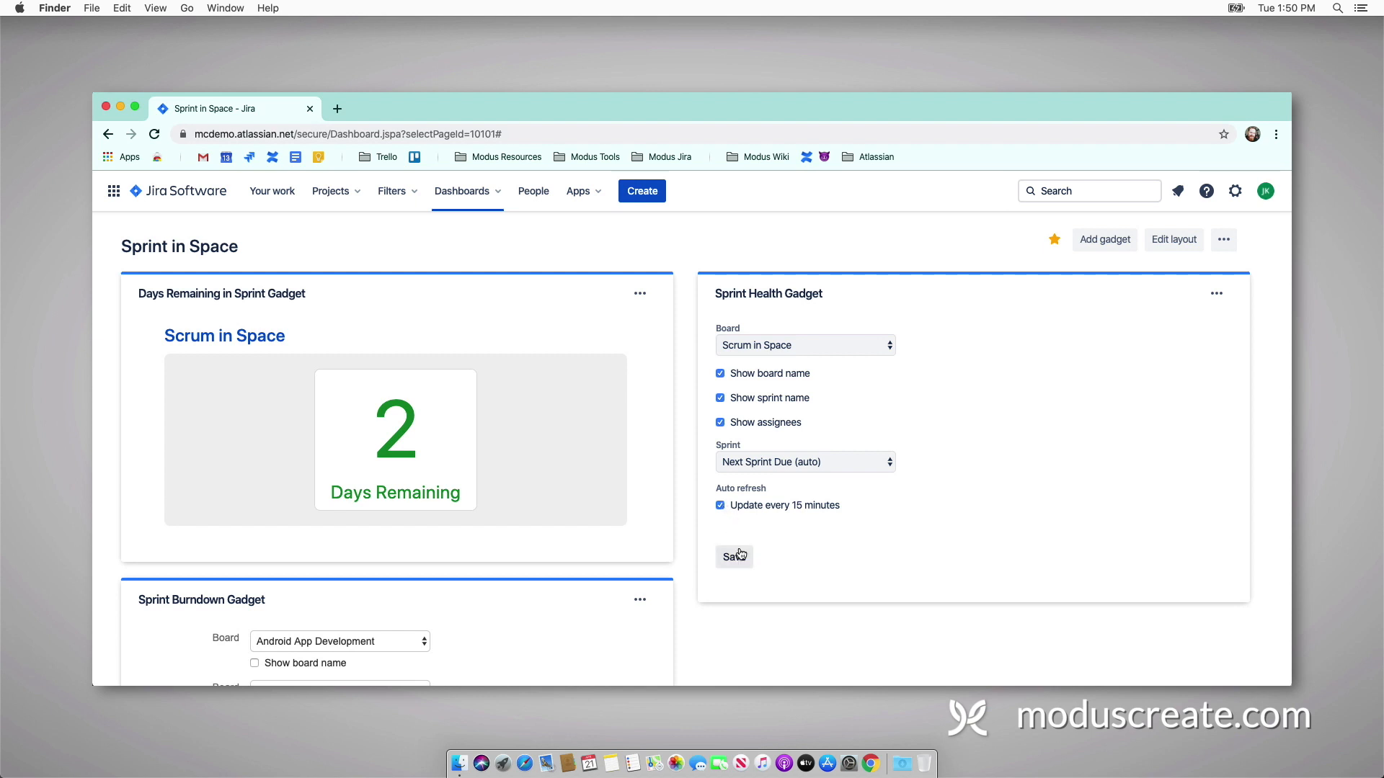
{"action": "left_click", "coordinate": [733, 556]}
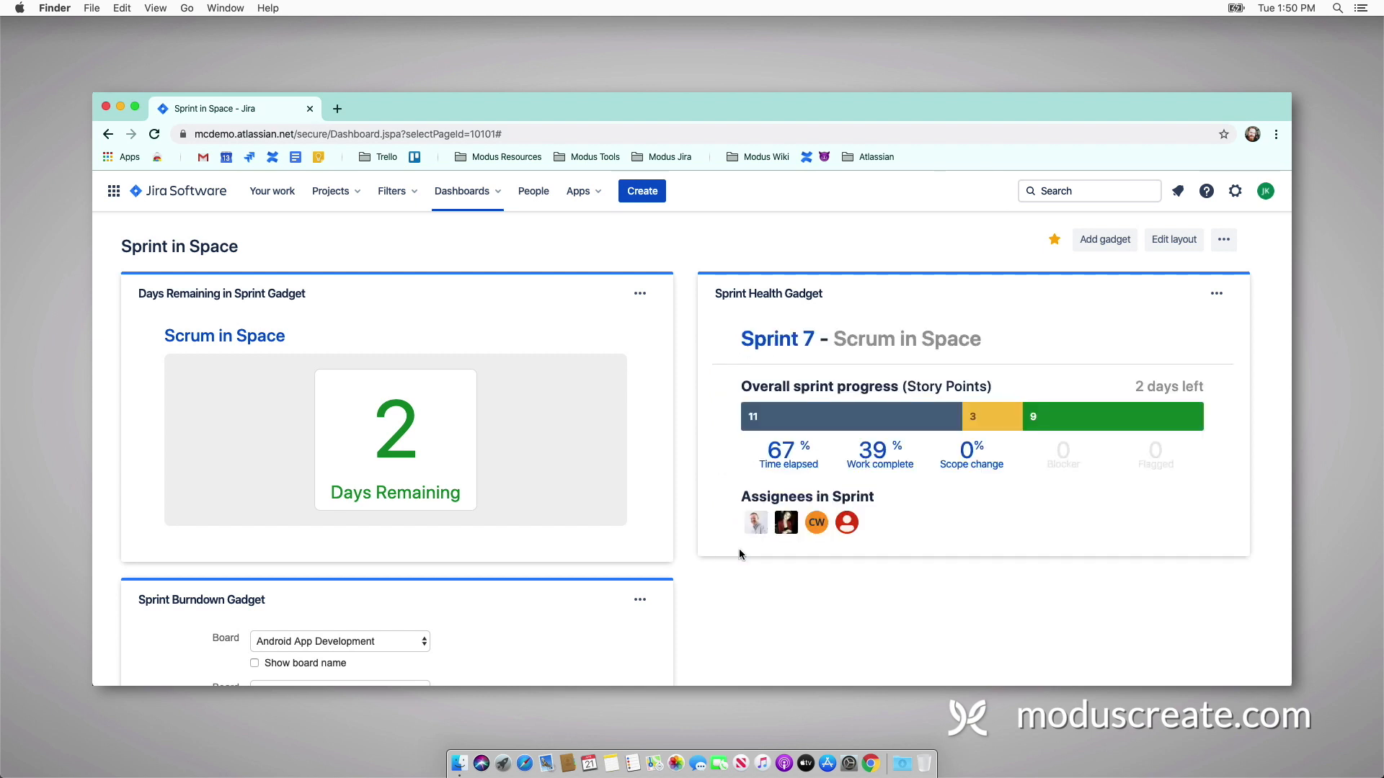
Step: Set Sprint Burndown to the Scrum in Space board, Next Sprint Due (auto), and save to show the chart
{"action": "scroll", "scroll_direction": "down", "scroll_amount": 3}
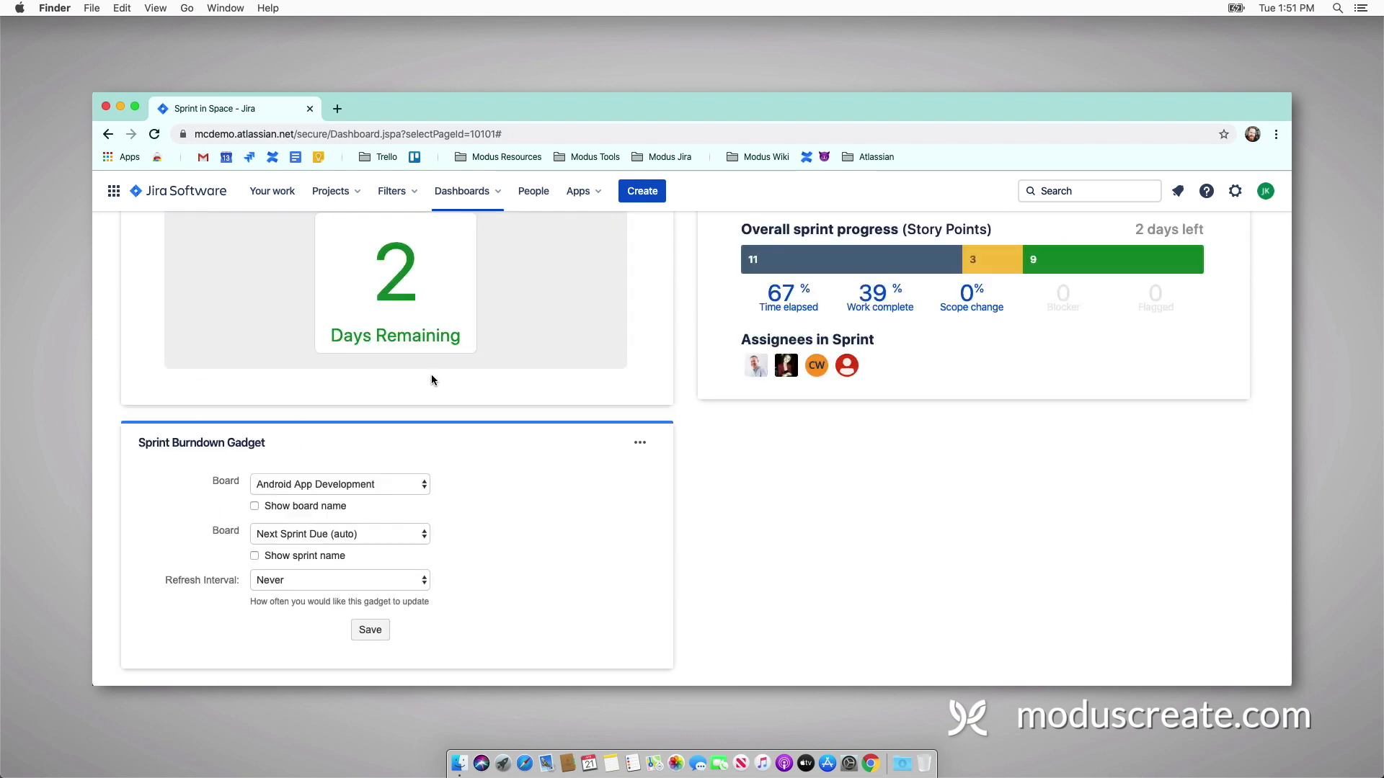
{"action": "mouse_move", "coordinate": [337, 510]}
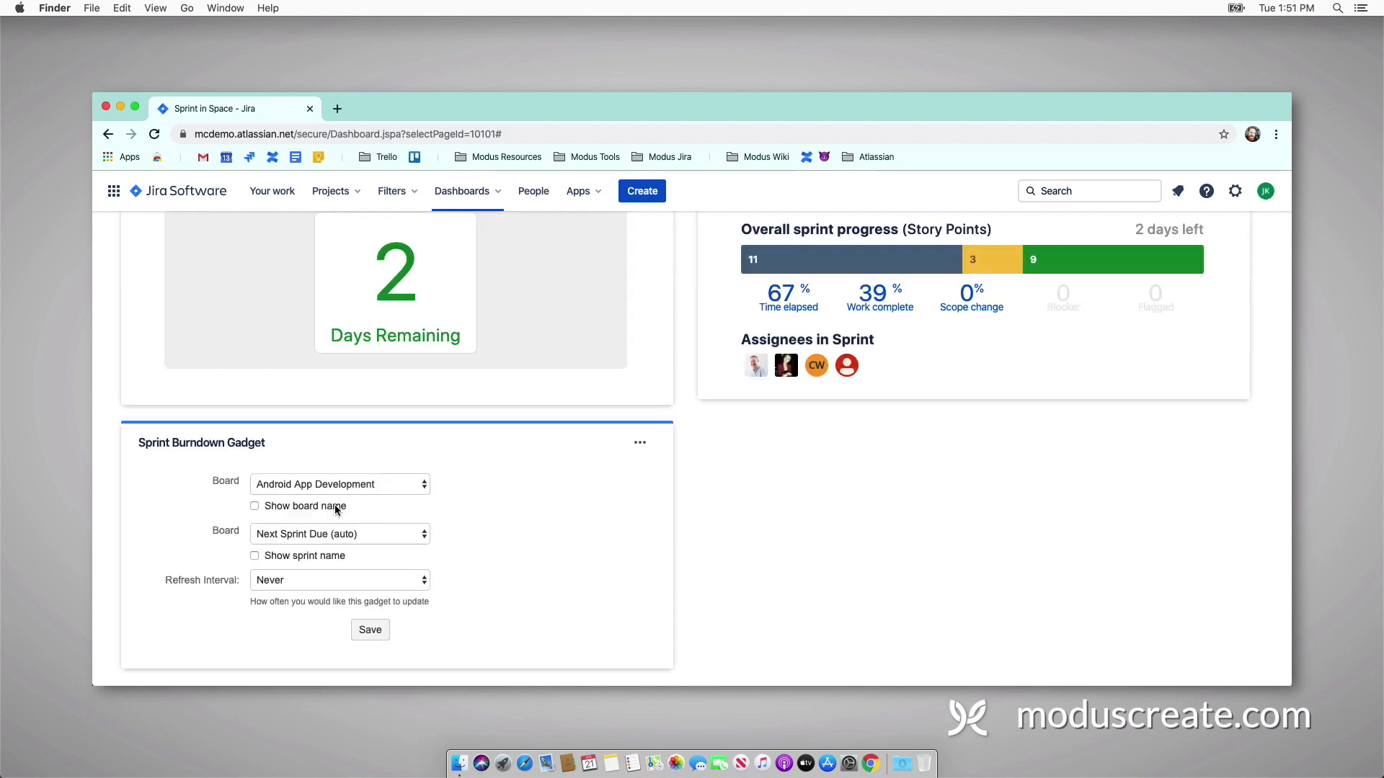
{"action": "left_click", "coordinate": [339, 485]}
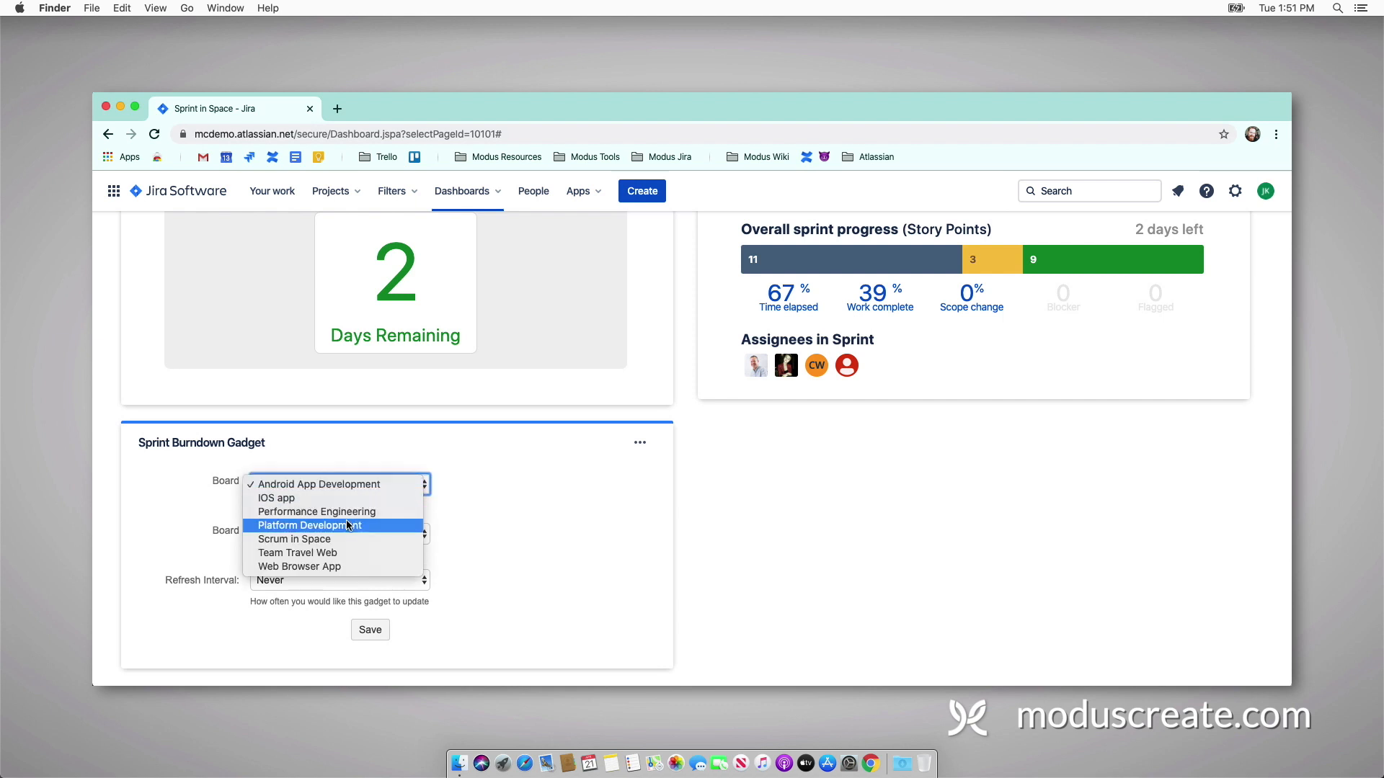
{"action": "left_click", "coordinate": [294, 539]}
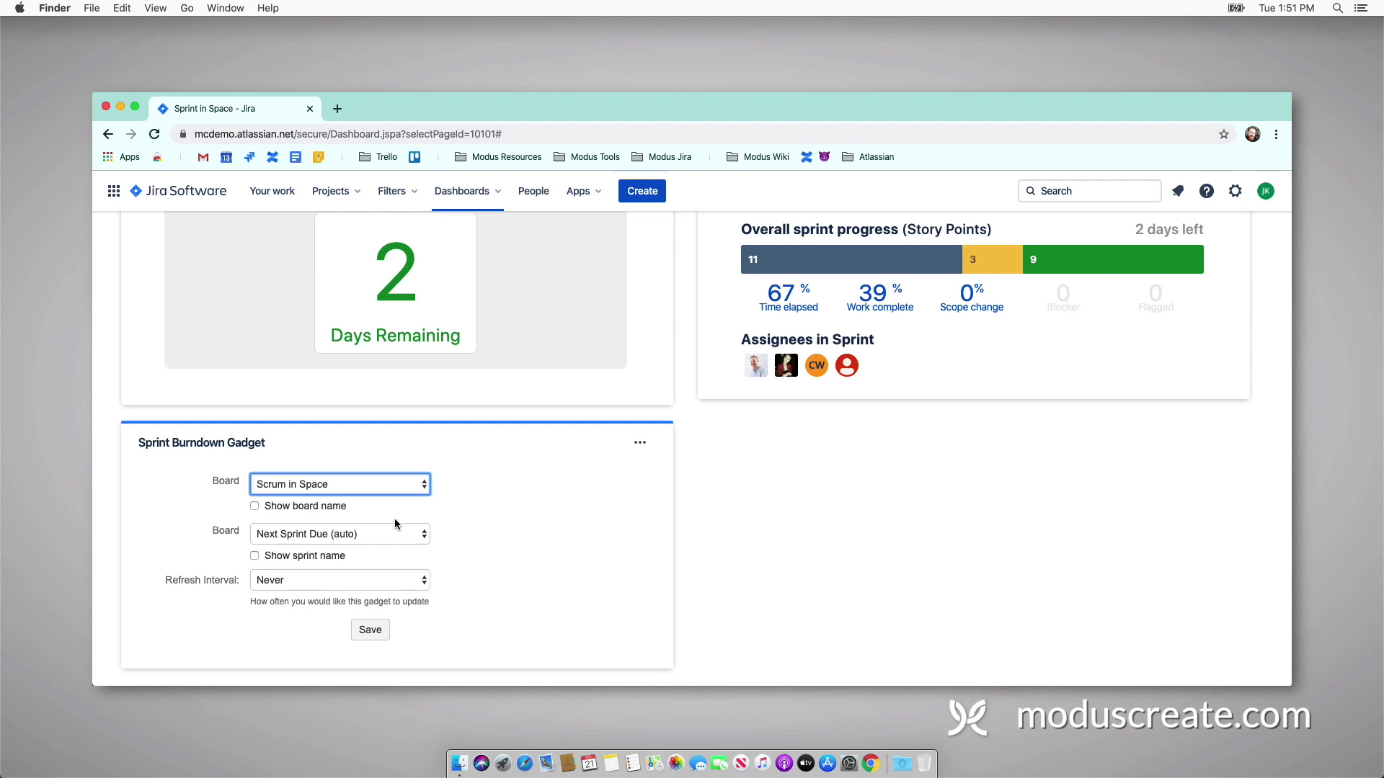
{"action": "left_click", "coordinate": [340, 533]}
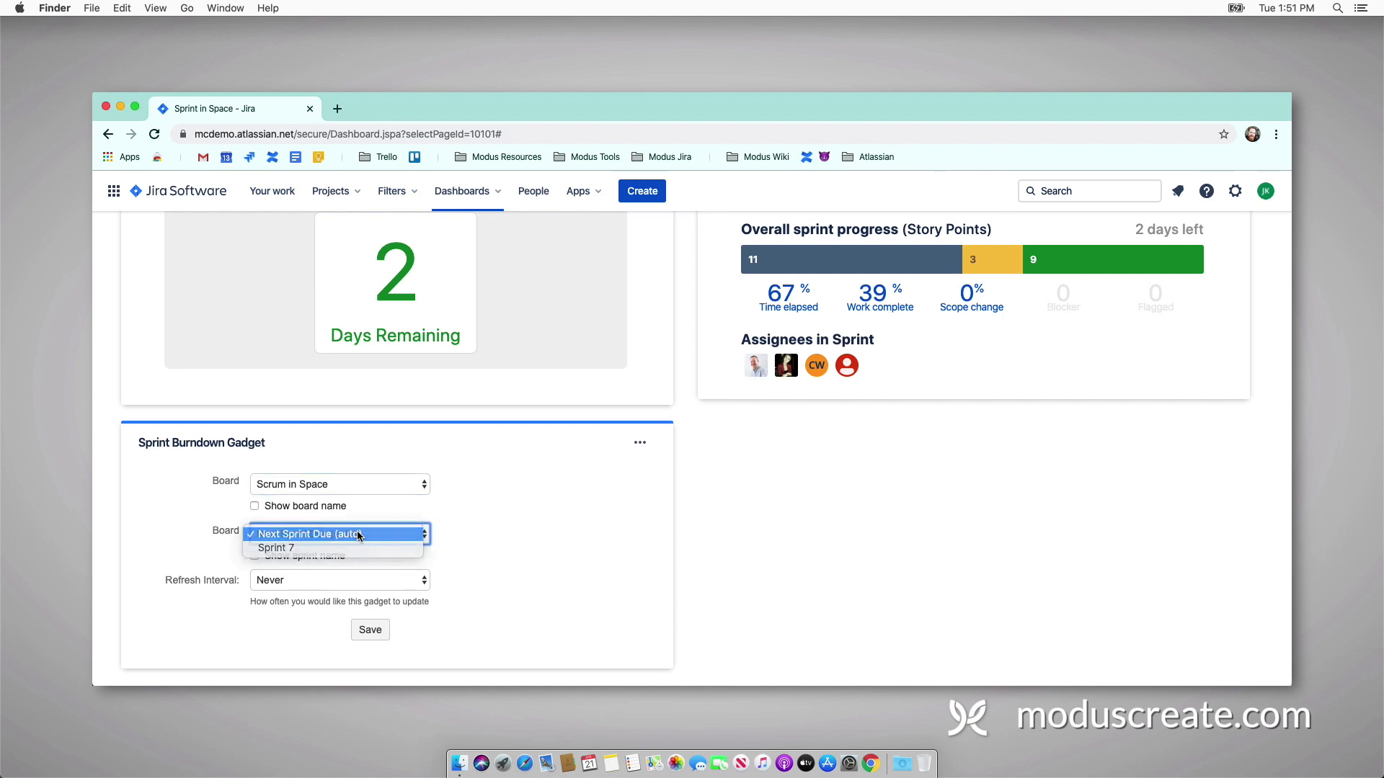
{"action": "left_click", "coordinate": [340, 579]}
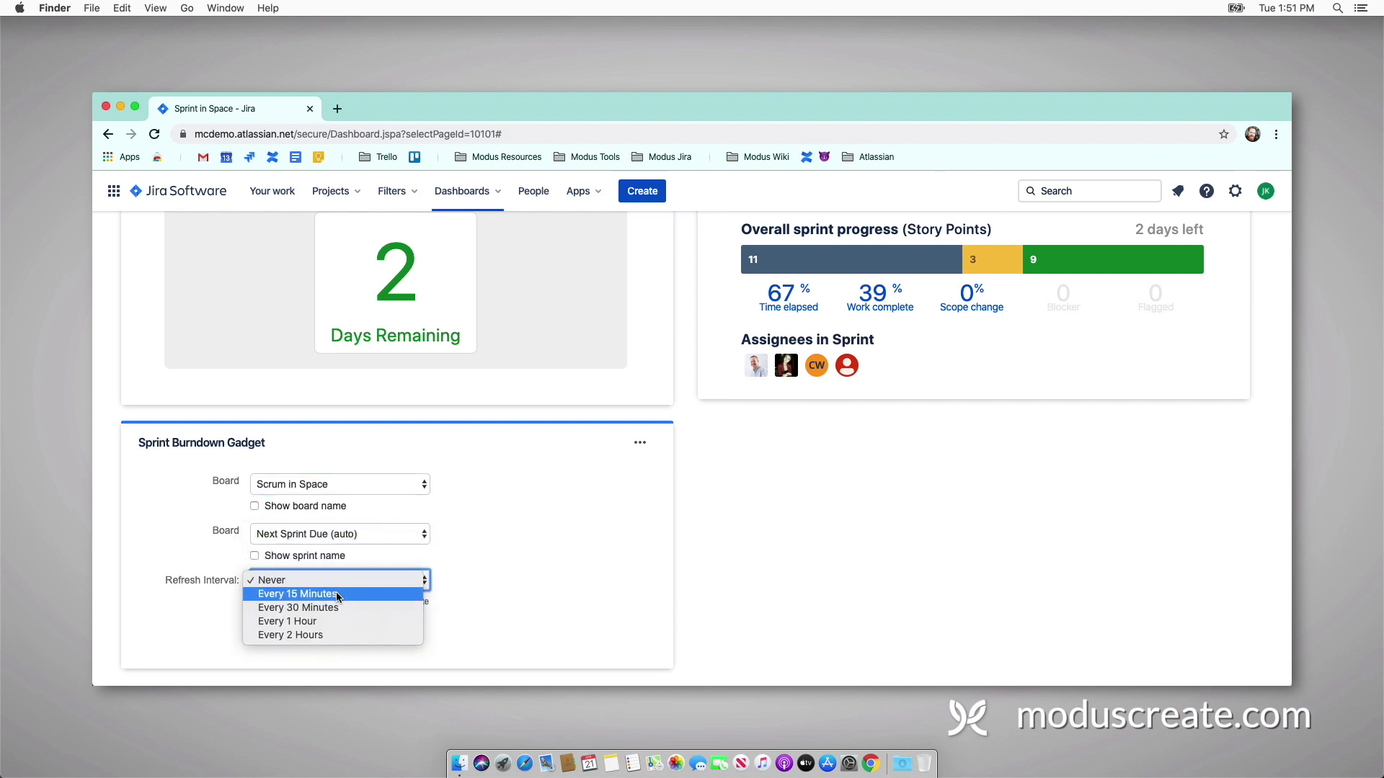
{"action": "left_click", "coordinate": [297, 593]}
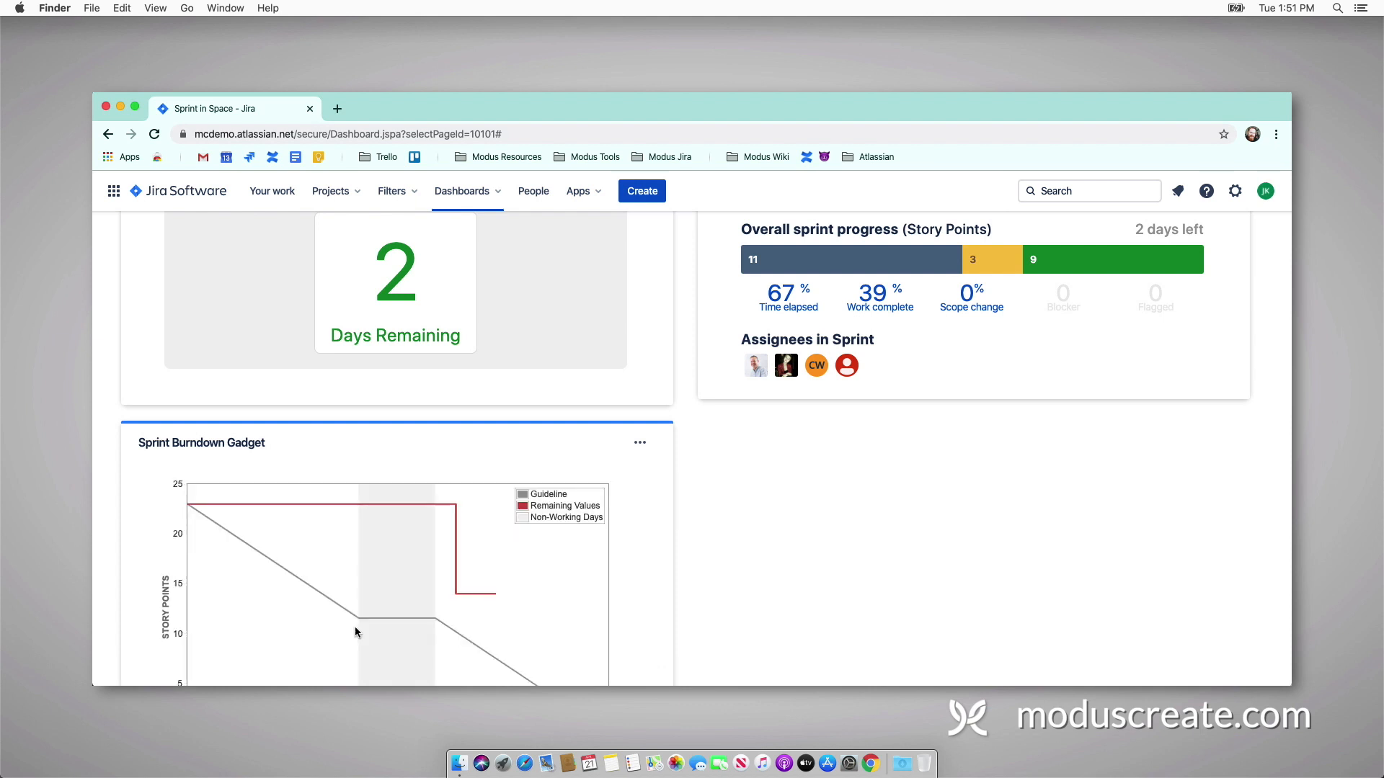
{"action": "scroll", "scroll_direction": "down", "scroll_amount": 3}
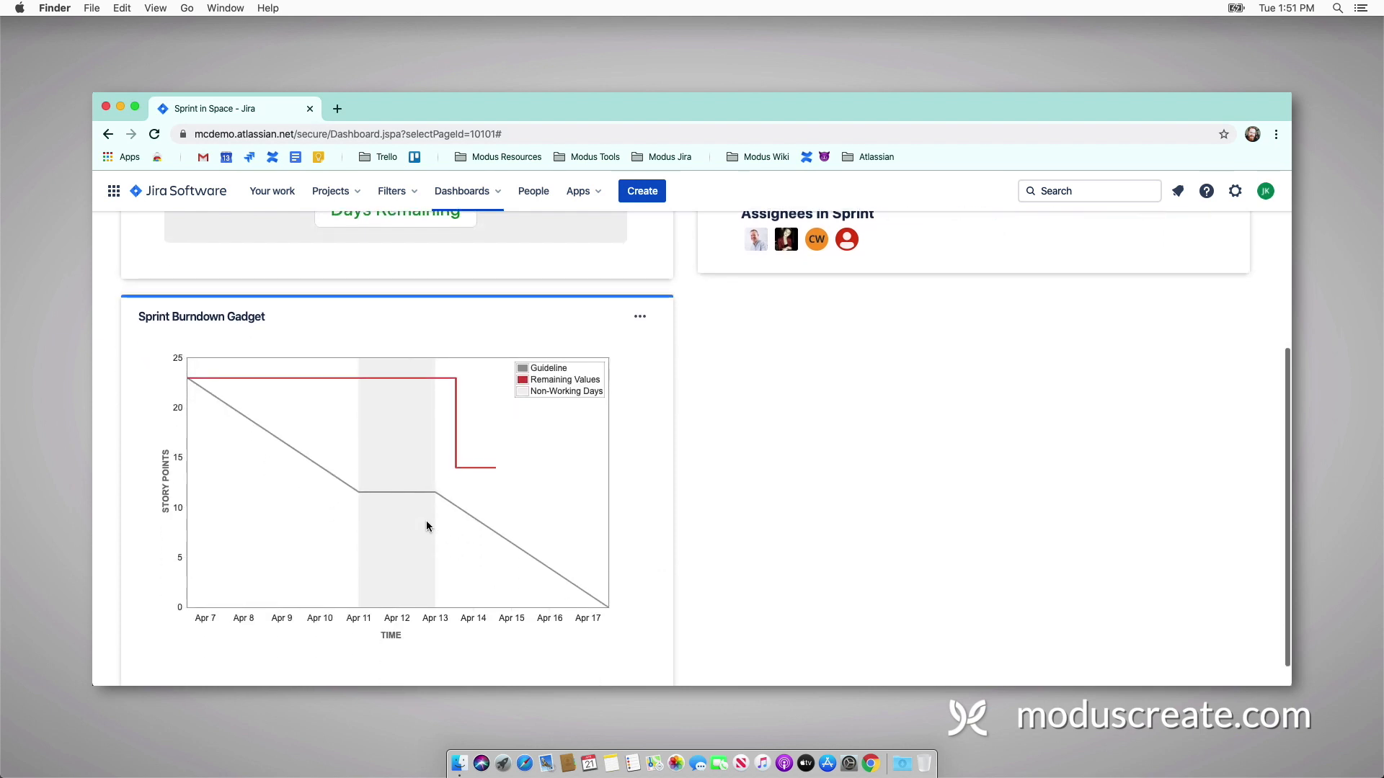
{"action": "scroll", "scroll_direction": "up", "scroll_amount": 3}
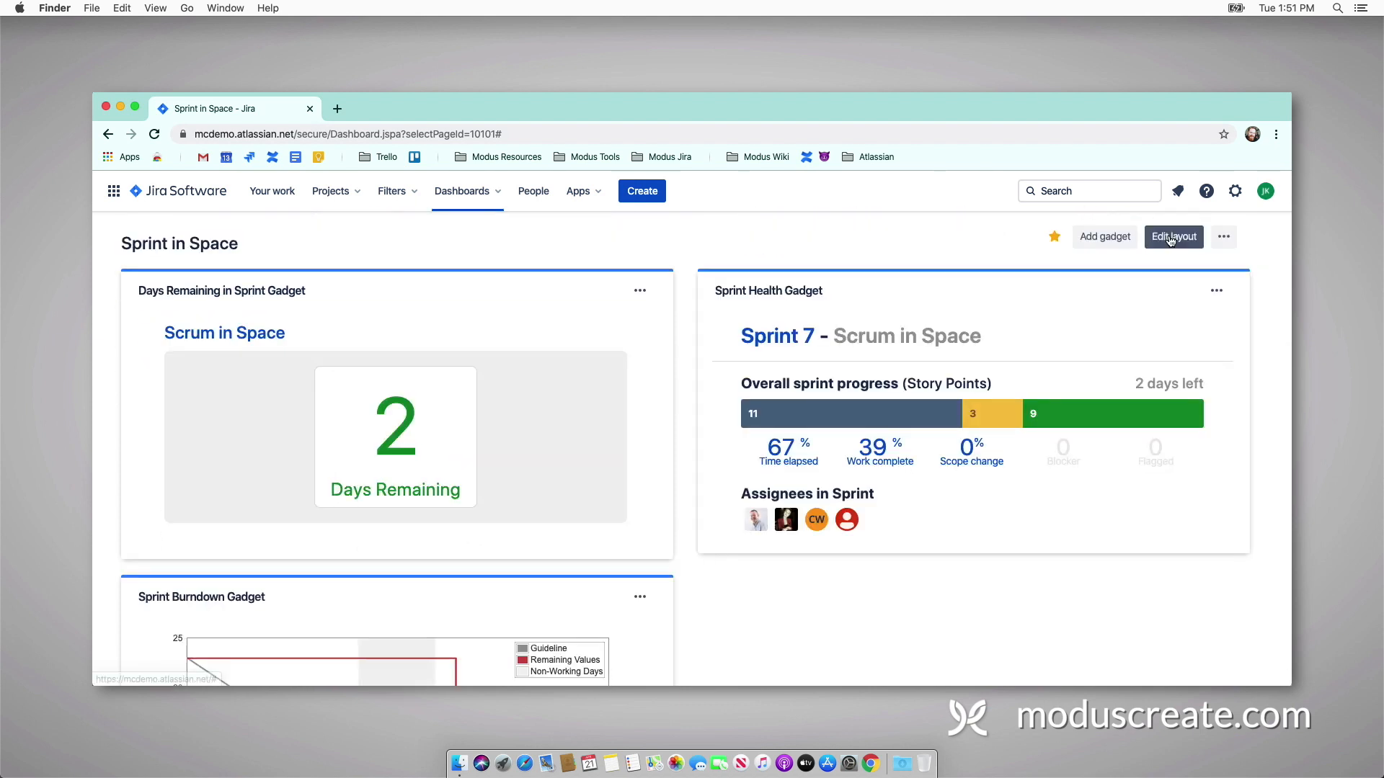
Step: Switch the dashboard to the narrow-left, wide-right two-column layout
{"action": "left_click", "coordinate": [1173, 236]}
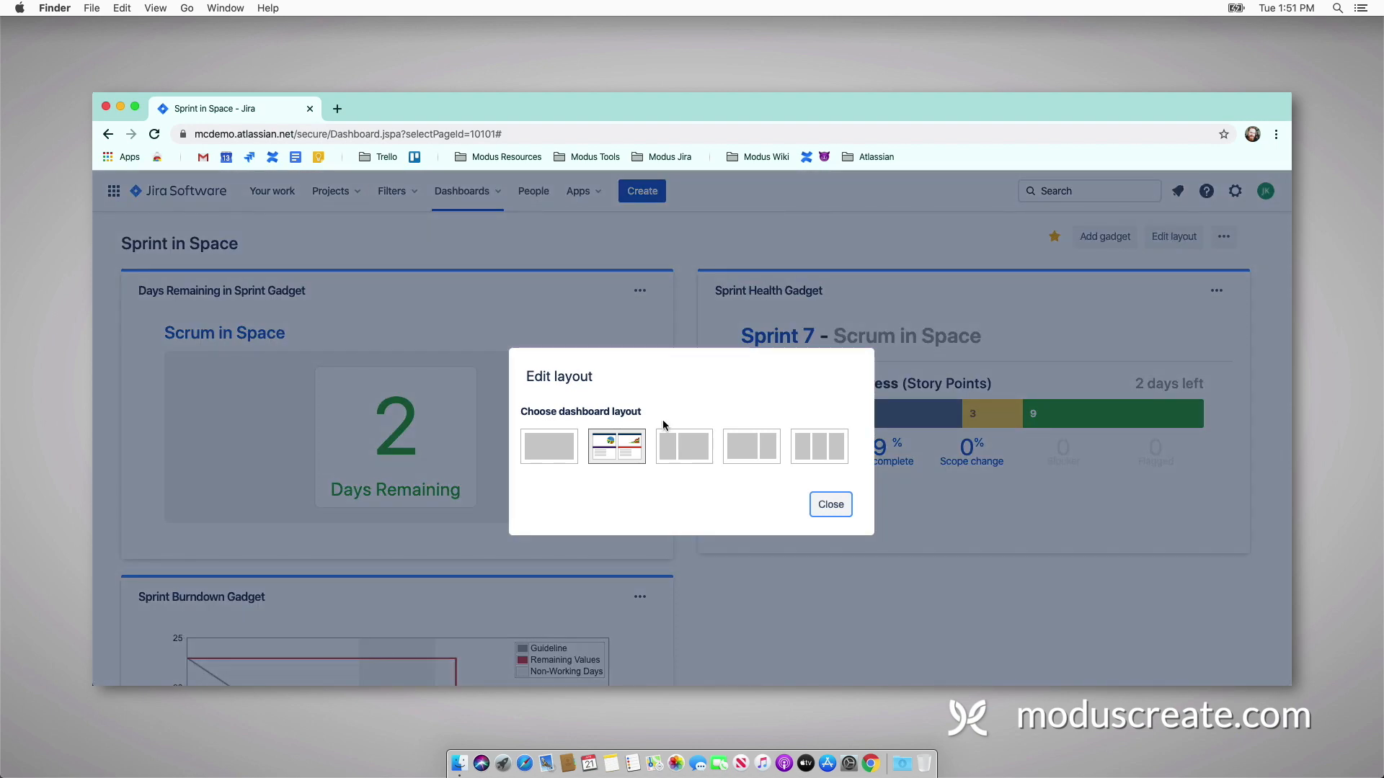
{"action": "mouse_move", "coordinate": [766, 404]}
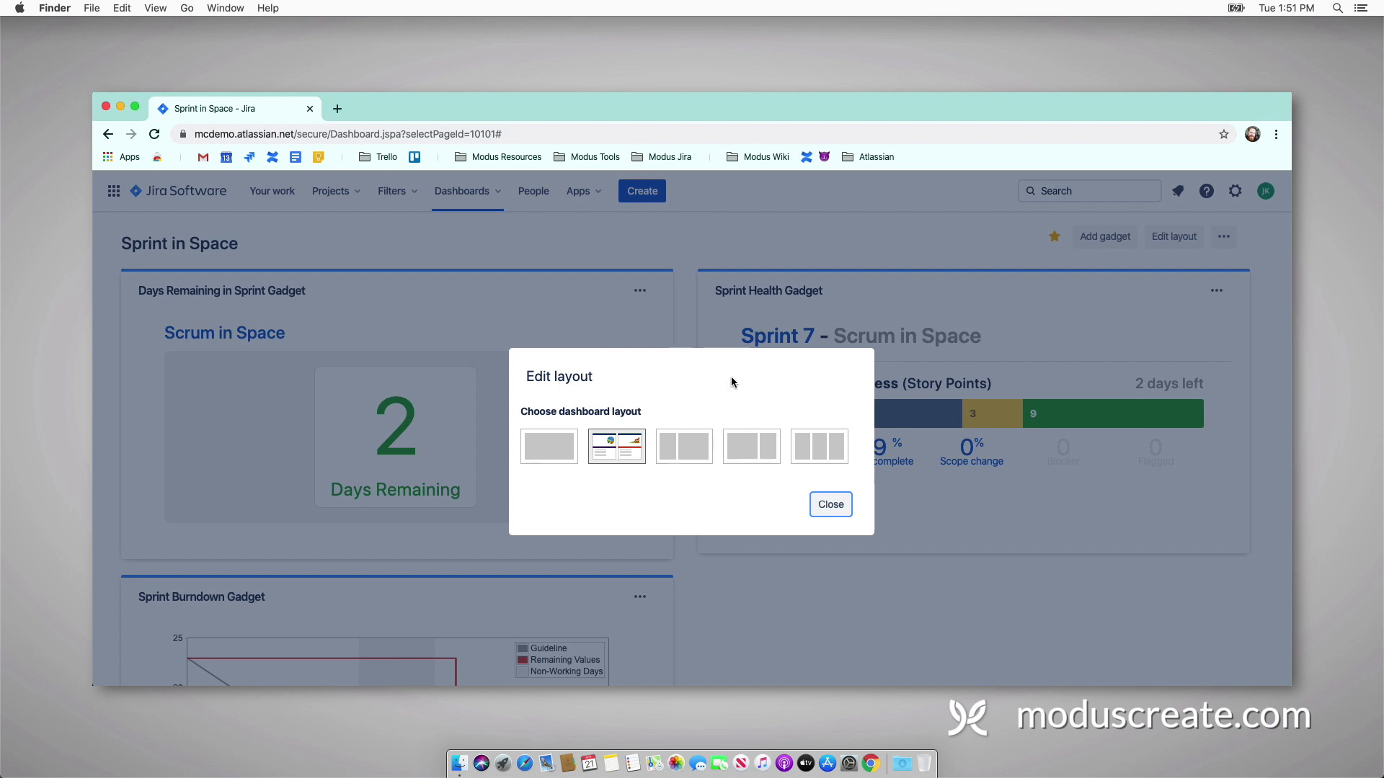
{"action": "left_click", "coordinate": [830, 504]}
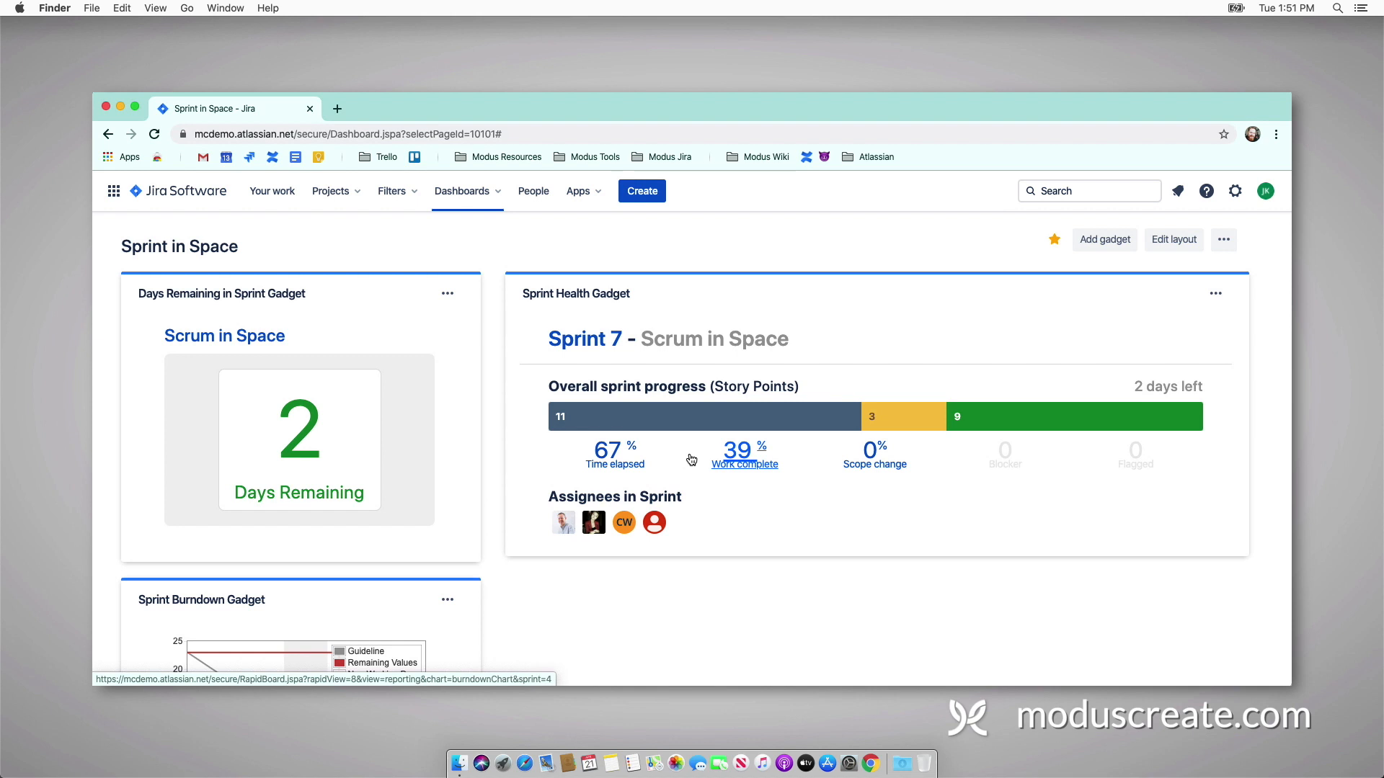
{"action": "scroll", "scroll_direction": "down", "scroll_amount": 3}
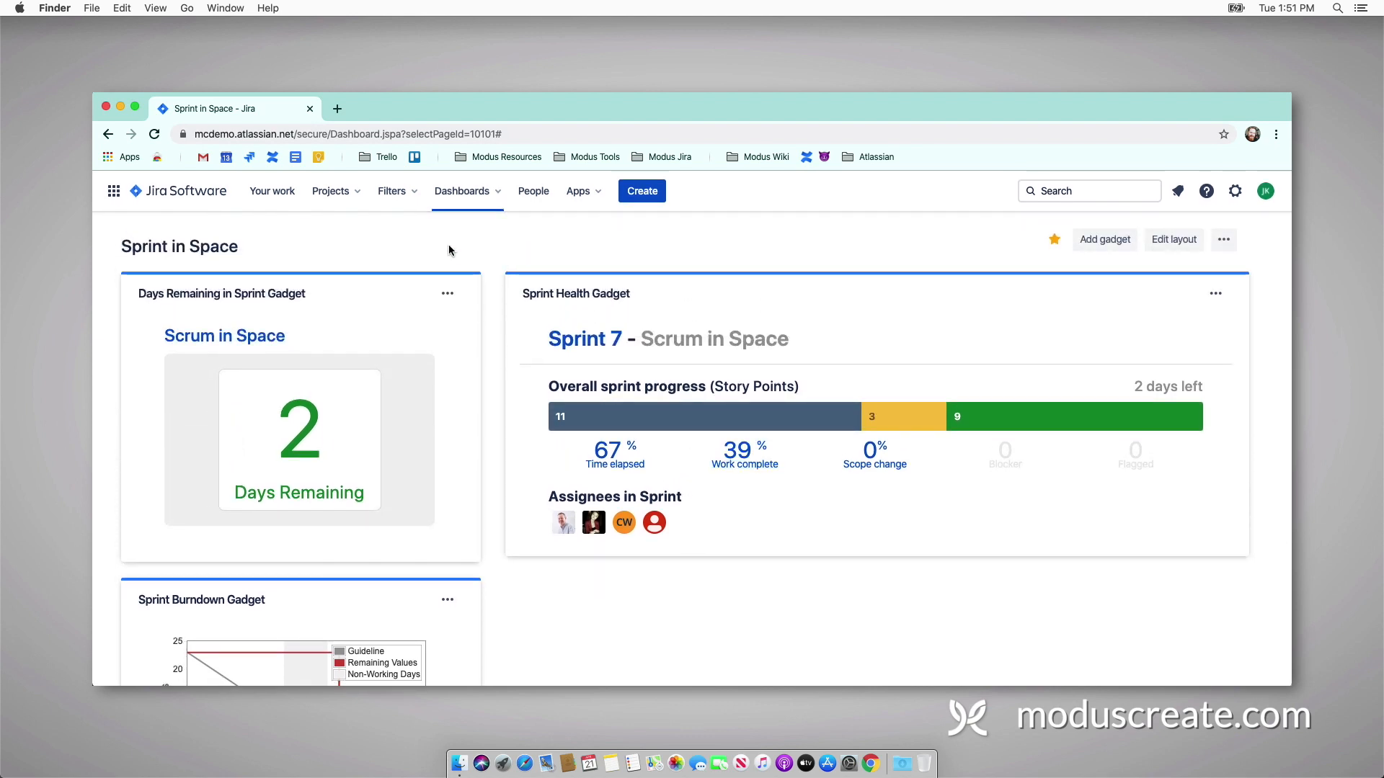
Step: Search issues with JQL project = "Teams in Space" and sprint in openSprints(), listing five issues
{"action": "left_click", "coordinate": [391, 190]}
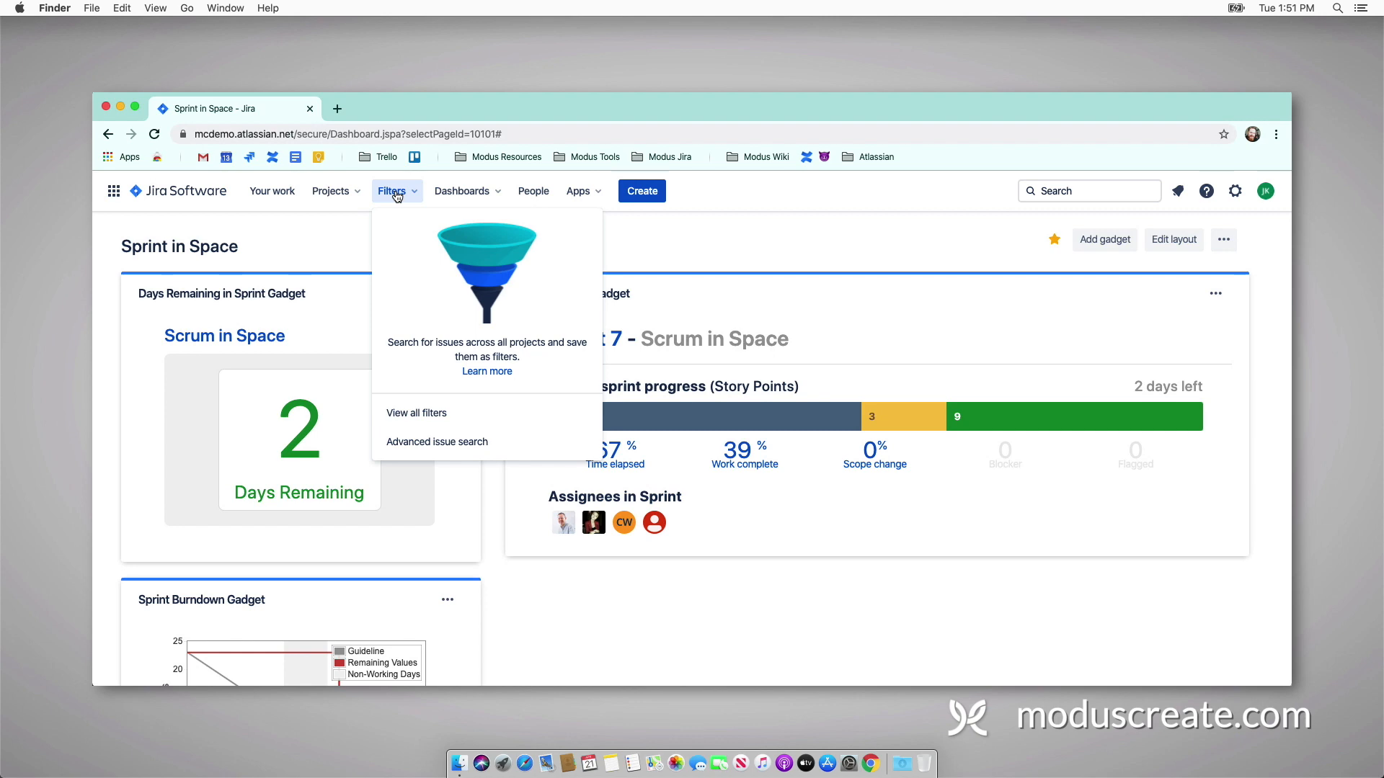
{"action": "mouse_move", "coordinate": [436, 451]}
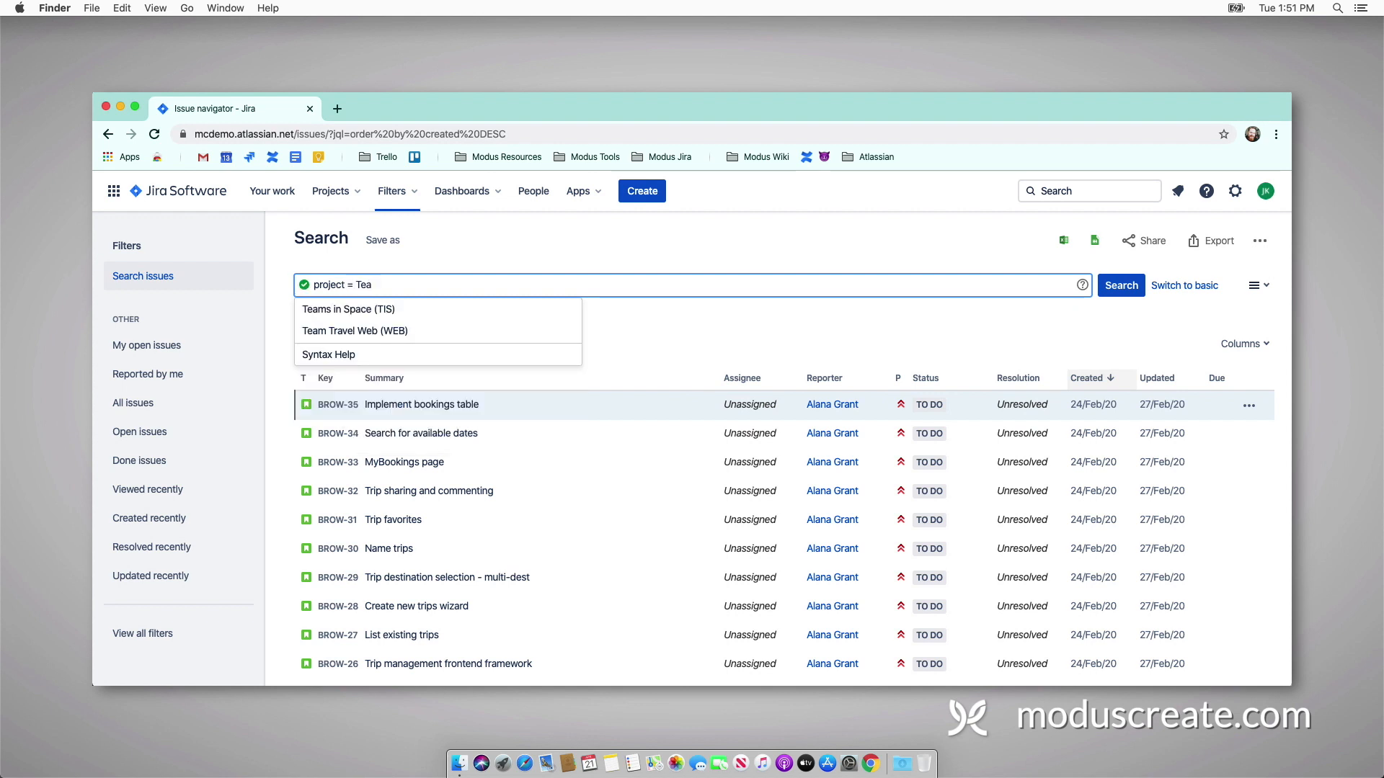
{"action": "left_click", "coordinate": [348, 308]}
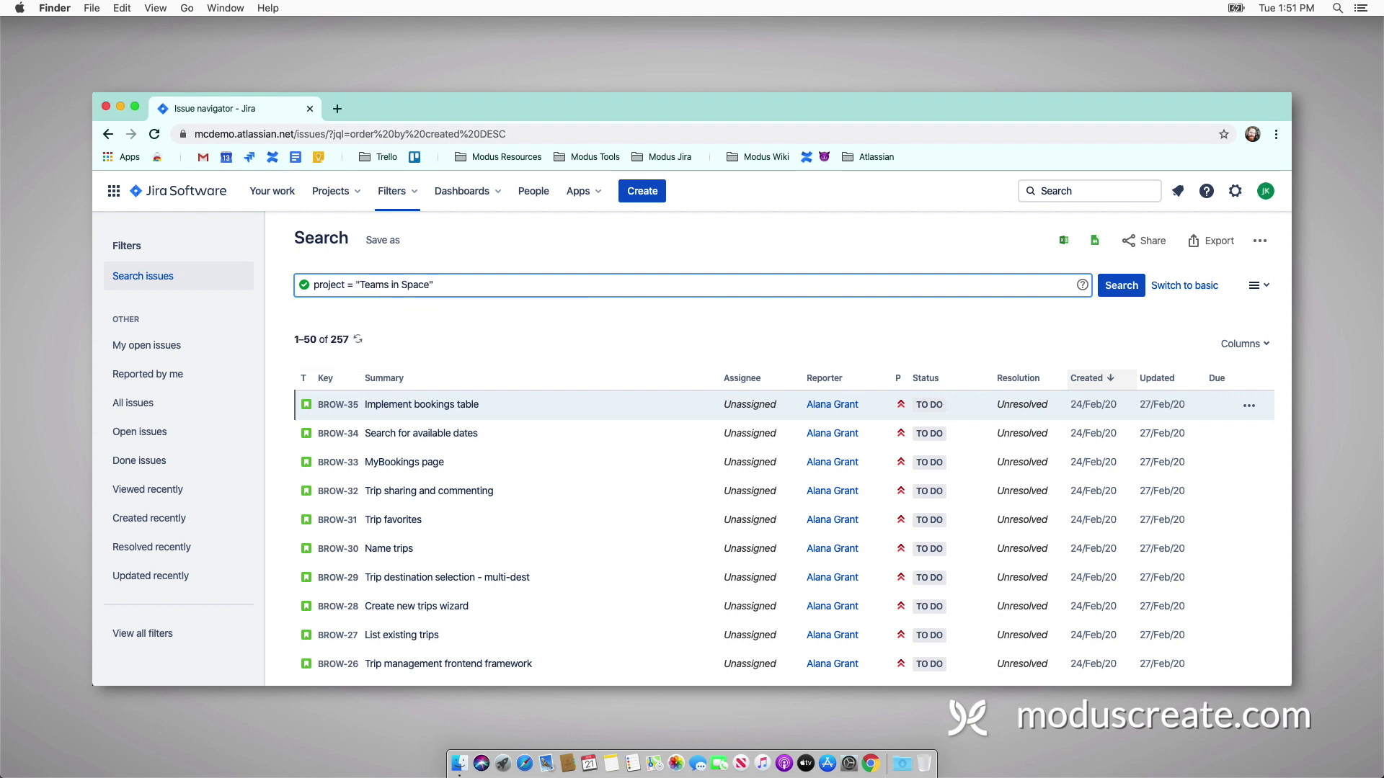
{"action": "type", "text": "and sprint"}
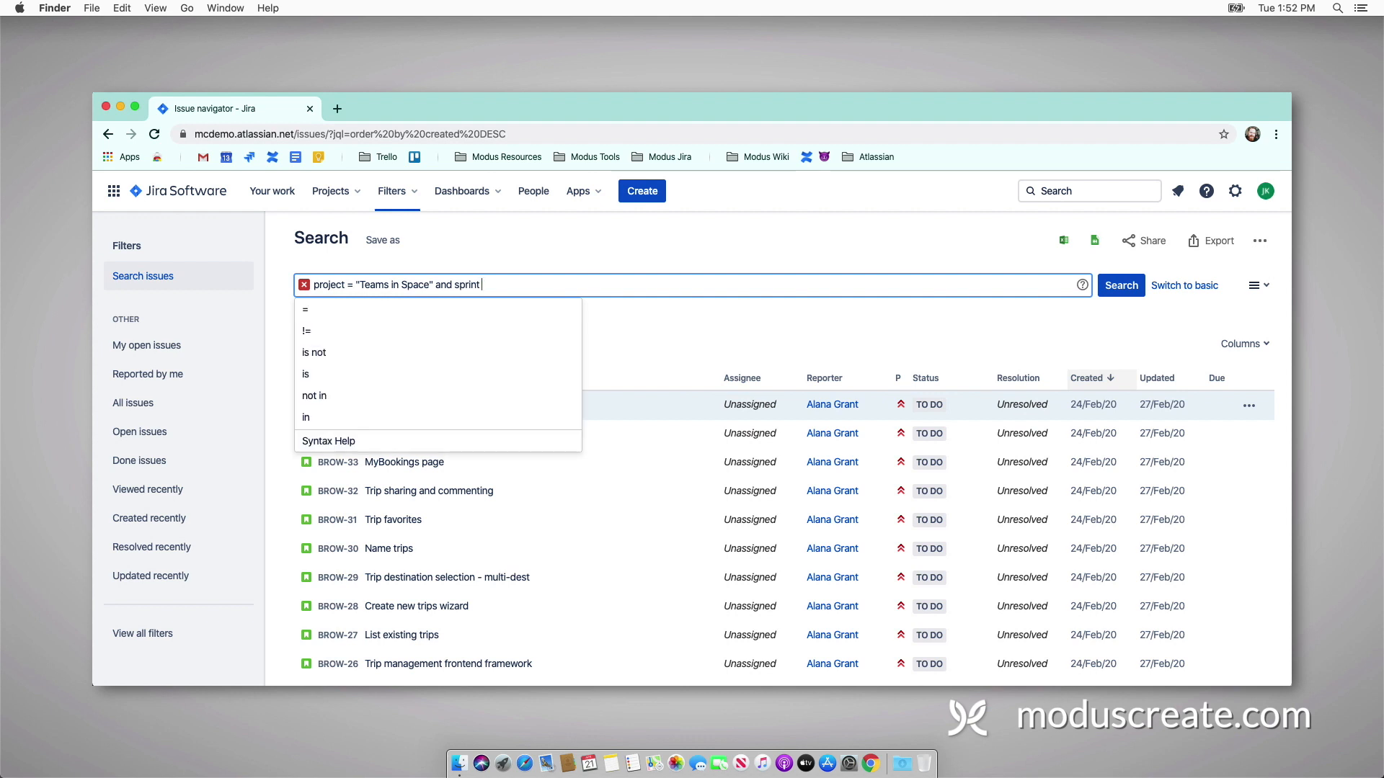
{"action": "type", "text": "in"}
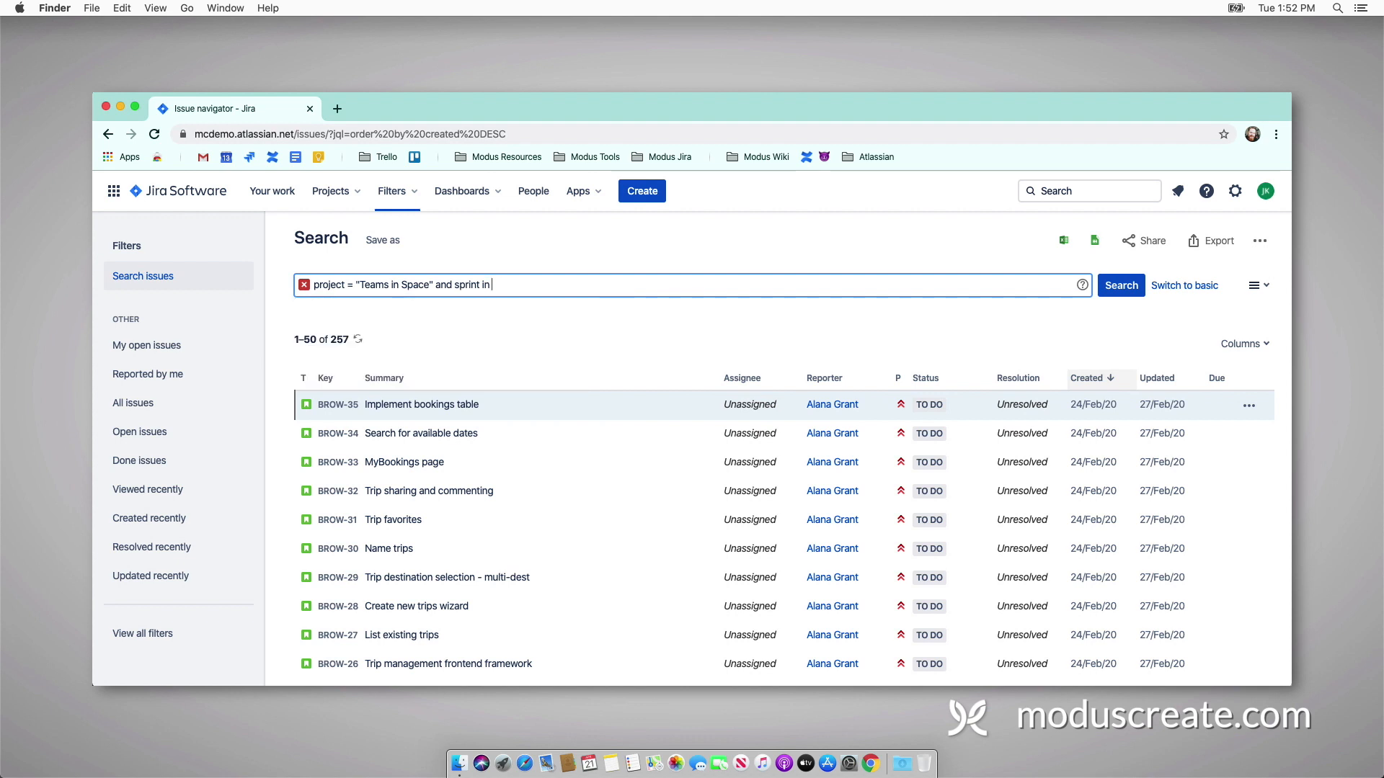
{"action": "left_click", "coordinate": [487, 284]}
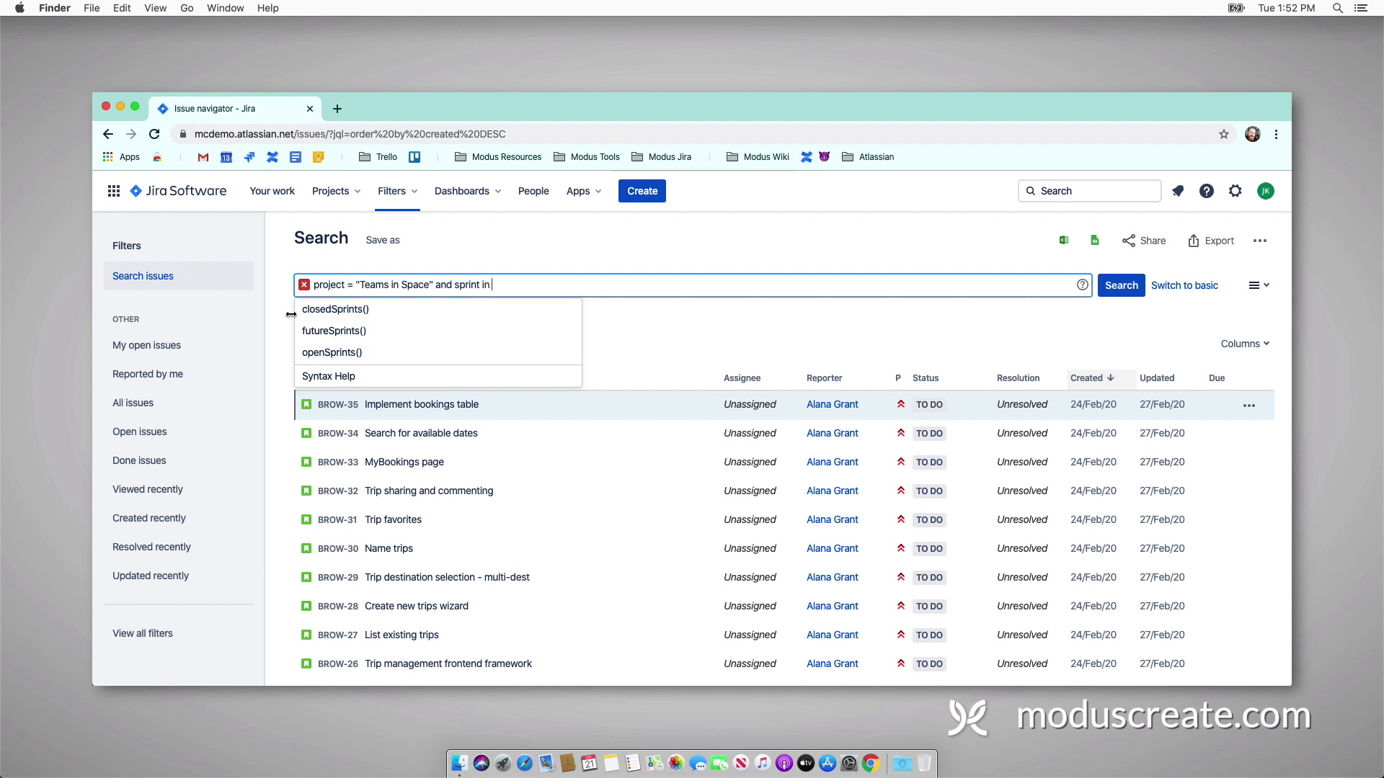
{"action": "left_click", "coordinate": [331, 352]}
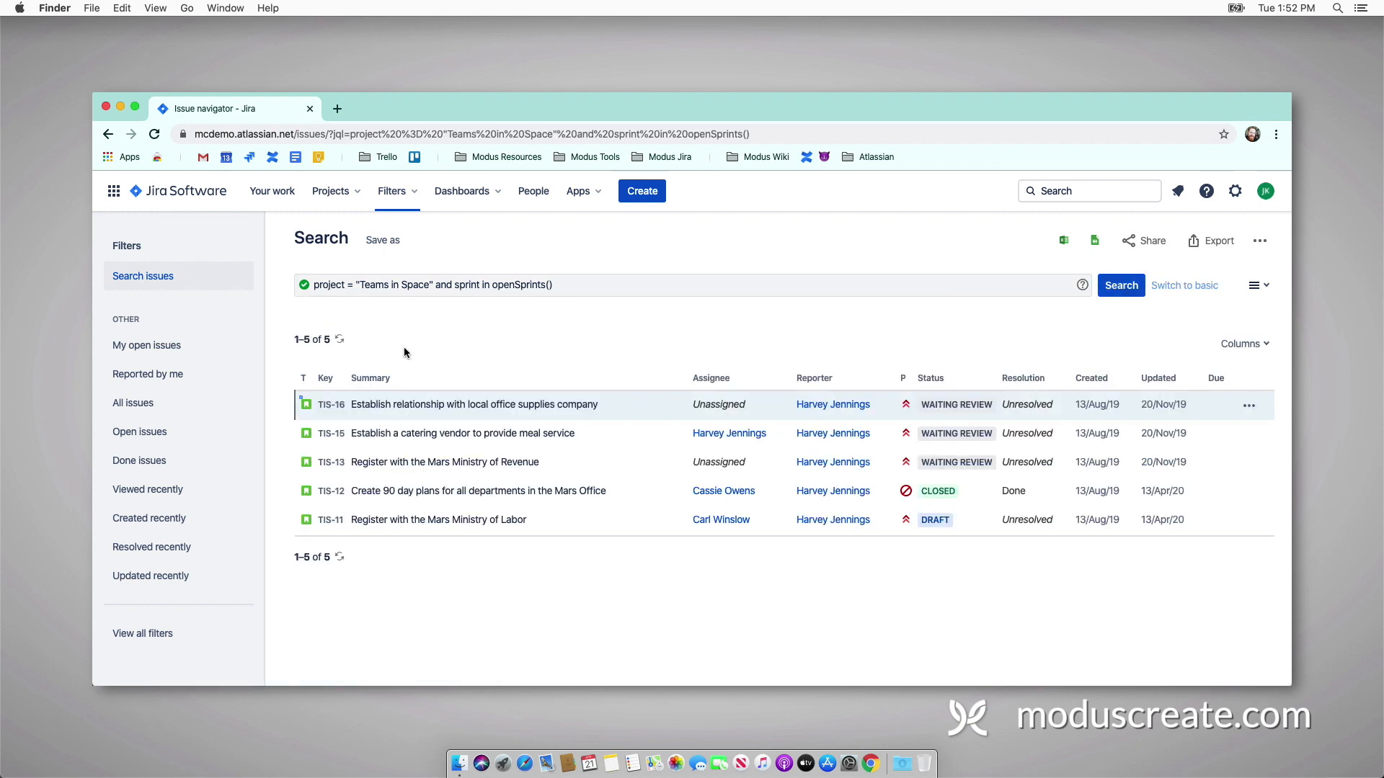
{"action": "left_click", "coordinate": [556, 284]}
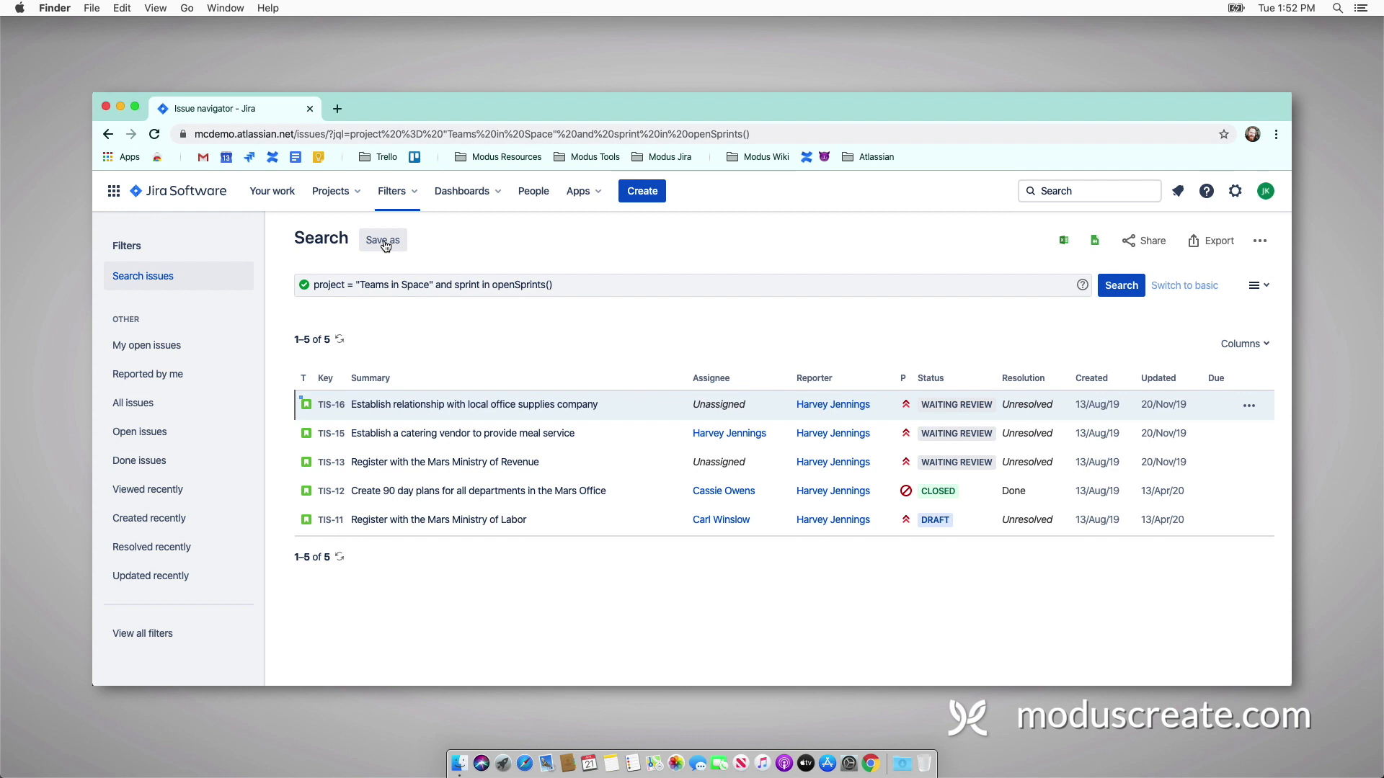
Step: Save the search as the filter 'TIS - Active Sprint'
{"action": "left_click", "coordinate": [383, 240]}
{"action": "type", "text": "TIS - Active Sprint"}
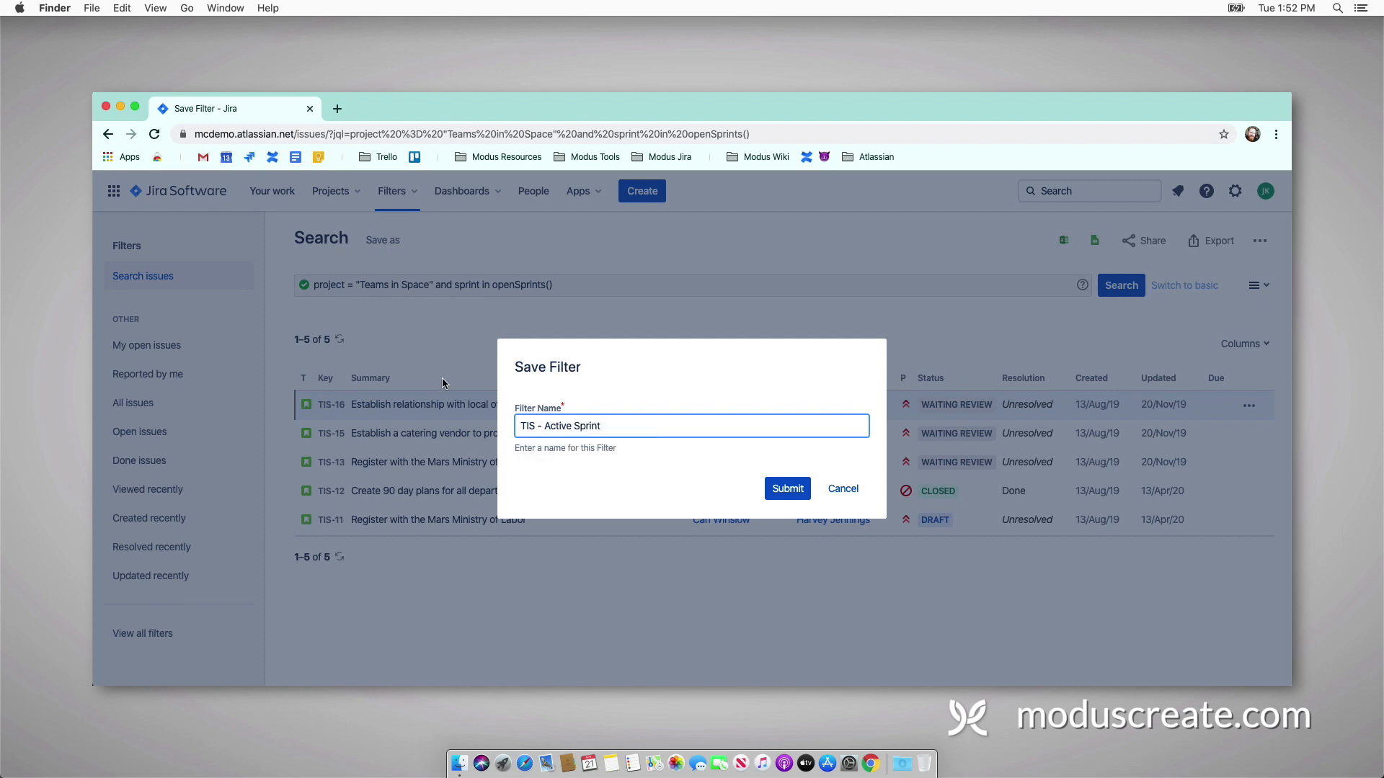
{"action": "left_click", "coordinate": [787, 489]}
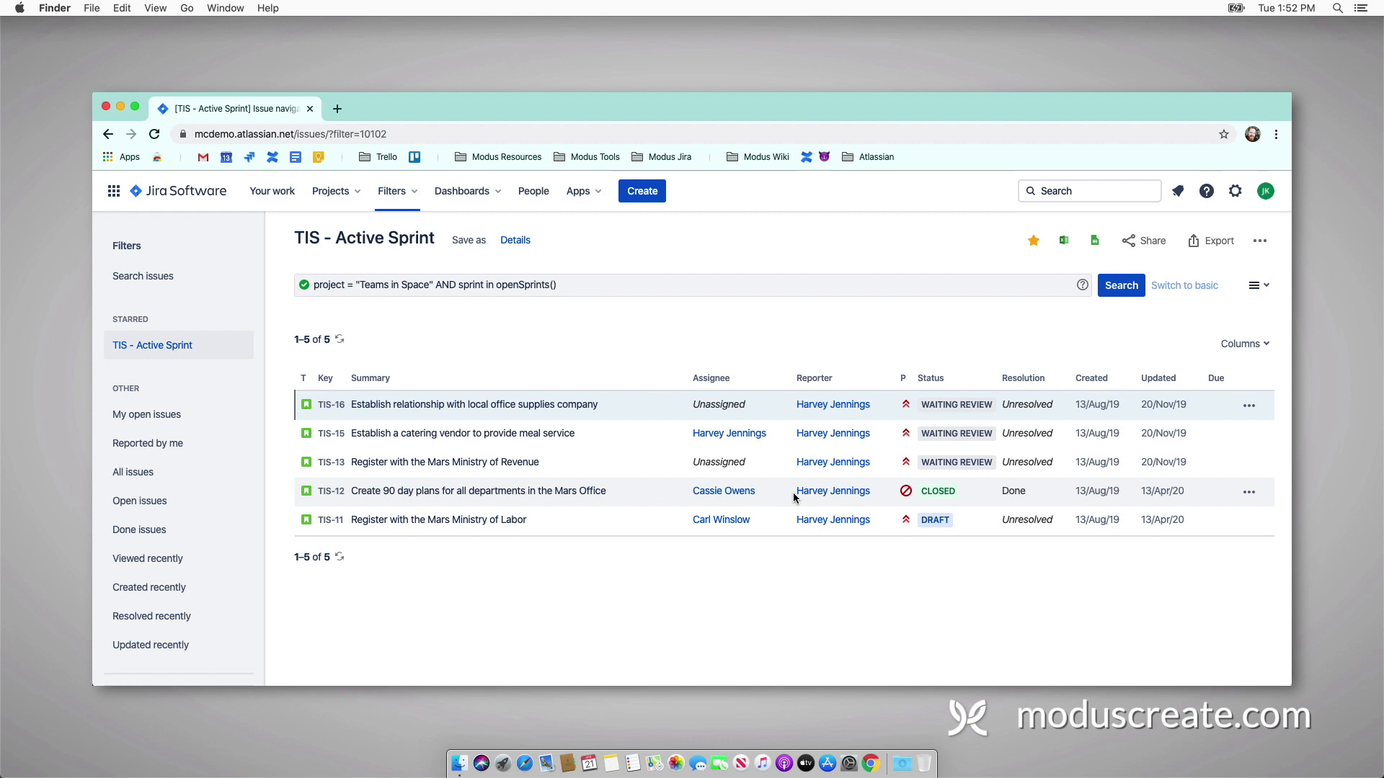
Step: Check the filter's access under Edit permissions, then return to the Sprint in Space dashboard
{"action": "left_click", "coordinate": [516, 239]}
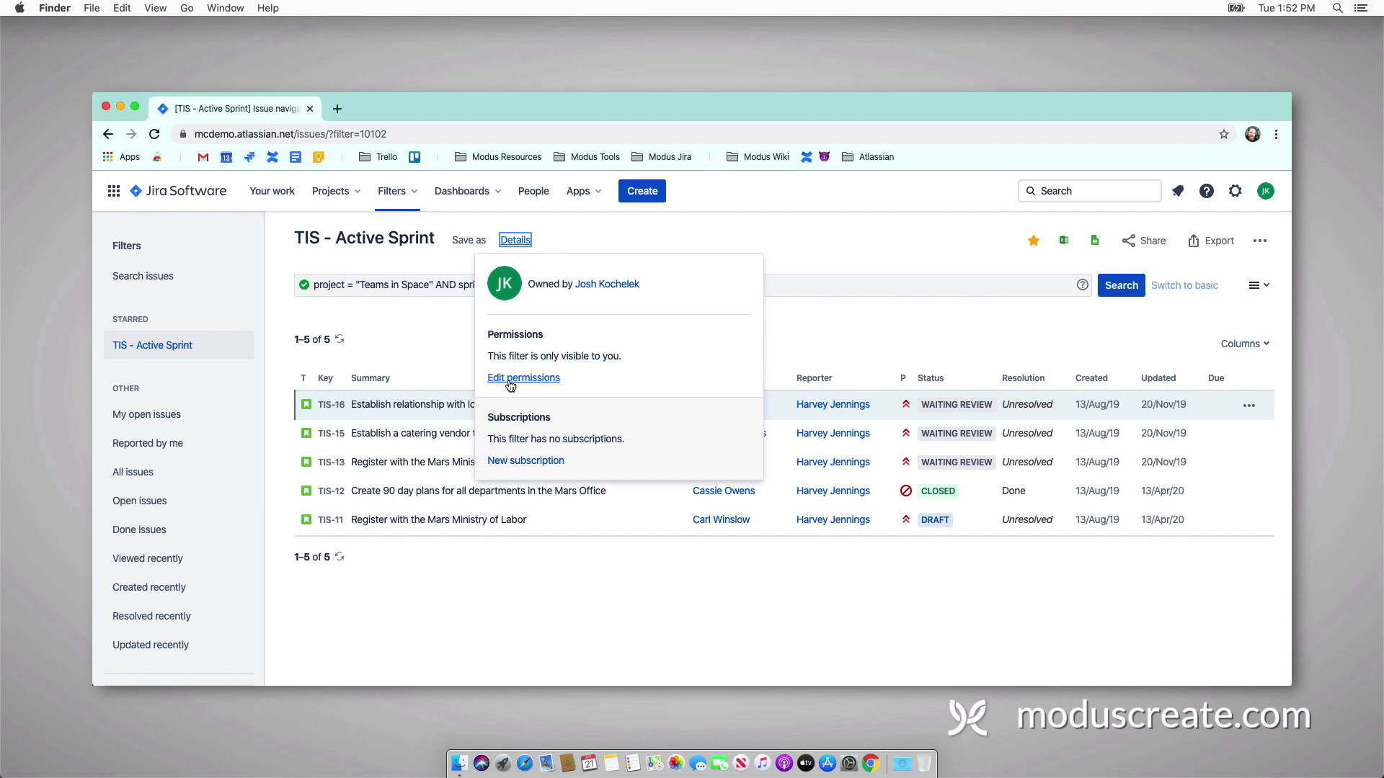
{"action": "left_click", "coordinate": [523, 377]}
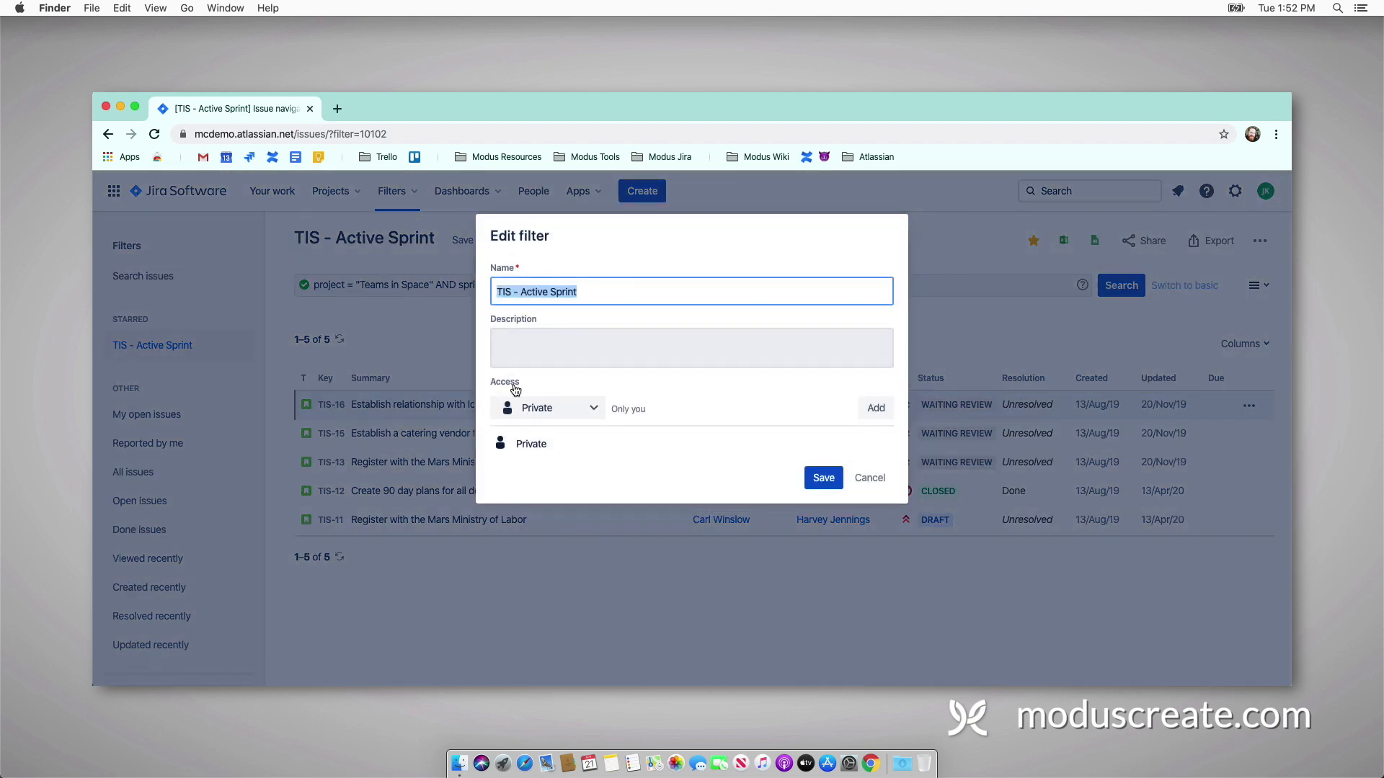
{"action": "left_click", "coordinate": [548, 408]}
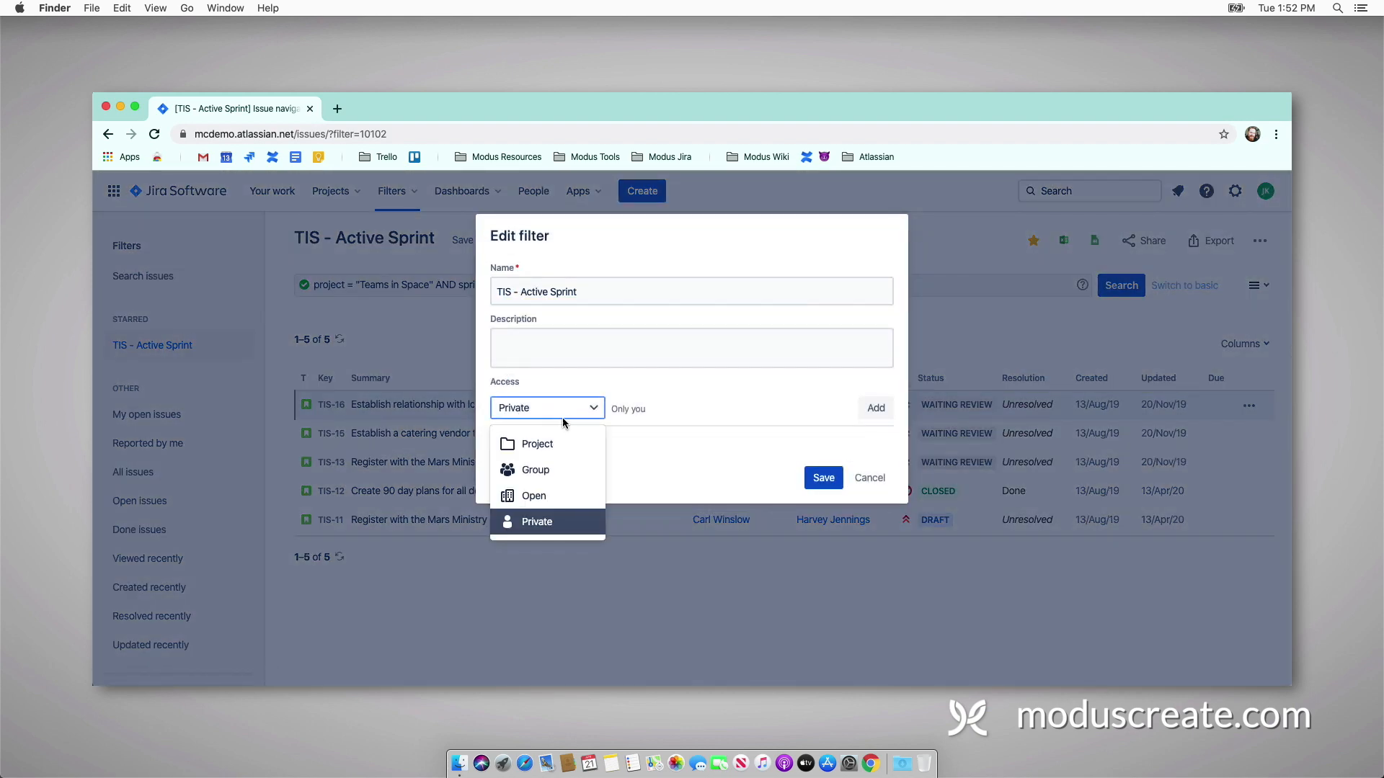
{"action": "left_click", "coordinate": [533, 496]}
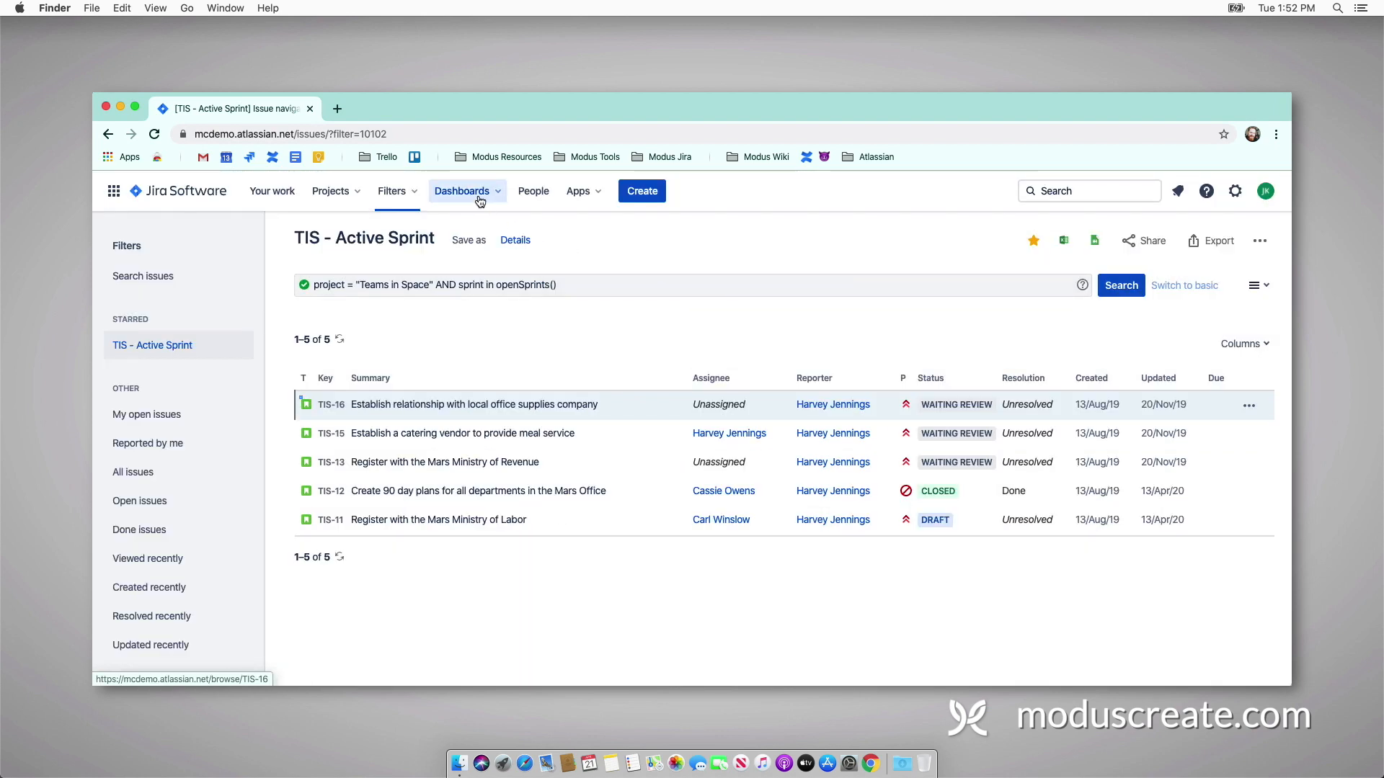
{"action": "left_click", "coordinate": [461, 190]}
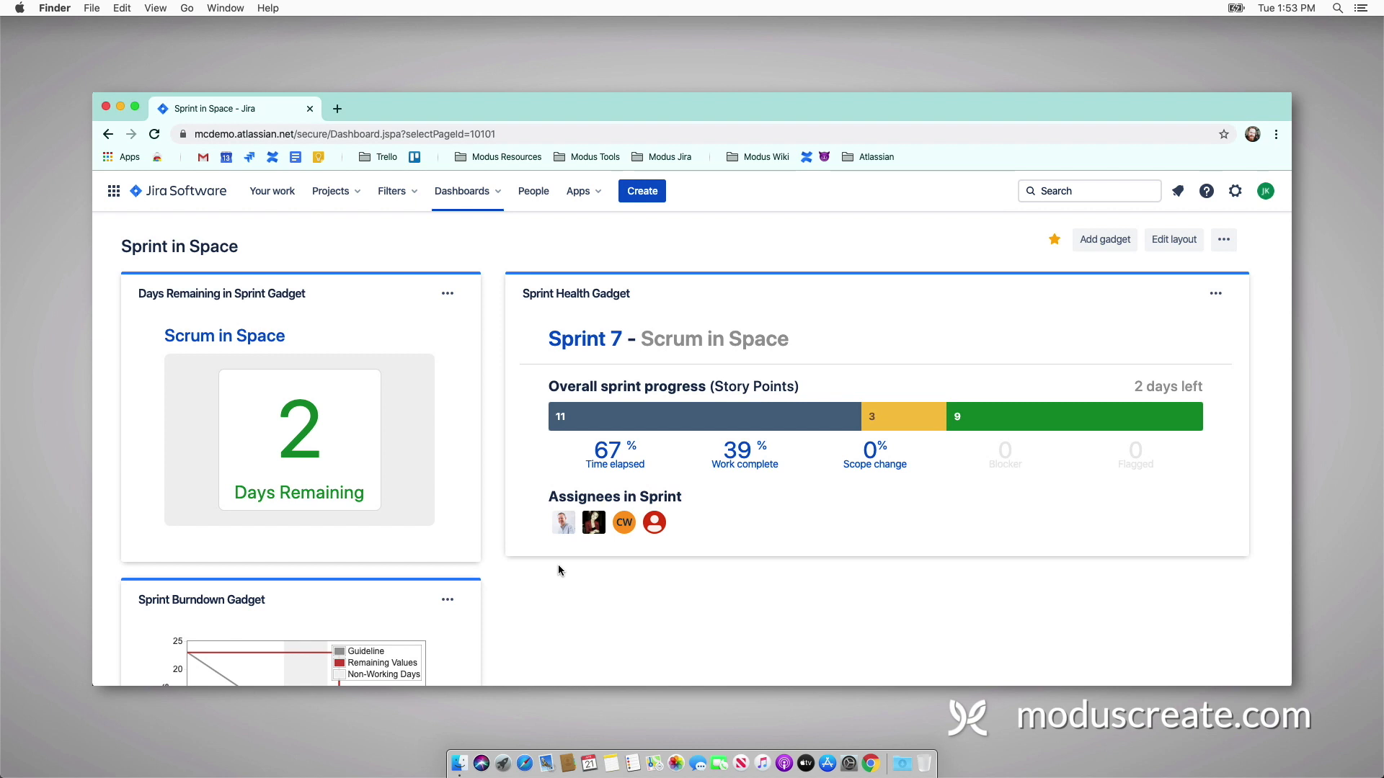
Step: Add a Pie Chart gadget from the gadget catalogue to the dashboard
{"action": "left_click", "coordinate": [1104, 240]}
{"action": "type", "text": "pie ch"}
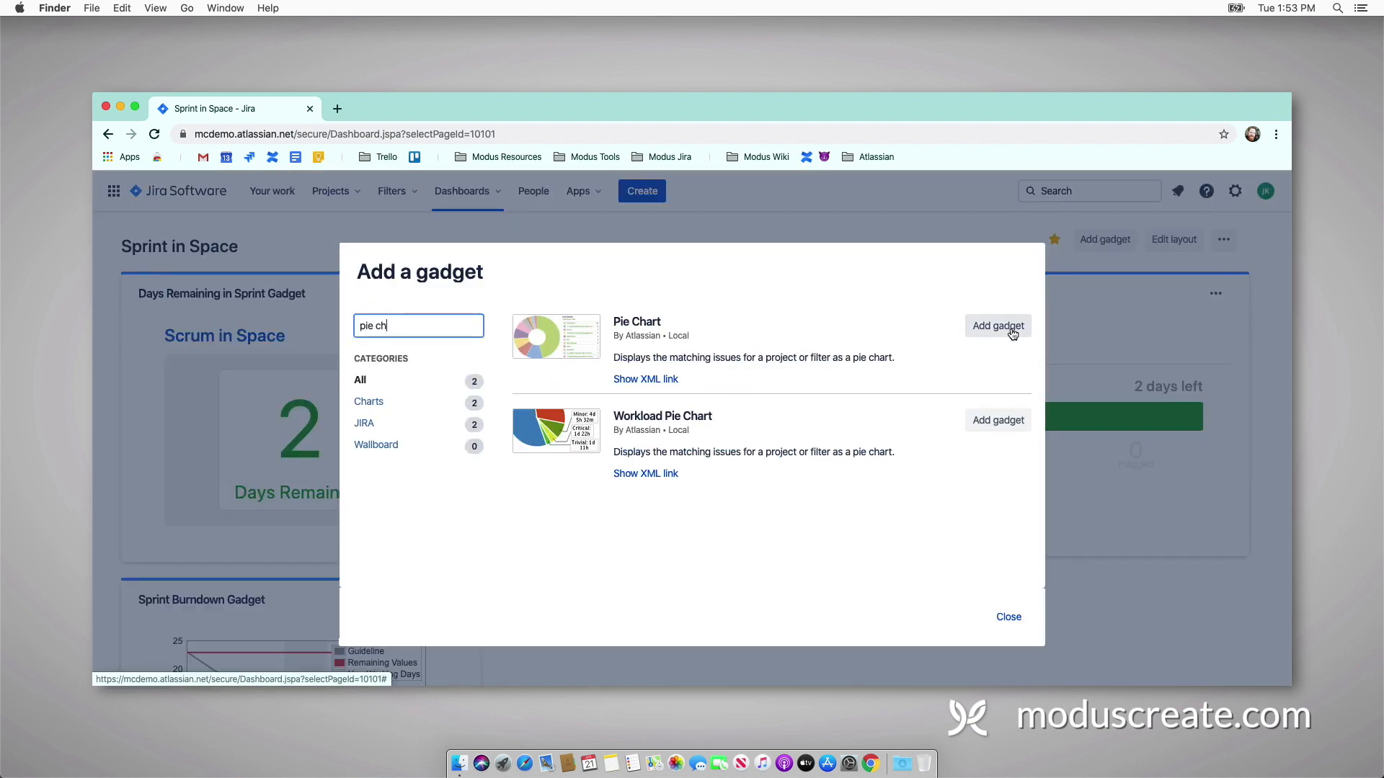
{"action": "left_click", "coordinate": [997, 325]}
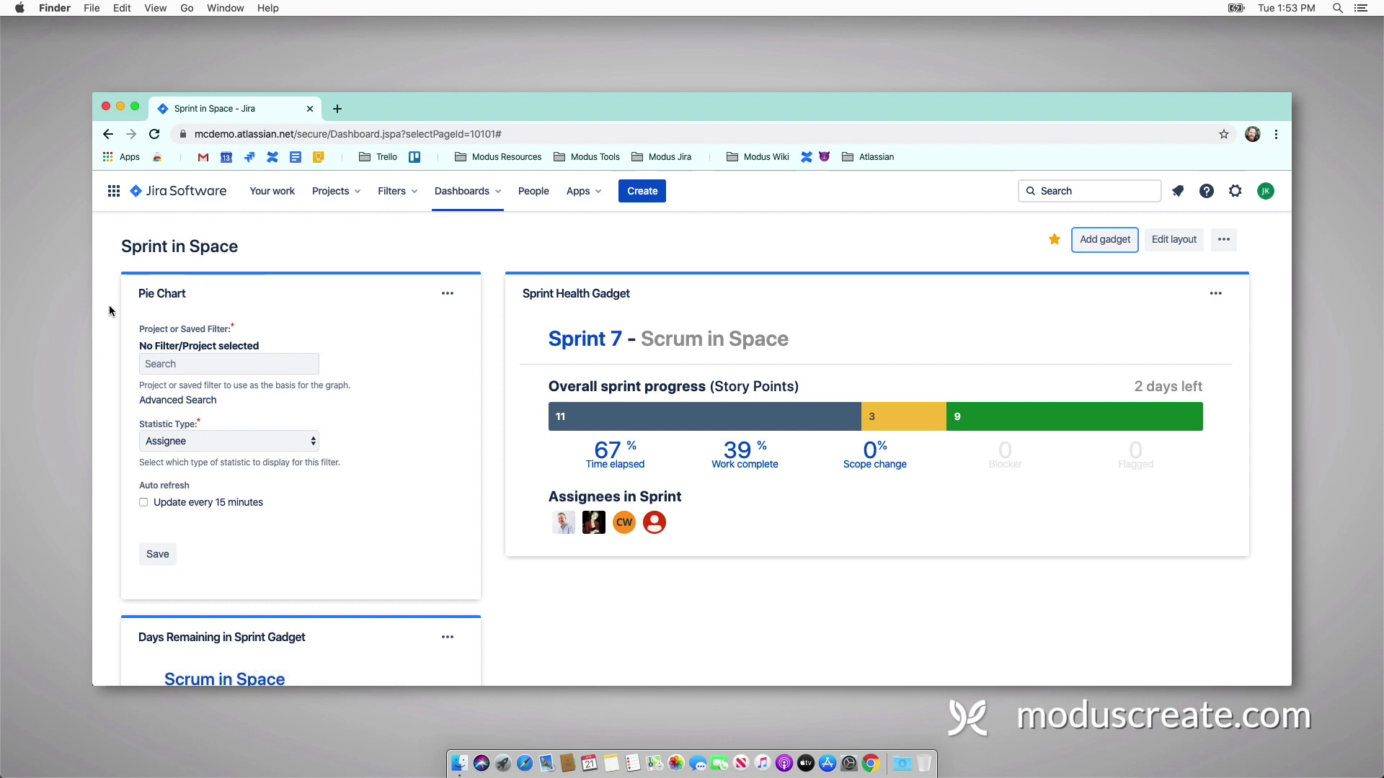
{"action": "mouse_move", "coordinate": [155, 317]}
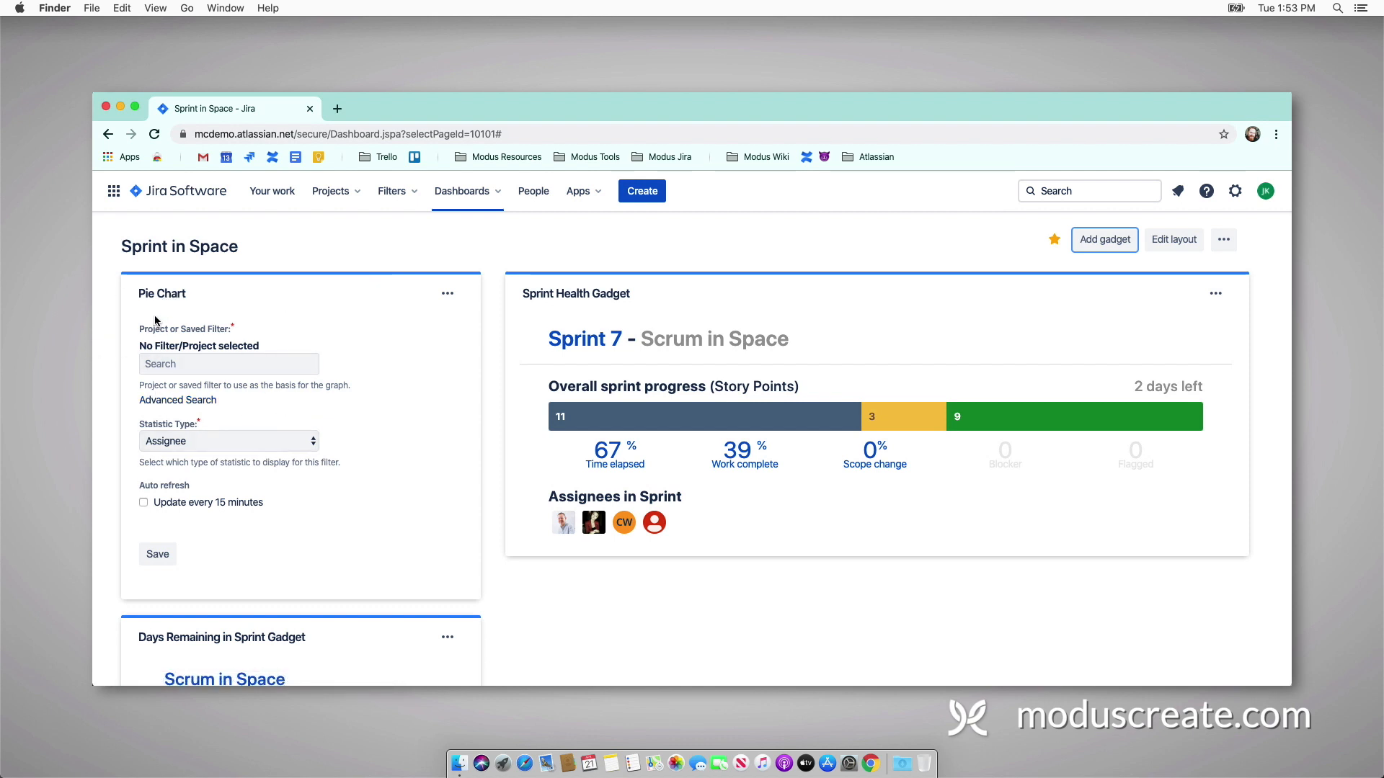
Step: Save the pie chart on filter TIS - Active Sprint with 15-minute refresh
{"action": "left_click", "coordinate": [228, 363]}
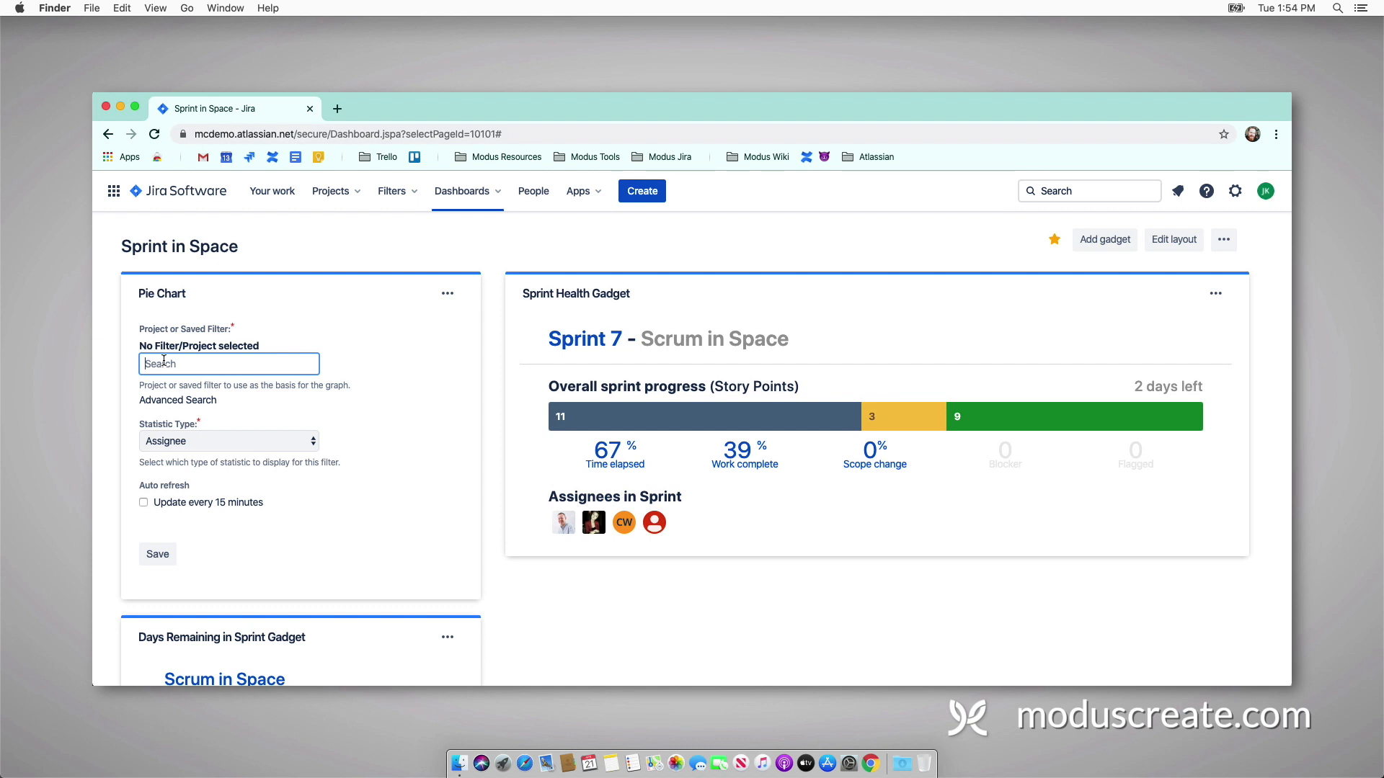
{"action": "type", "text": "TIS - A"}
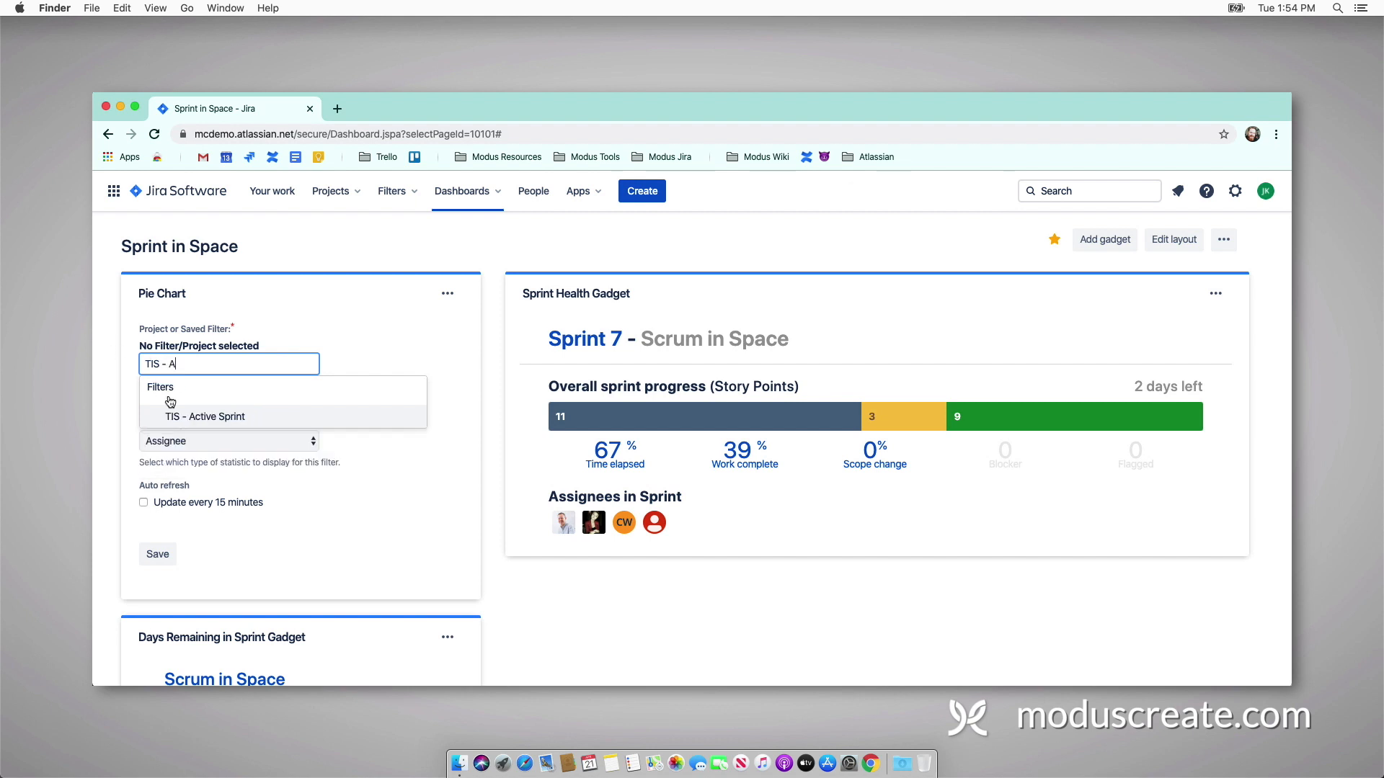
{"action": "left_click", "coordinate": [205, 416]}
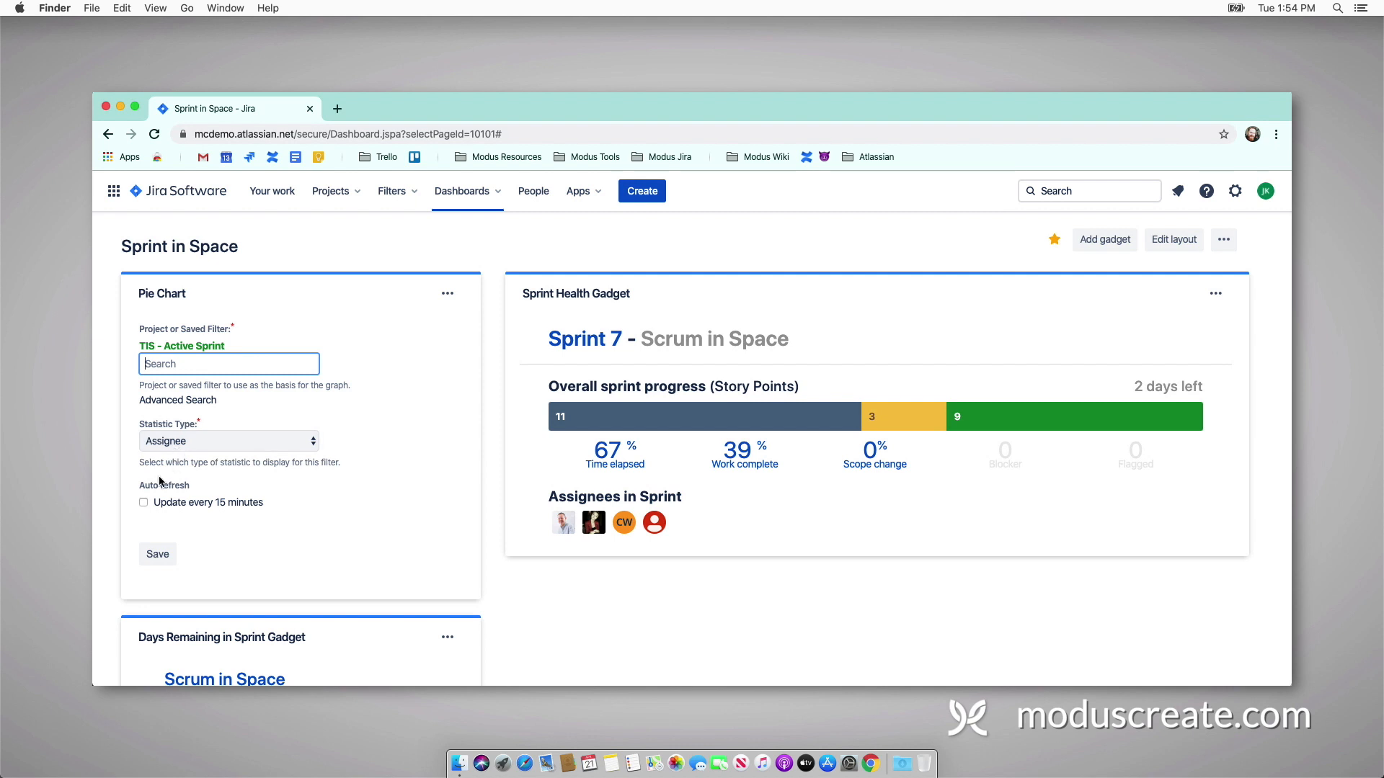
{"action": "left_click", "coordinate": [144, 502]}
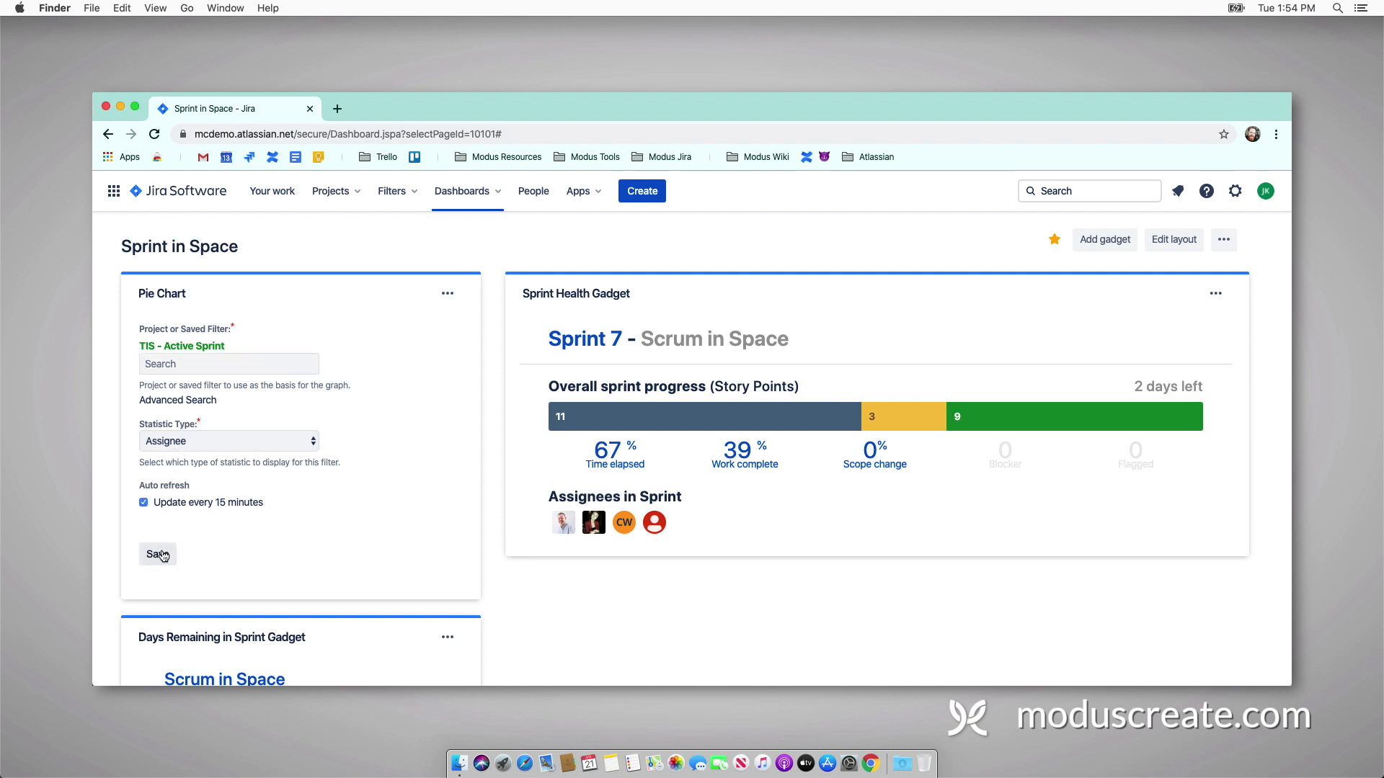
{"action": "left_click", "coordinate": [157, 554]}
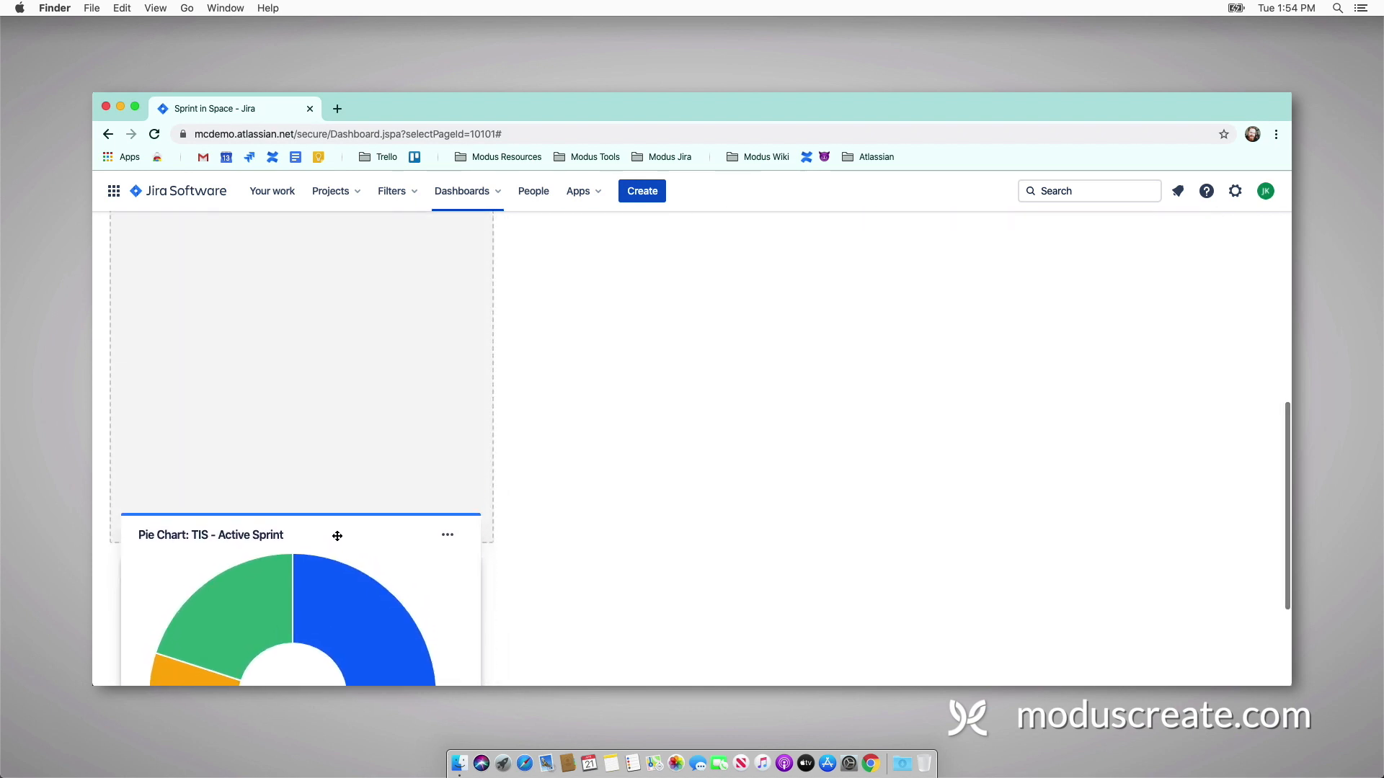
{"action": "scroll", "scroll_direction": "up", "scroll_amount": 3}
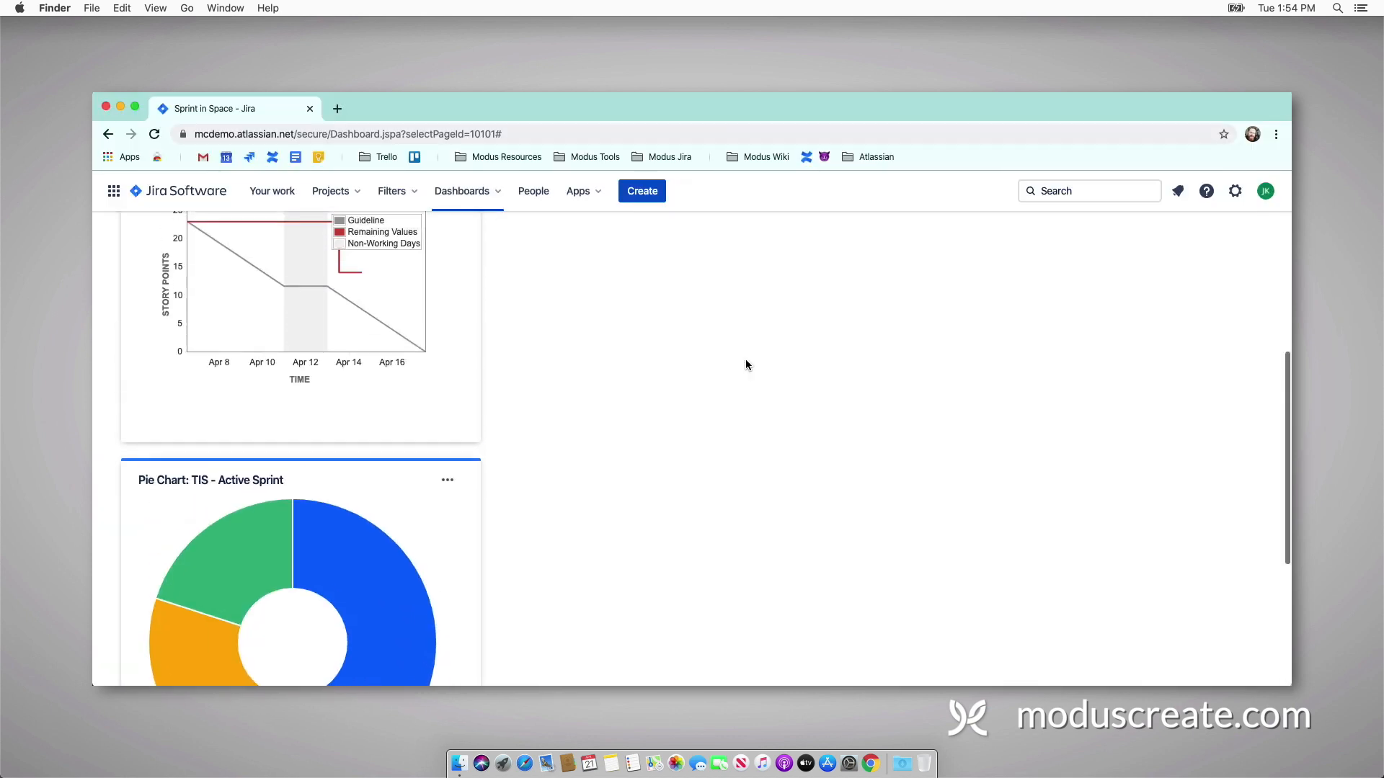
{"action": "scroll", "scroll_direction": "up", "scroll_amount": 3}
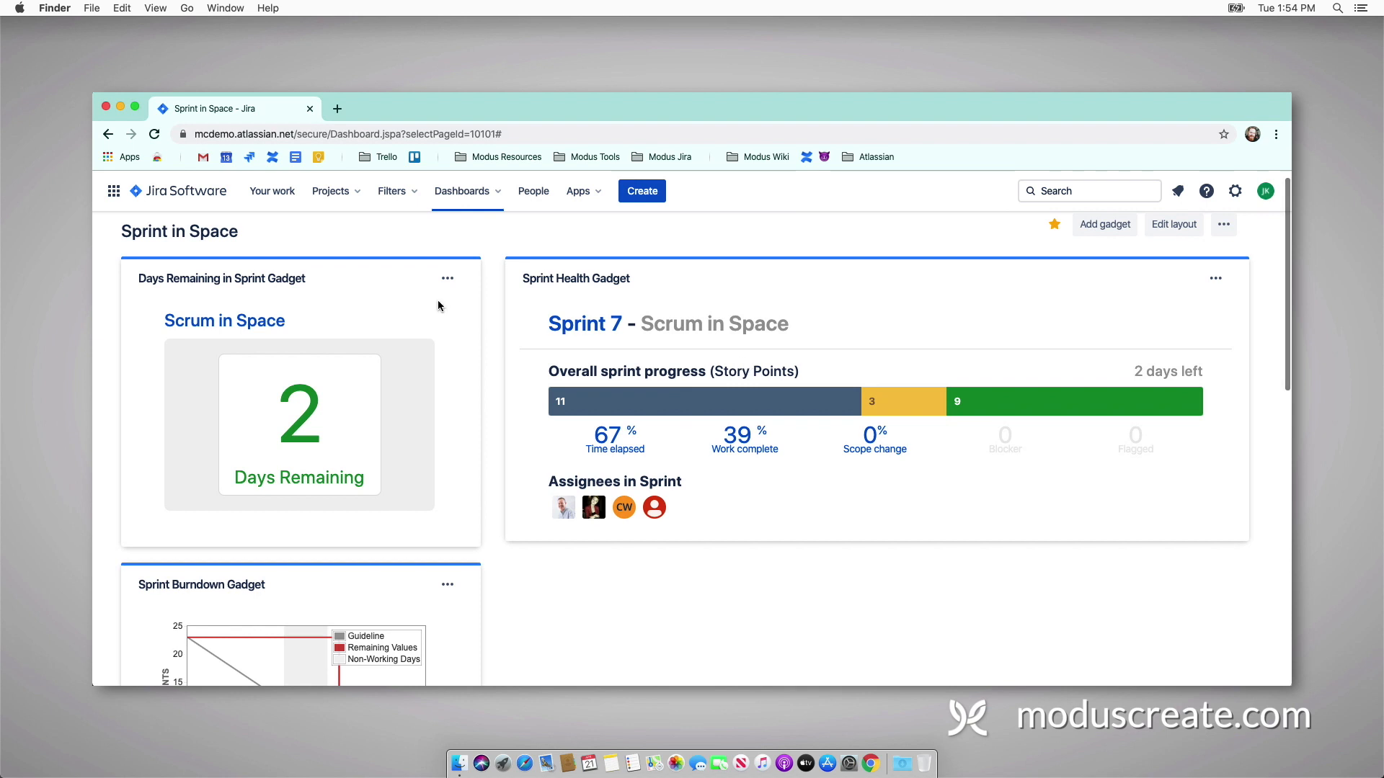
Step: Add a Two Dimensional Filter Statistics gadget by searching 'two' in the catalogue
{"action": "left_click", "coordinate": [1104, 224]}
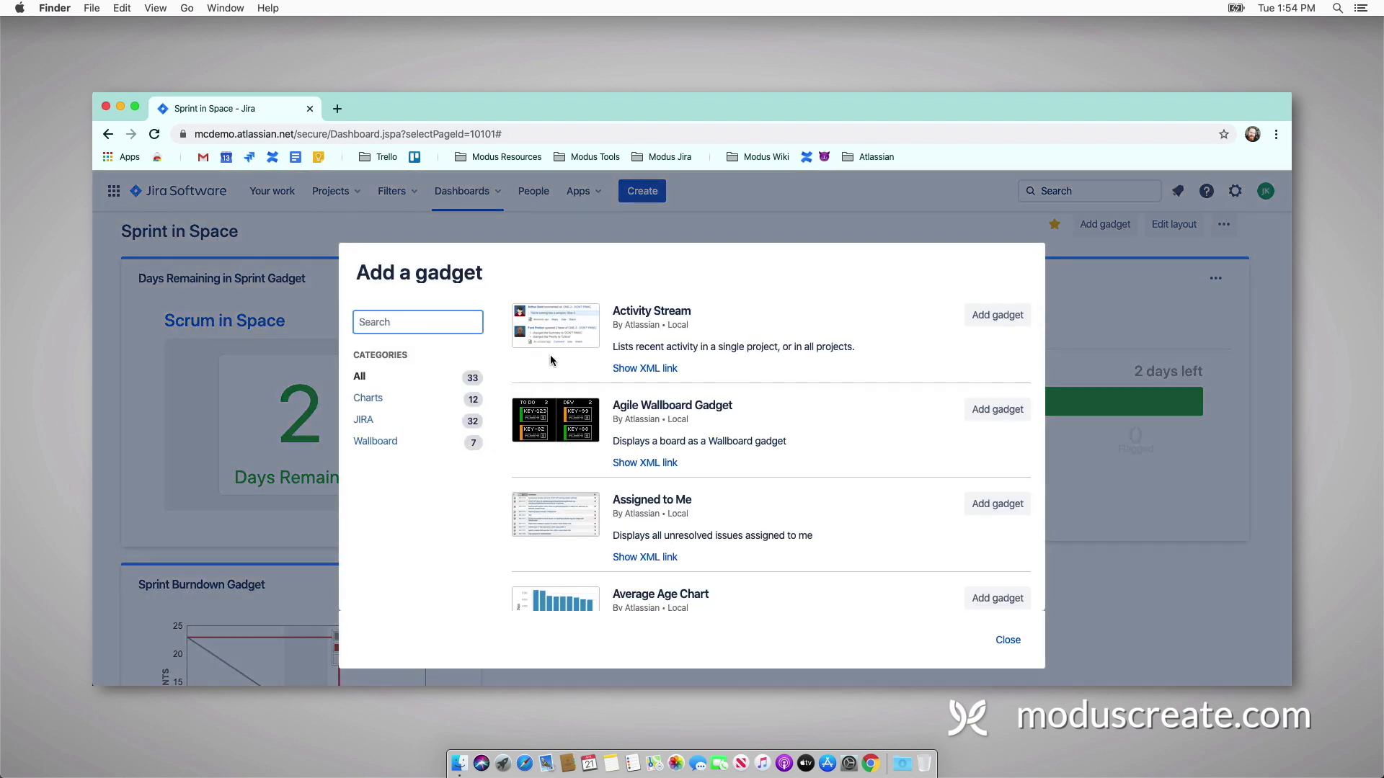
{"action": "type", "text": "two"}
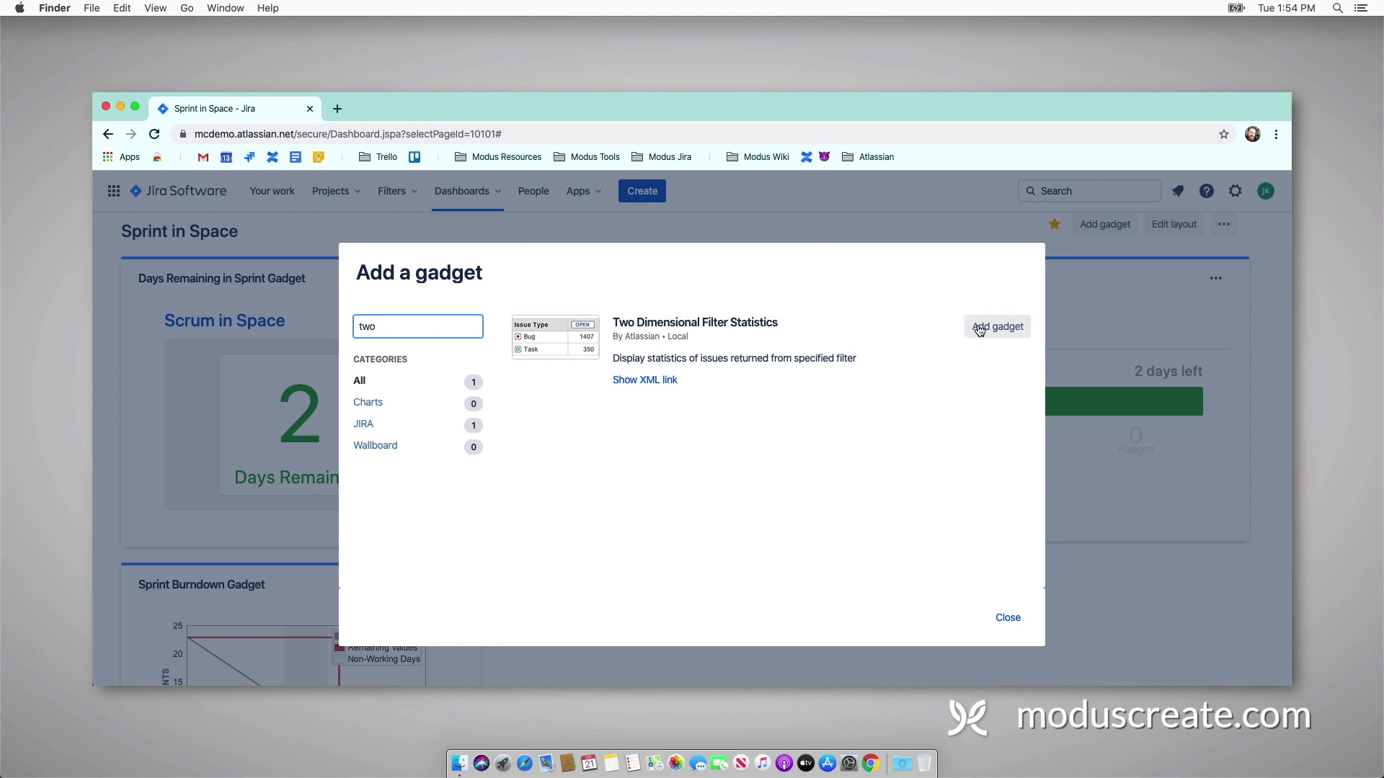
{"action": "left_click", "coordinate": [998, 326]}
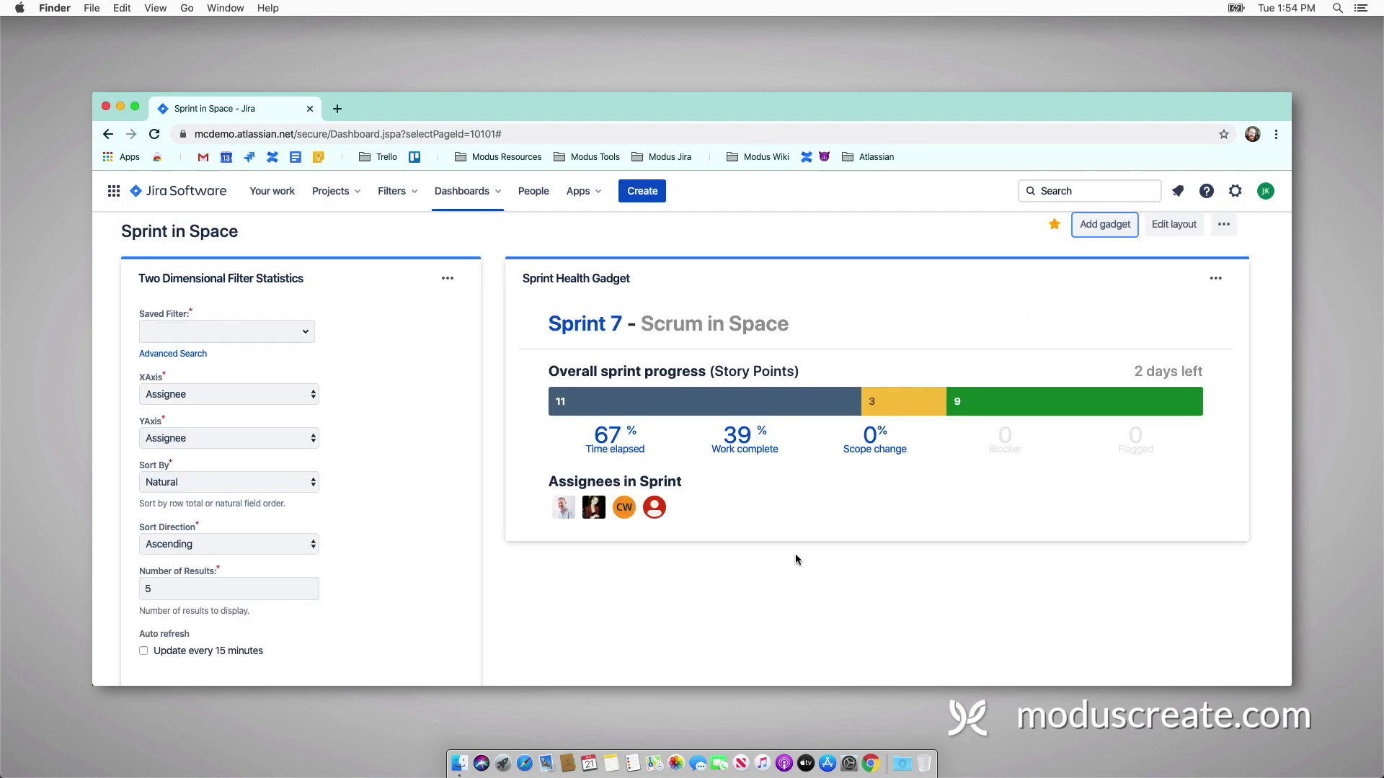
Step: Select saved filter TIS - Active Sprint and set the XAxis to Status
{"action": "left_click", "coordinate": [227, 332]}
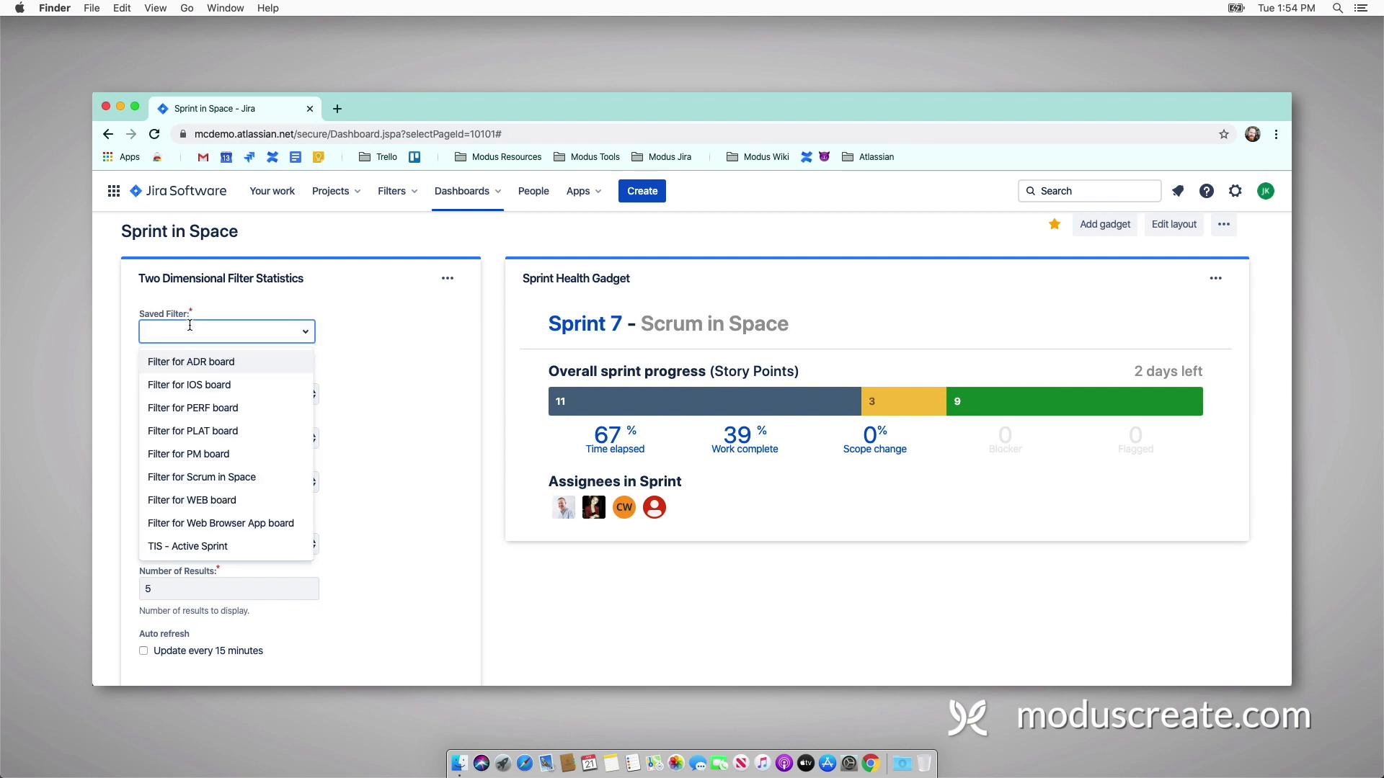
{"action": "type", "text": "TIS"}
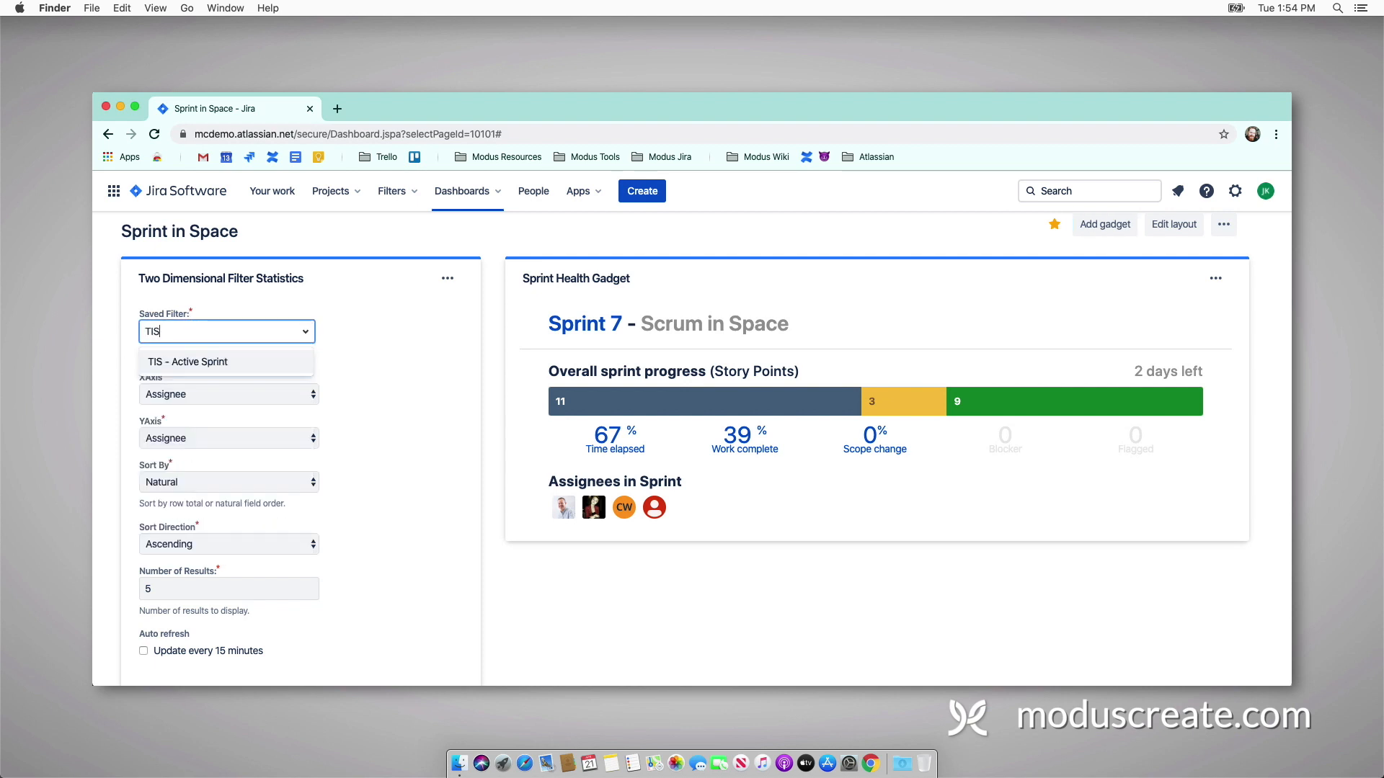
{"action": "mouse_move", "coordinate": [133, 349]}
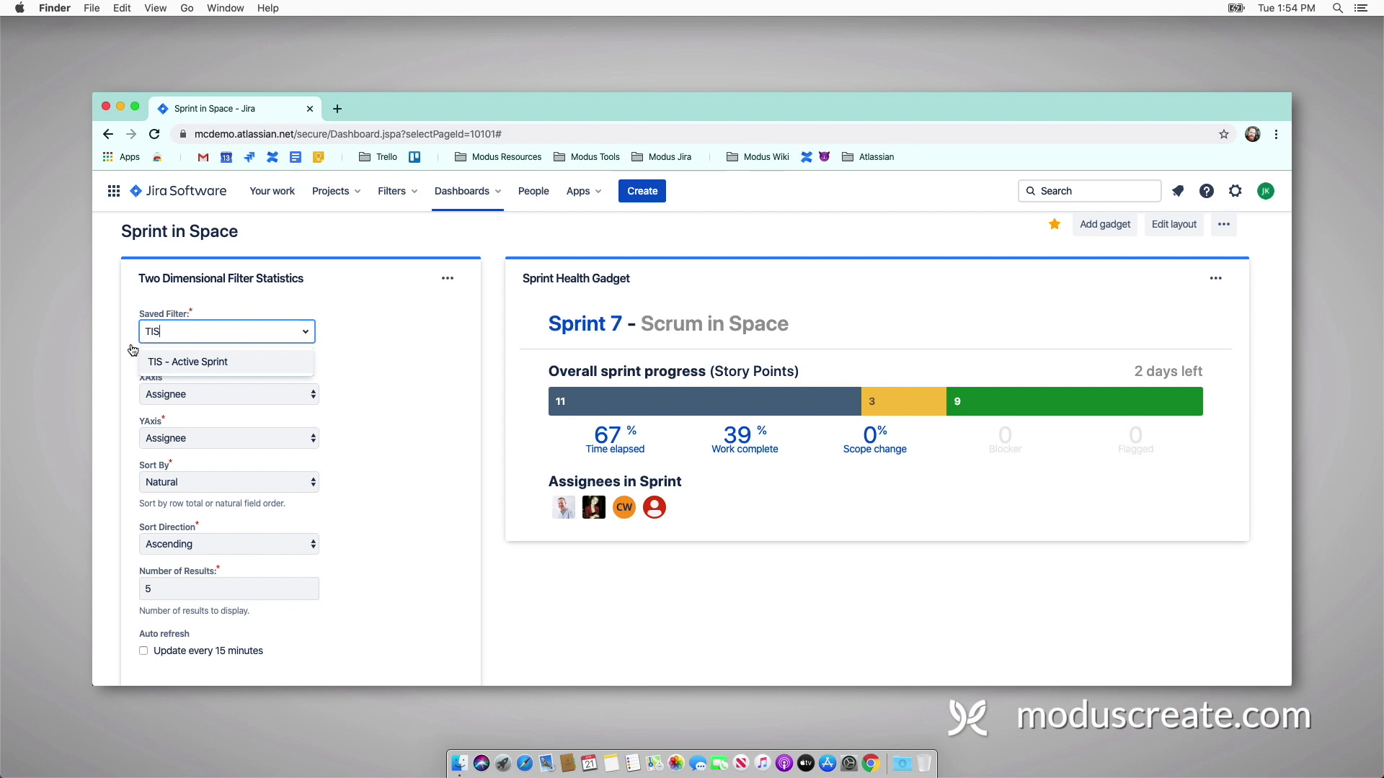
{"action": "left_click", "coordinate": [228, 394]}
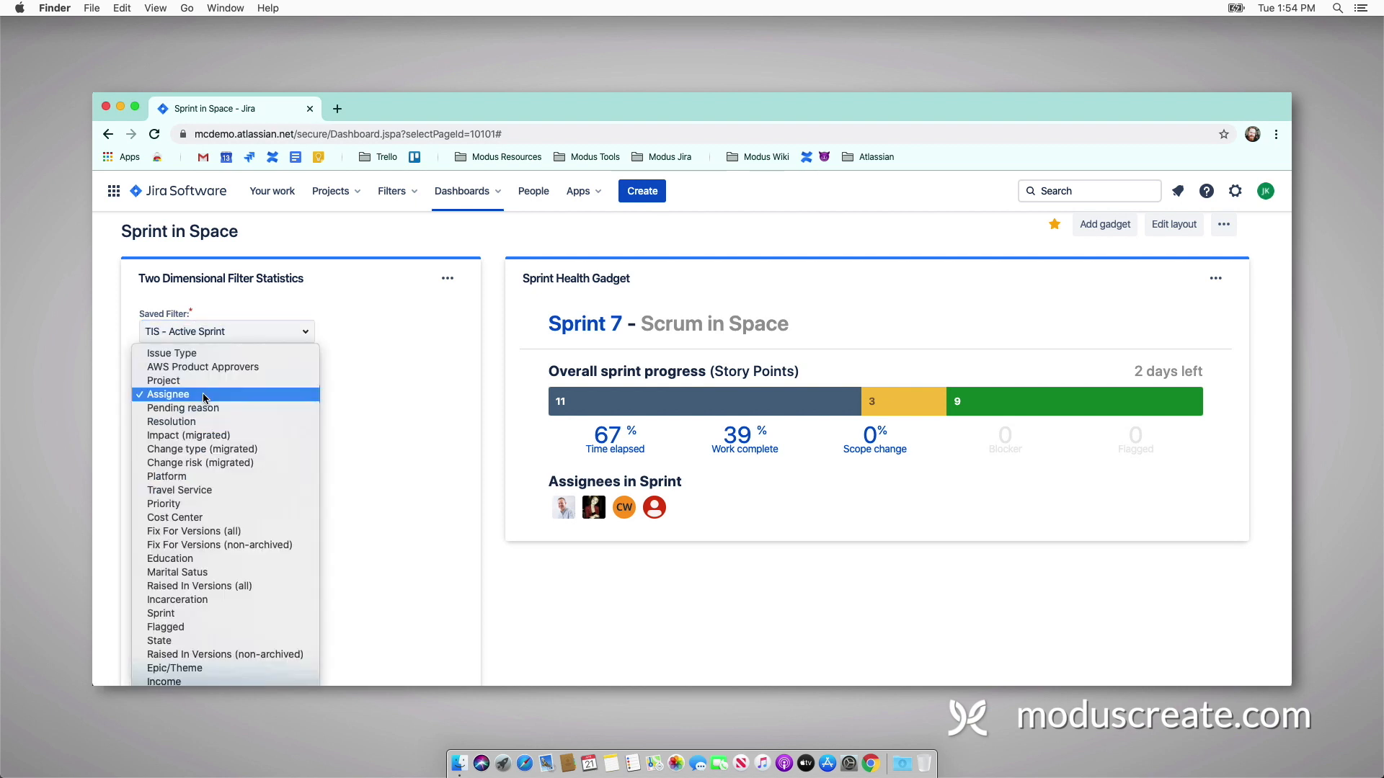
{"action": "scroll", "scroll_direction": "down", "scroll_amount": 3}
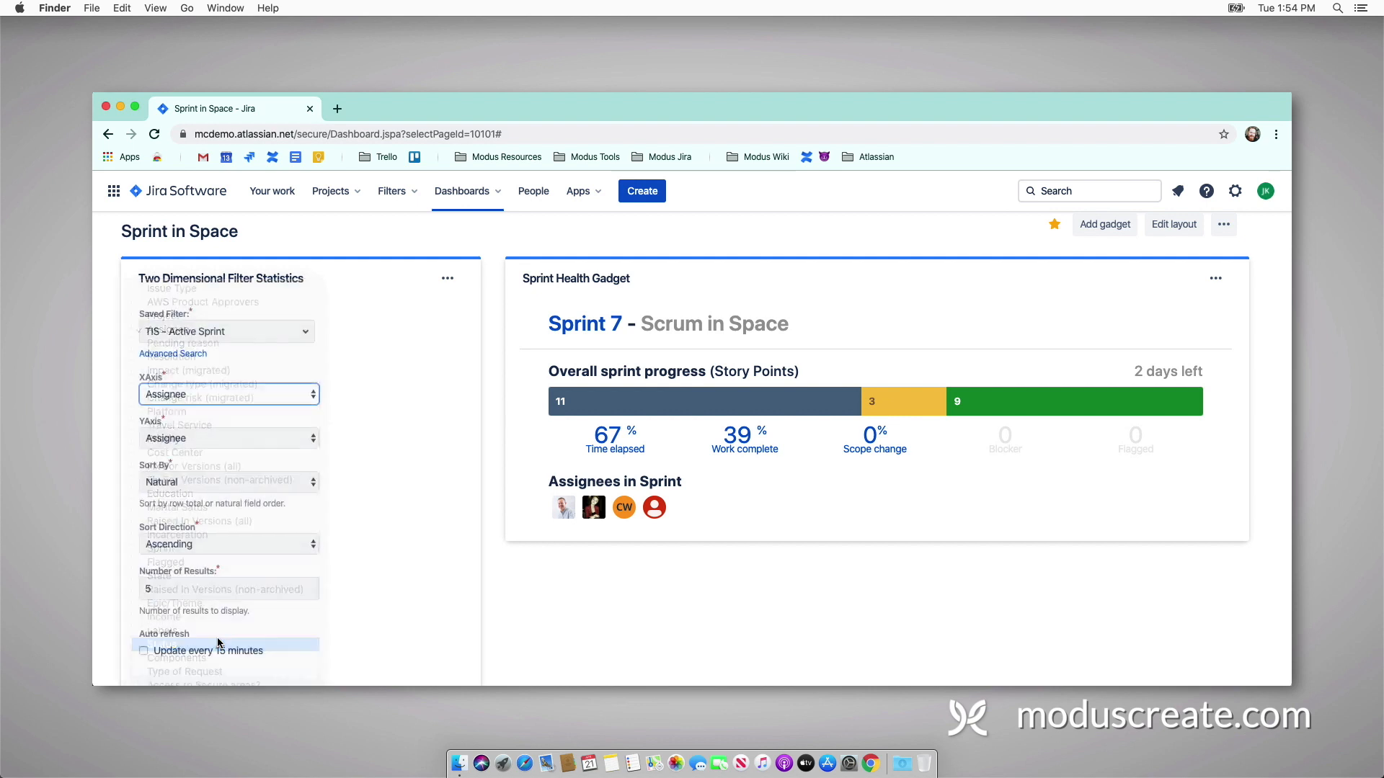
{"action": "left_click", "coordinate": [227, 393]}
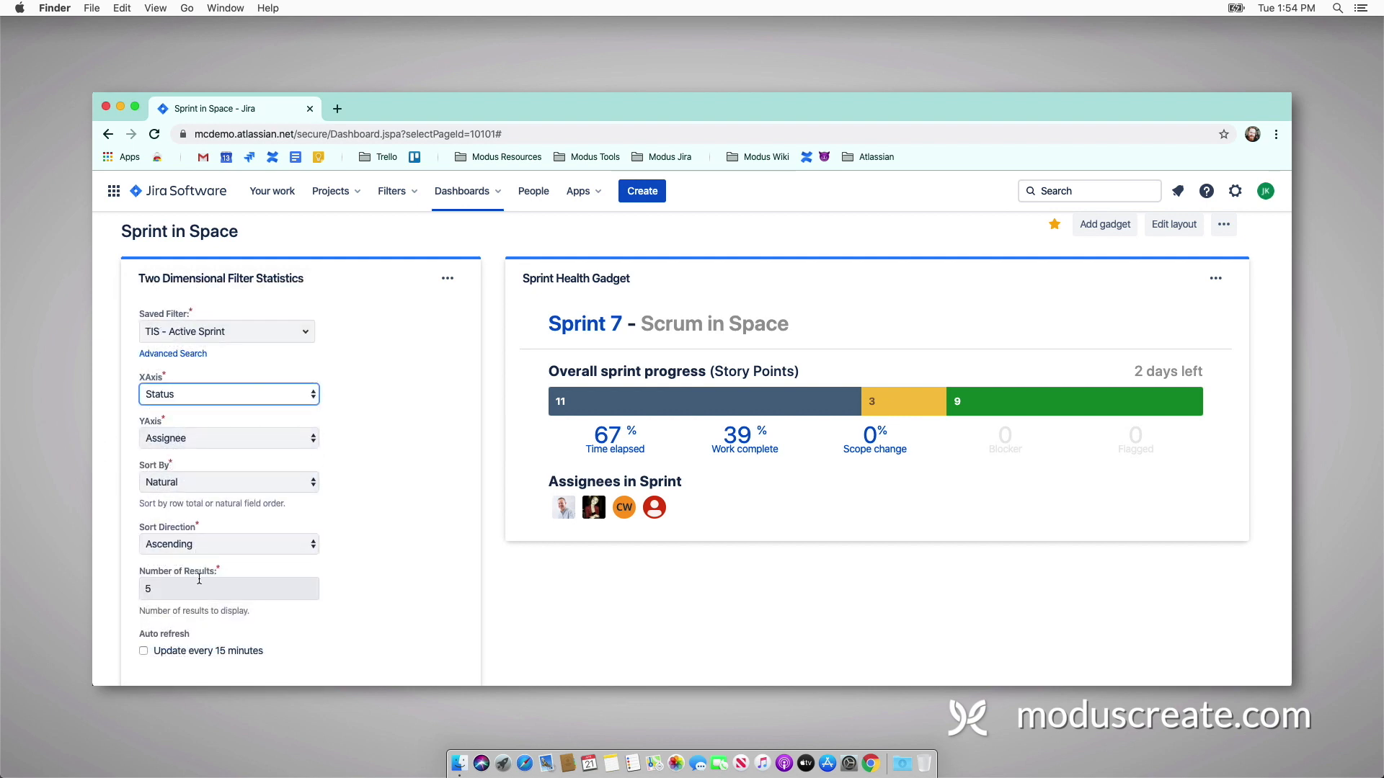
Step: Enable 15-minute refresh and save the statistics gadget
{"action": "scroll", "scroll_direction": "down", "scroll_amount": 3}
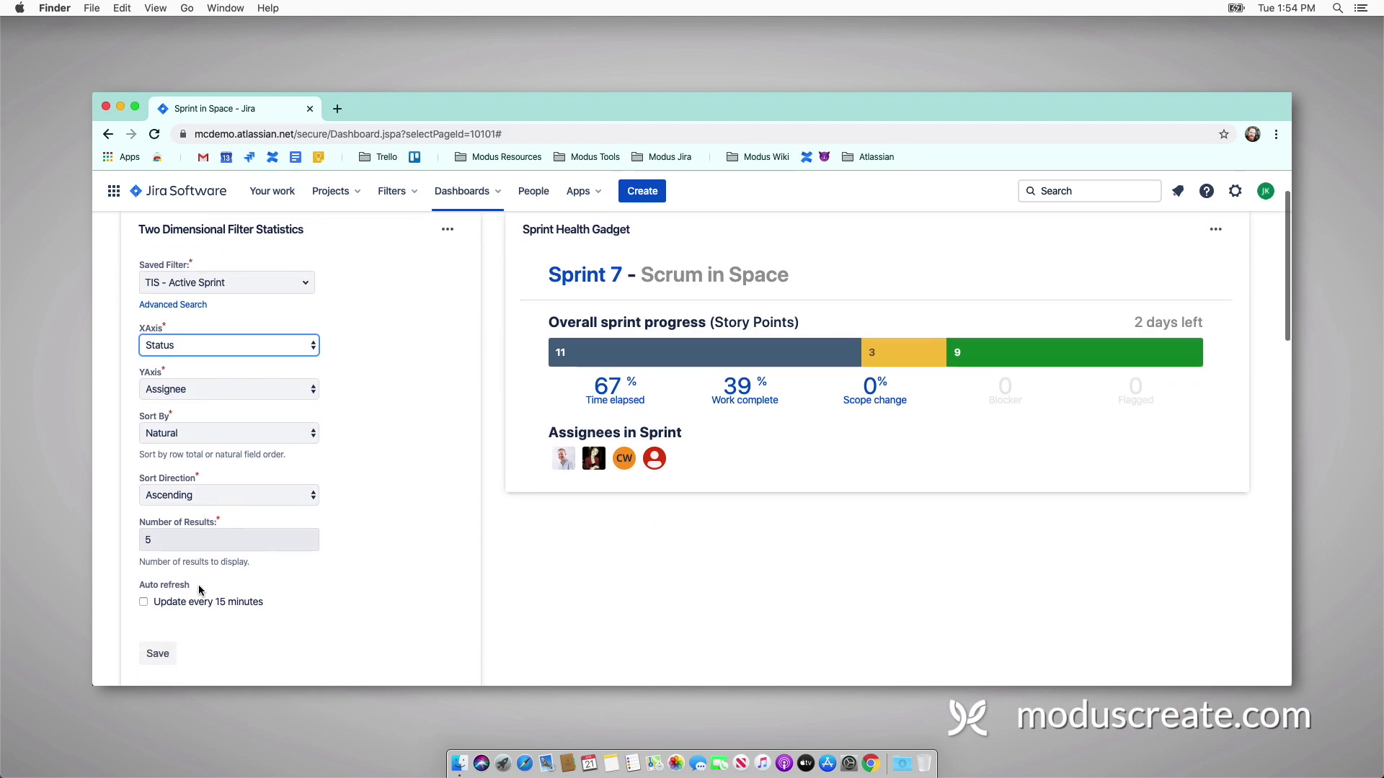
{"action": "scroll", "scroll_direction": "down", "scroll_amount": 3}
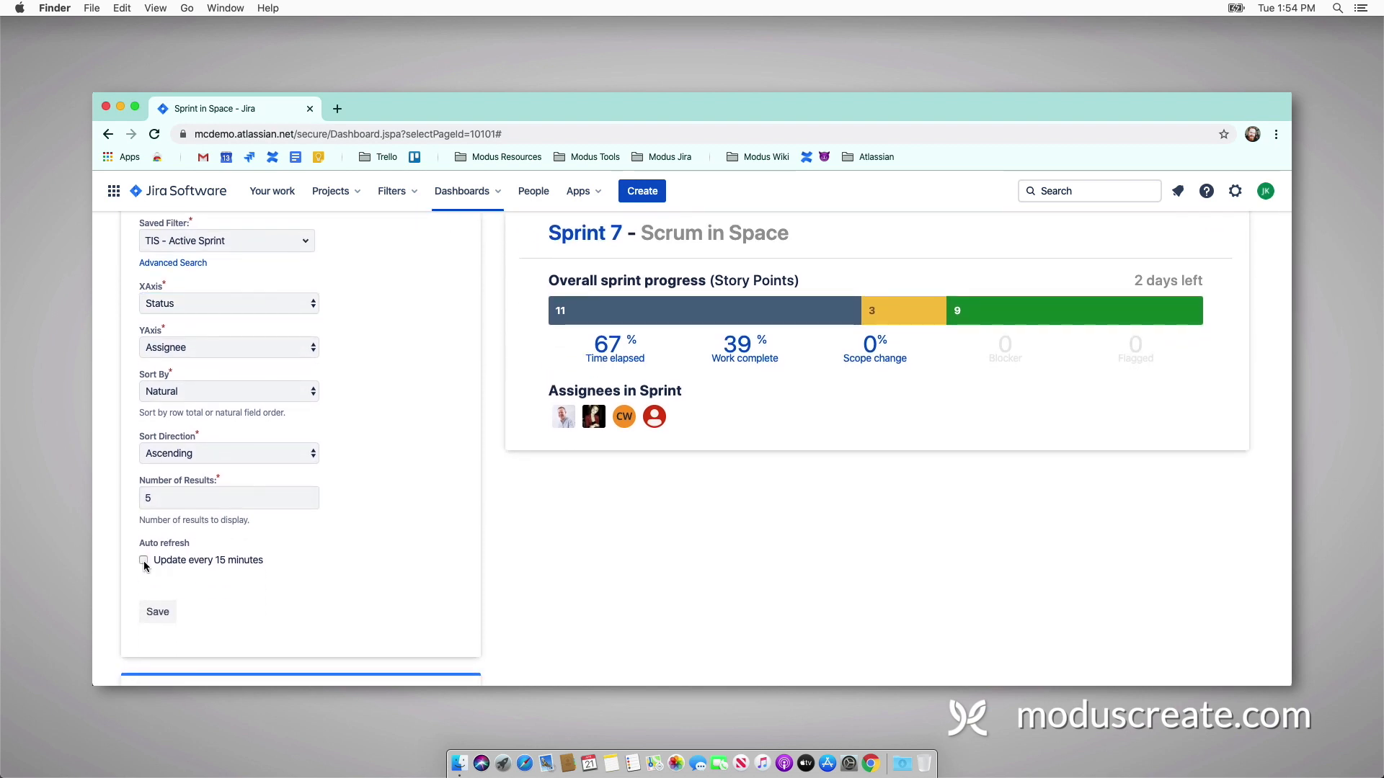
{"action": "left_click", "coordinate": [144, 560]}
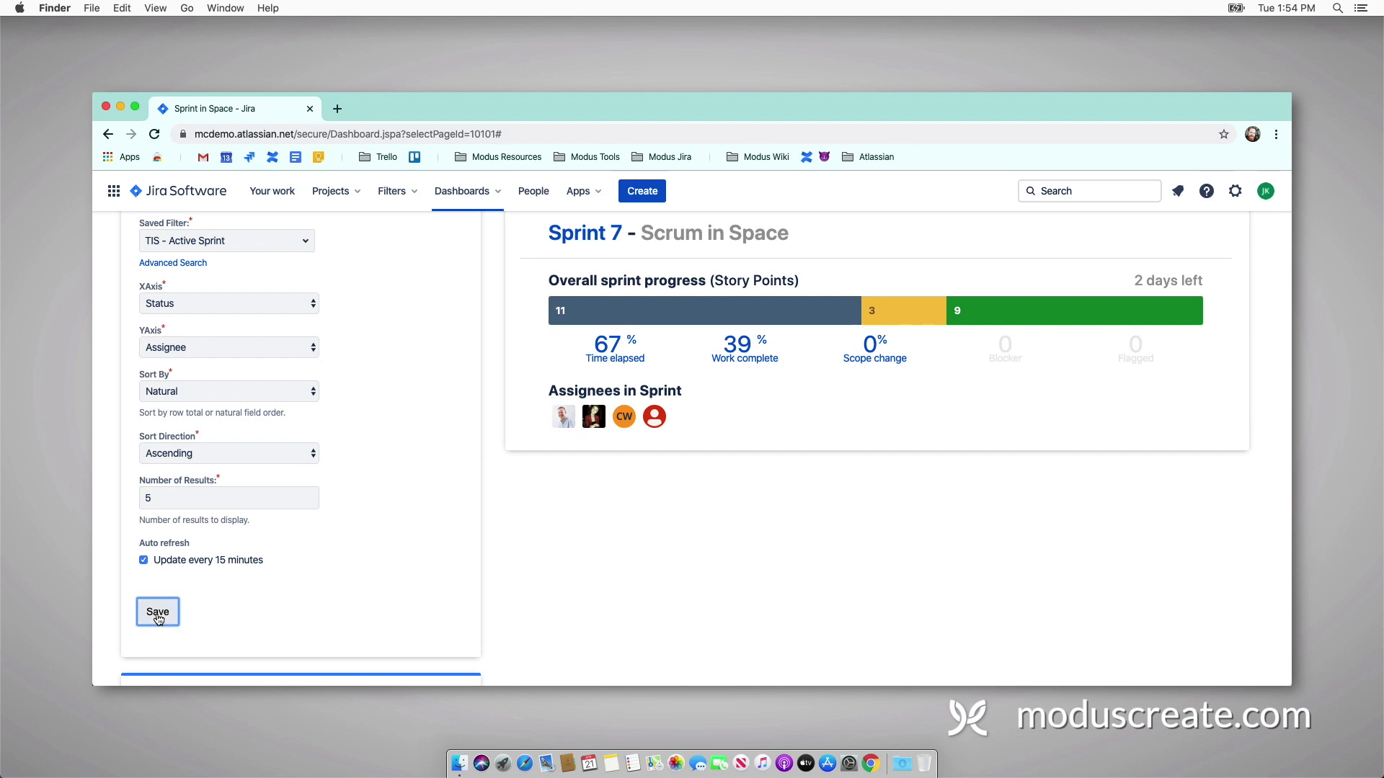
{"action": "left_click", "coordinate": [157, 611]}
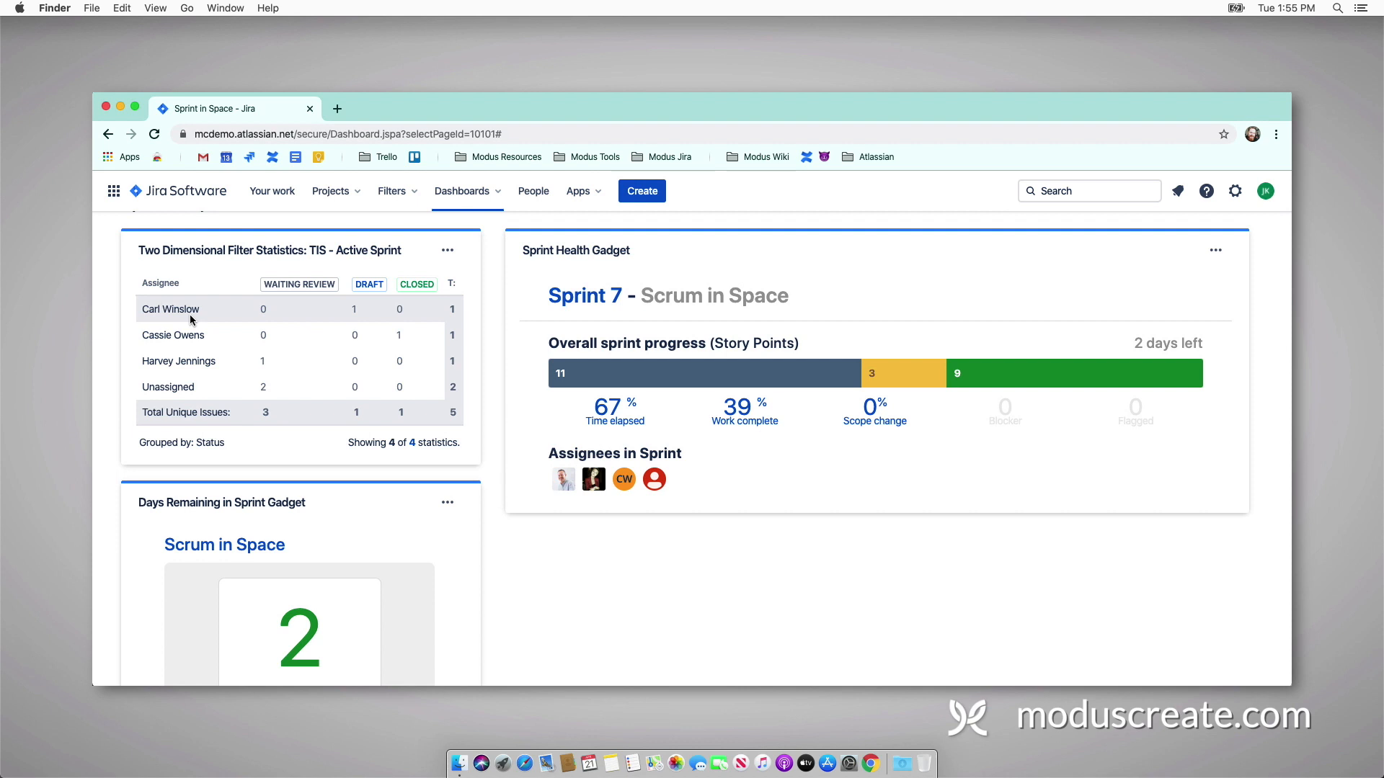
{"action": "mouse_move", "coordinate": [227, 234]}
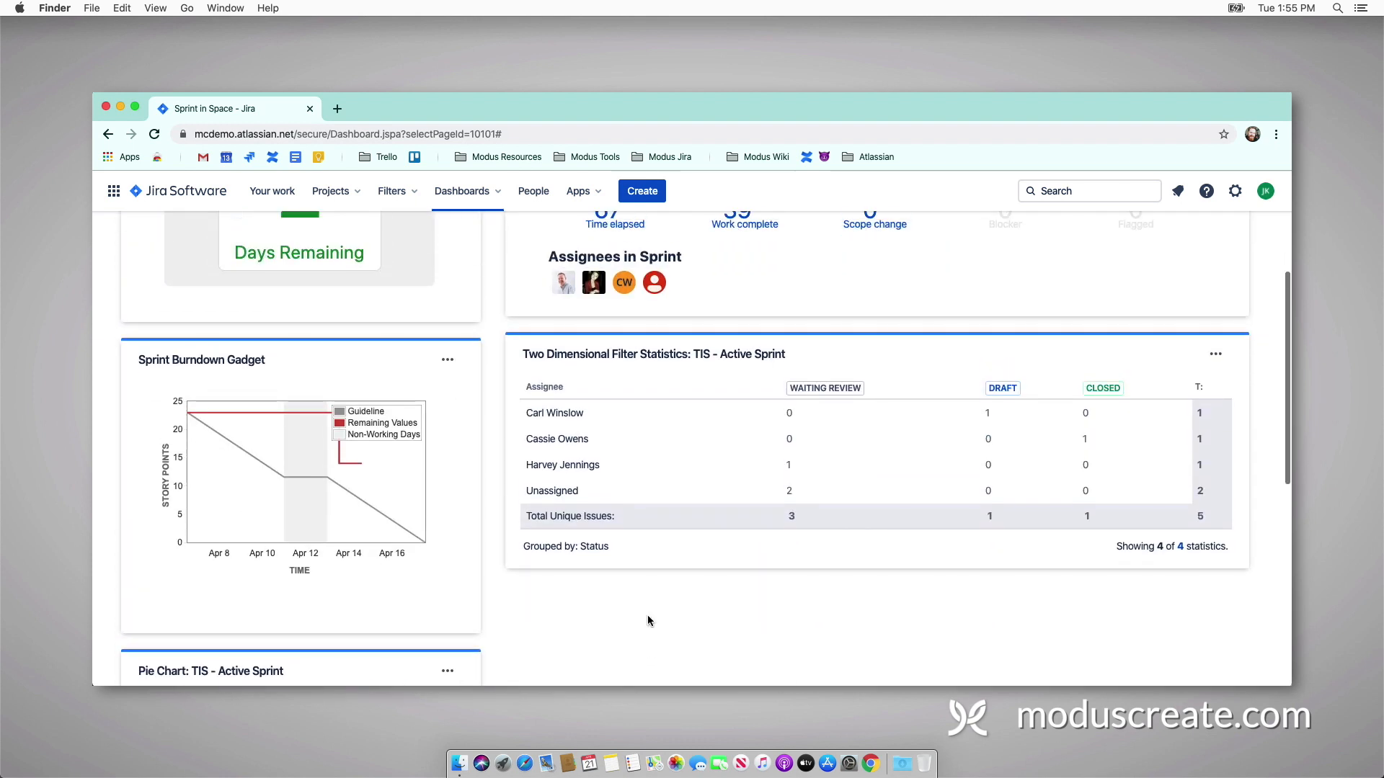
Step: With the statistics table under Sprint Health, bring up the gadget catalogue
{"action": "scroll", "scroll_direction": "up", "scroll_amount": 3}
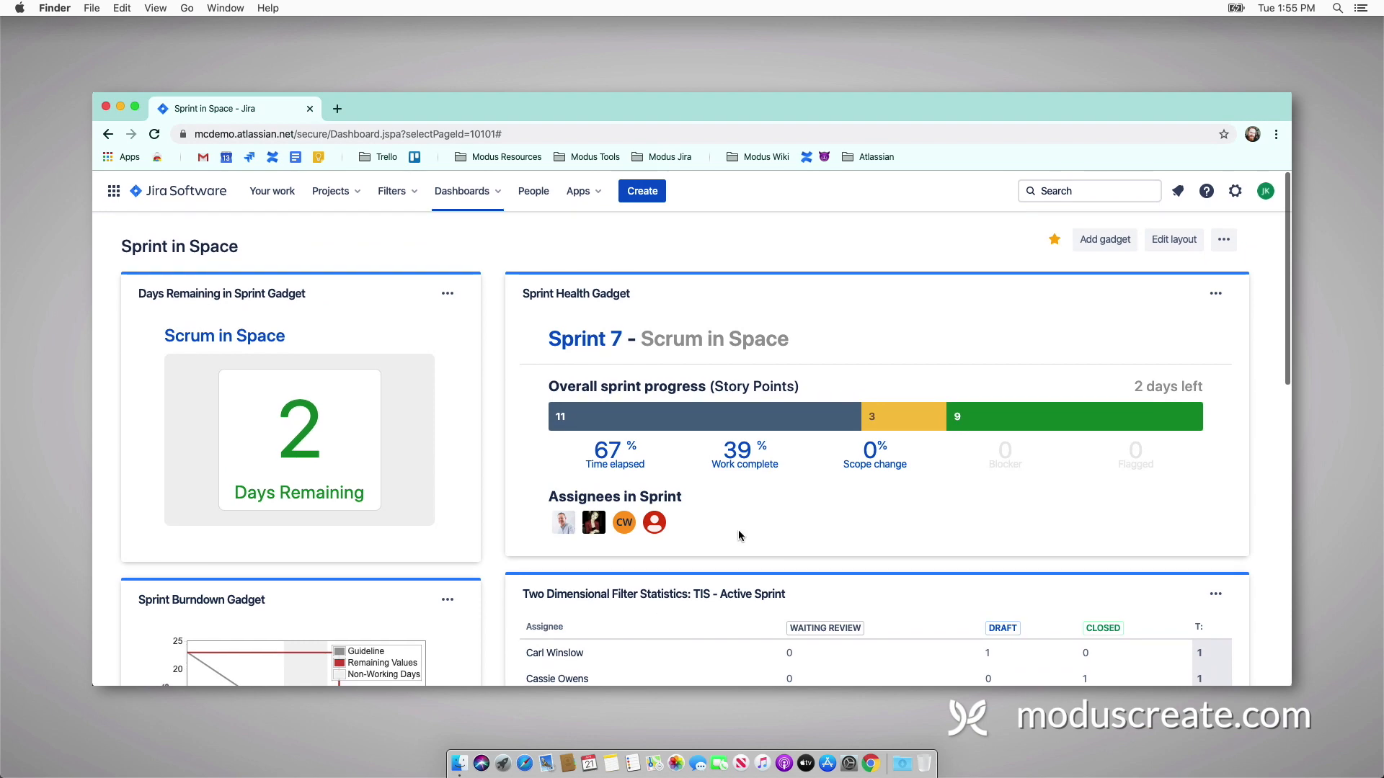
{"action": "left_click", "coordinate": [1104, 239]}
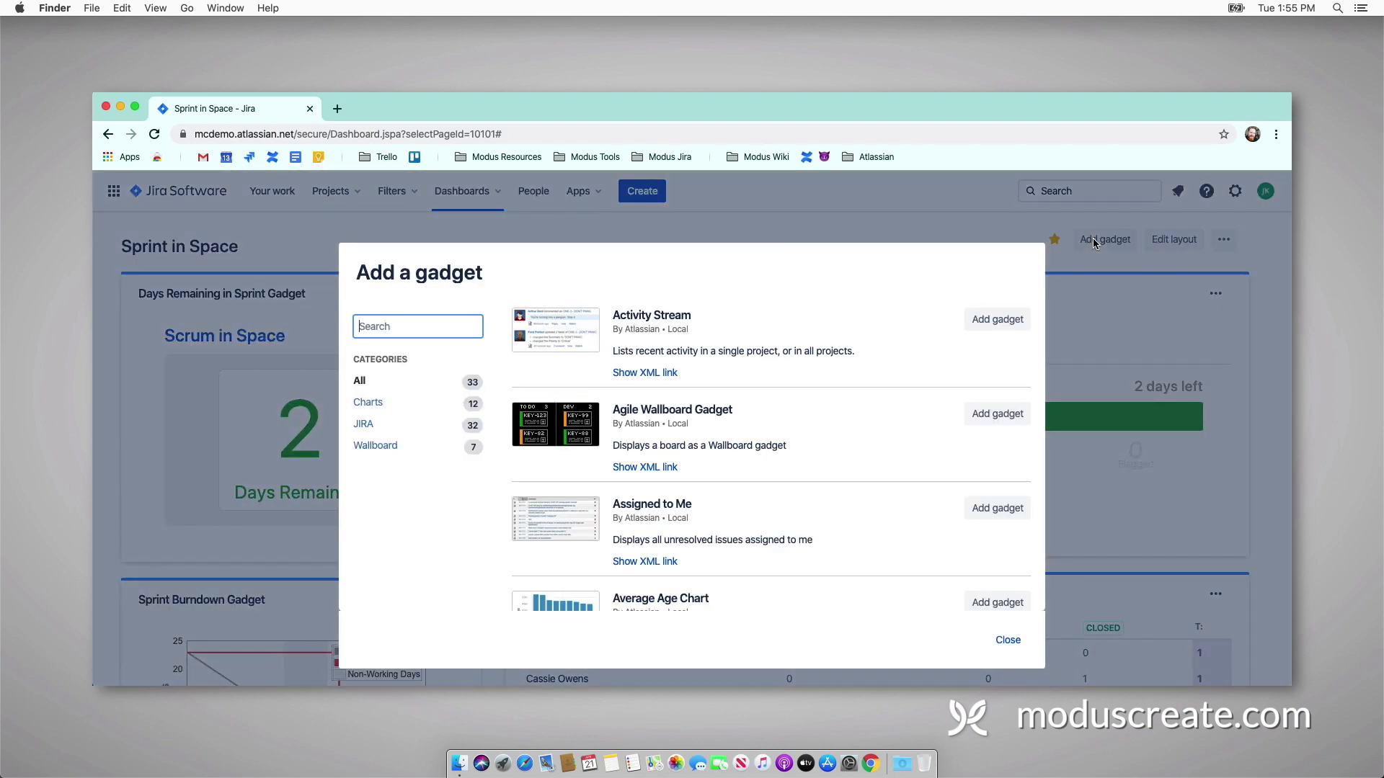
Step: Search 'filter' and add a Filter Results gadget to the dashboard
{"action": "type", "text": "filter"}
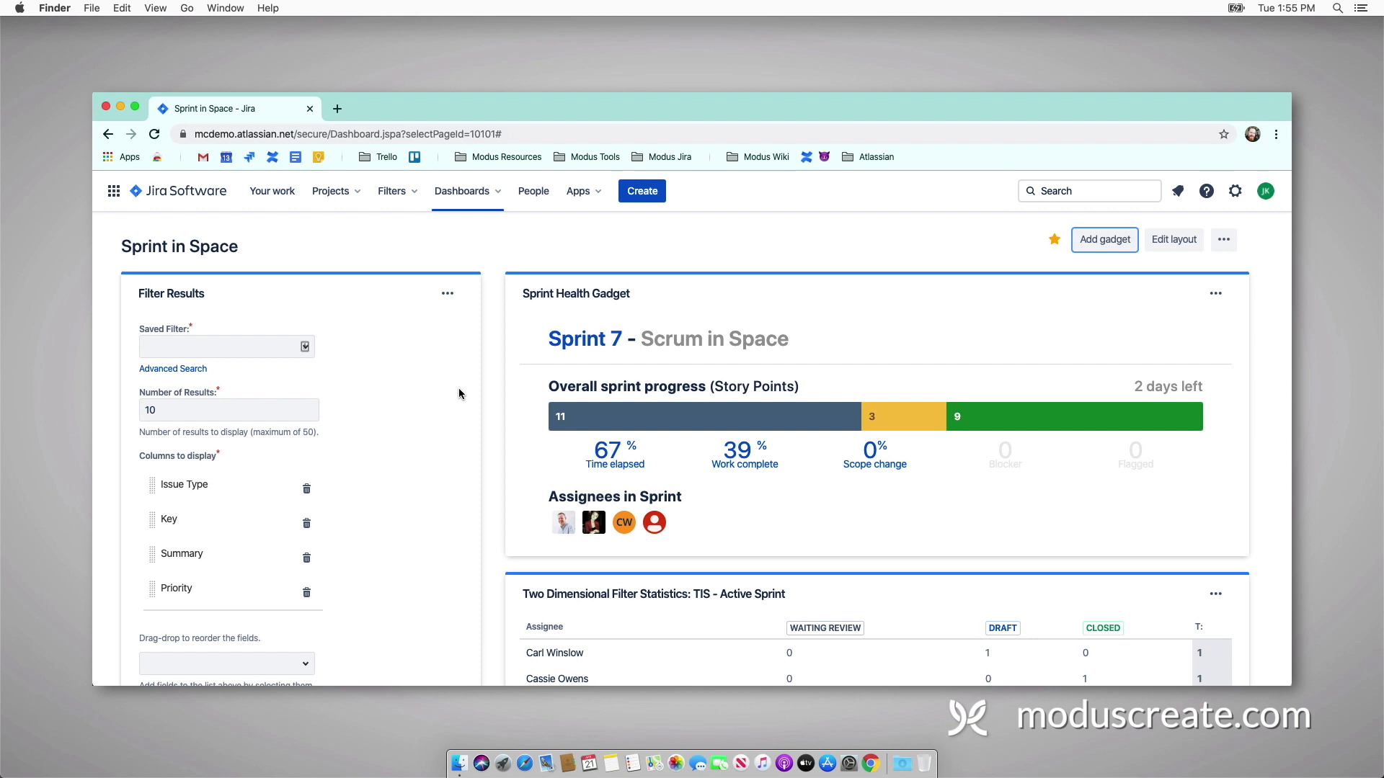
Step: Select TIS - Active Sprint as the Filter Results gadget's saved filter
{"action": "left_click", "coordinate": [226, 346]}
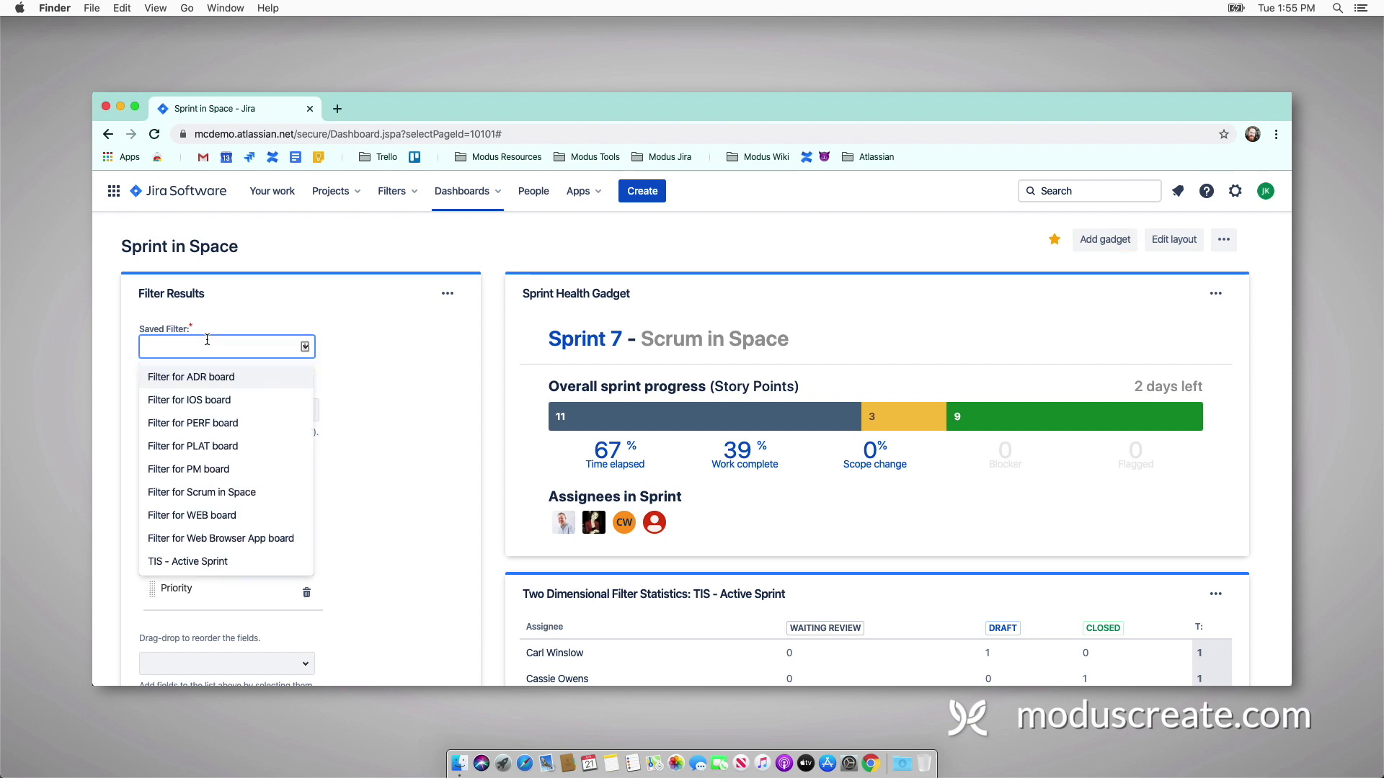
{"action": "type", "text": "TIS"}
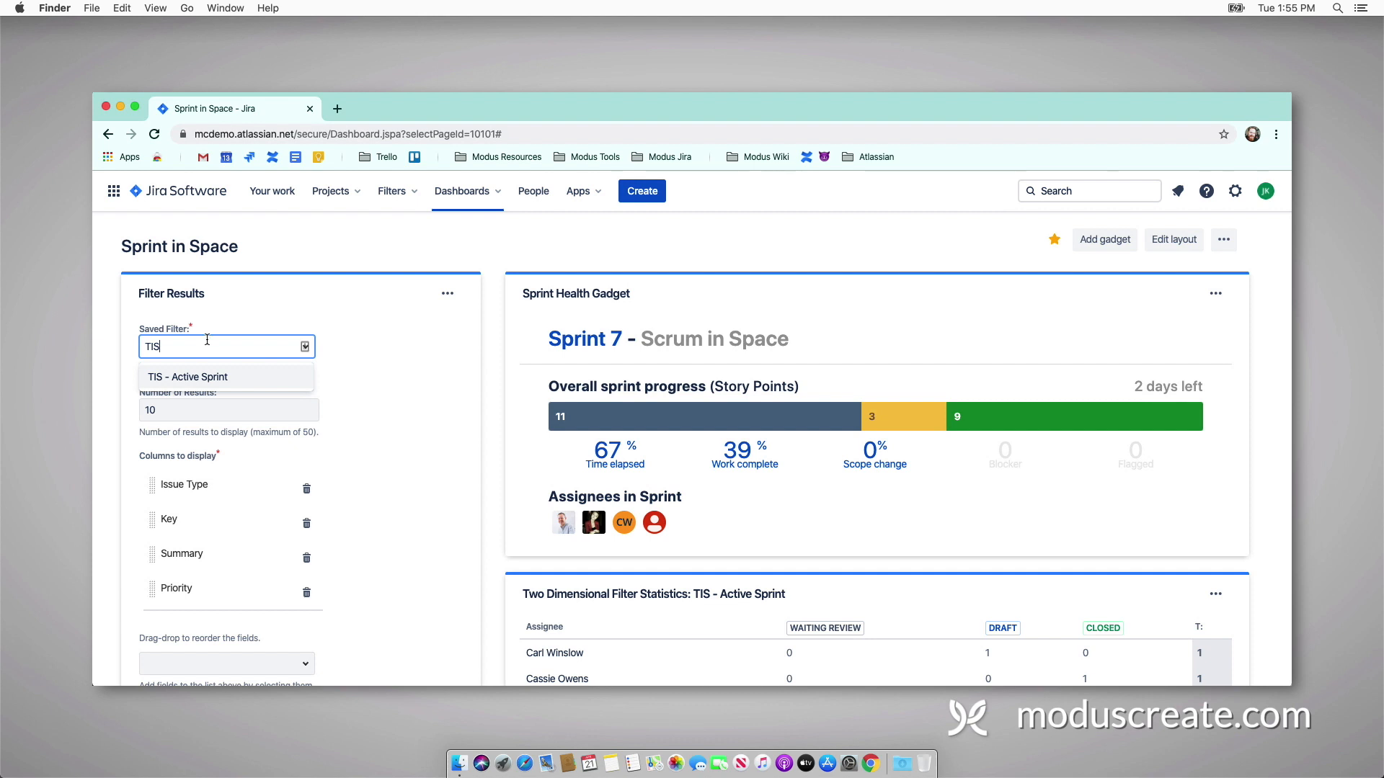
{"action": "left_click", "coordinate": [188, 378]}
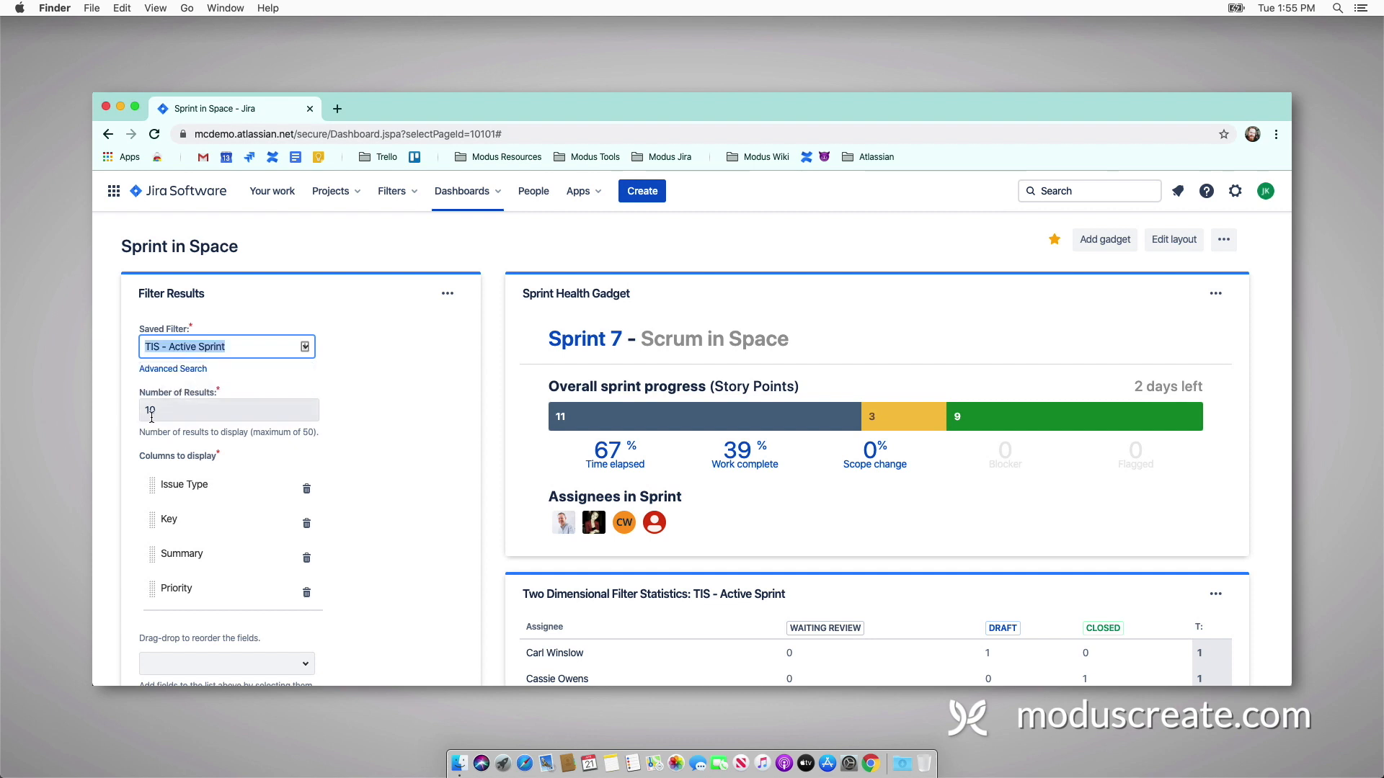
Step: Add a Story Points column and save the Filter Results gadget
{"action": "scroll", "scroll_direction": "down", "scroll_amount": 3}
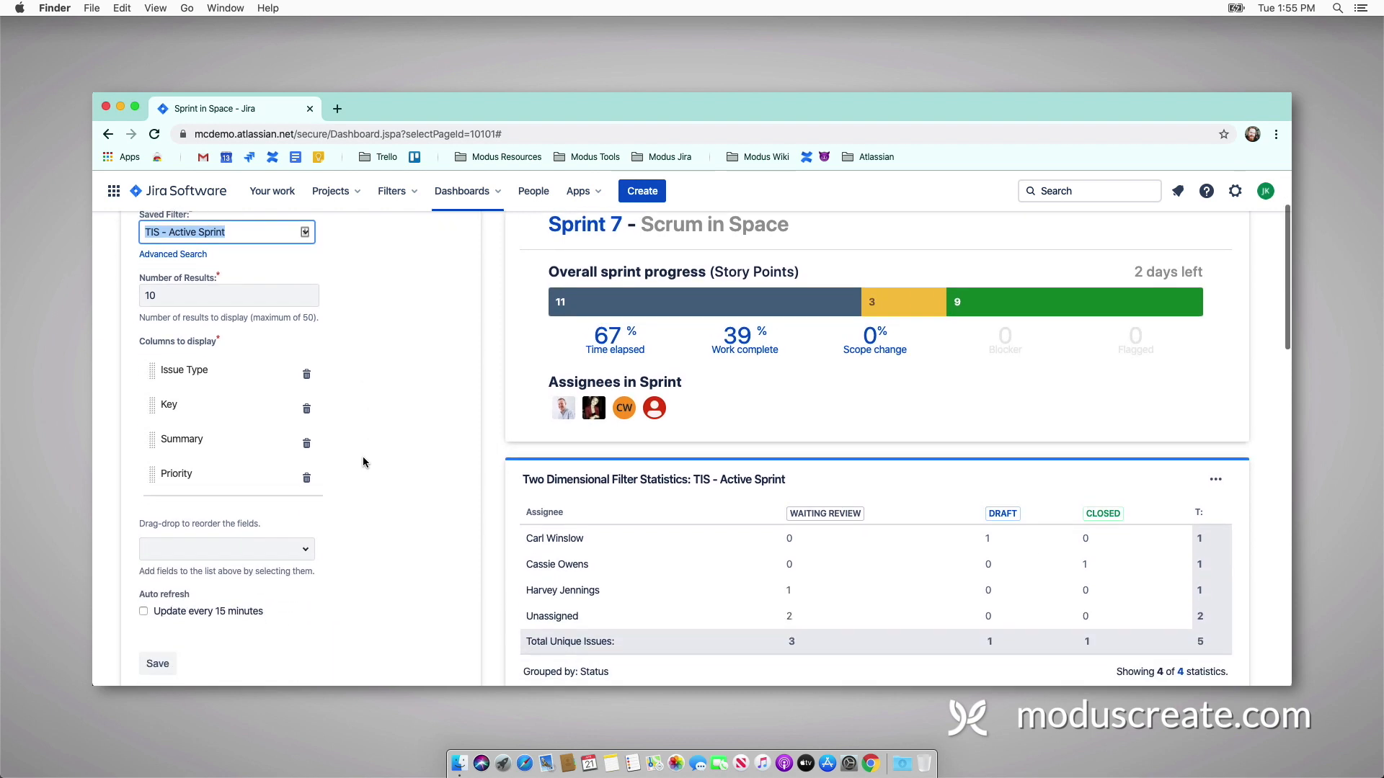
{"action": "left_click", "coordinate": [226, 549]}
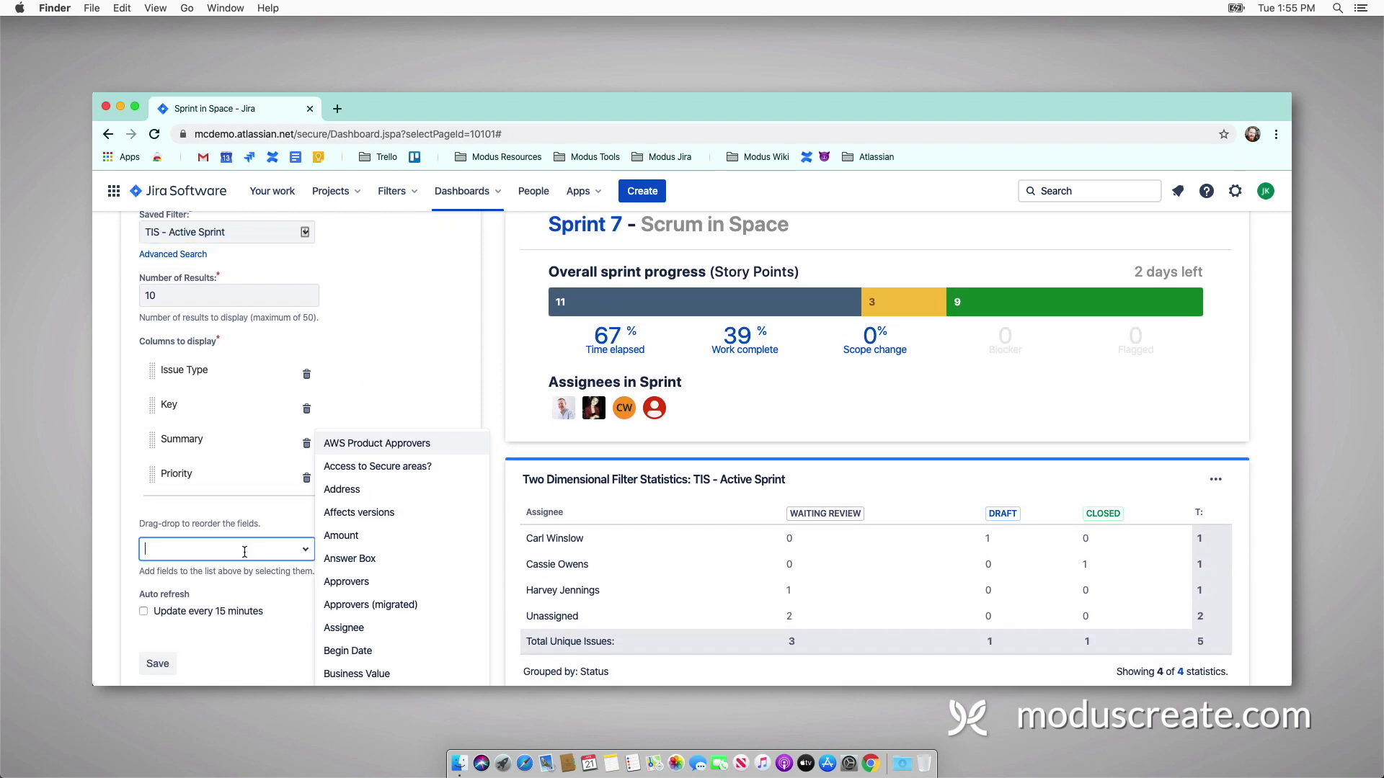
{"action": "type", "text": "Story"}
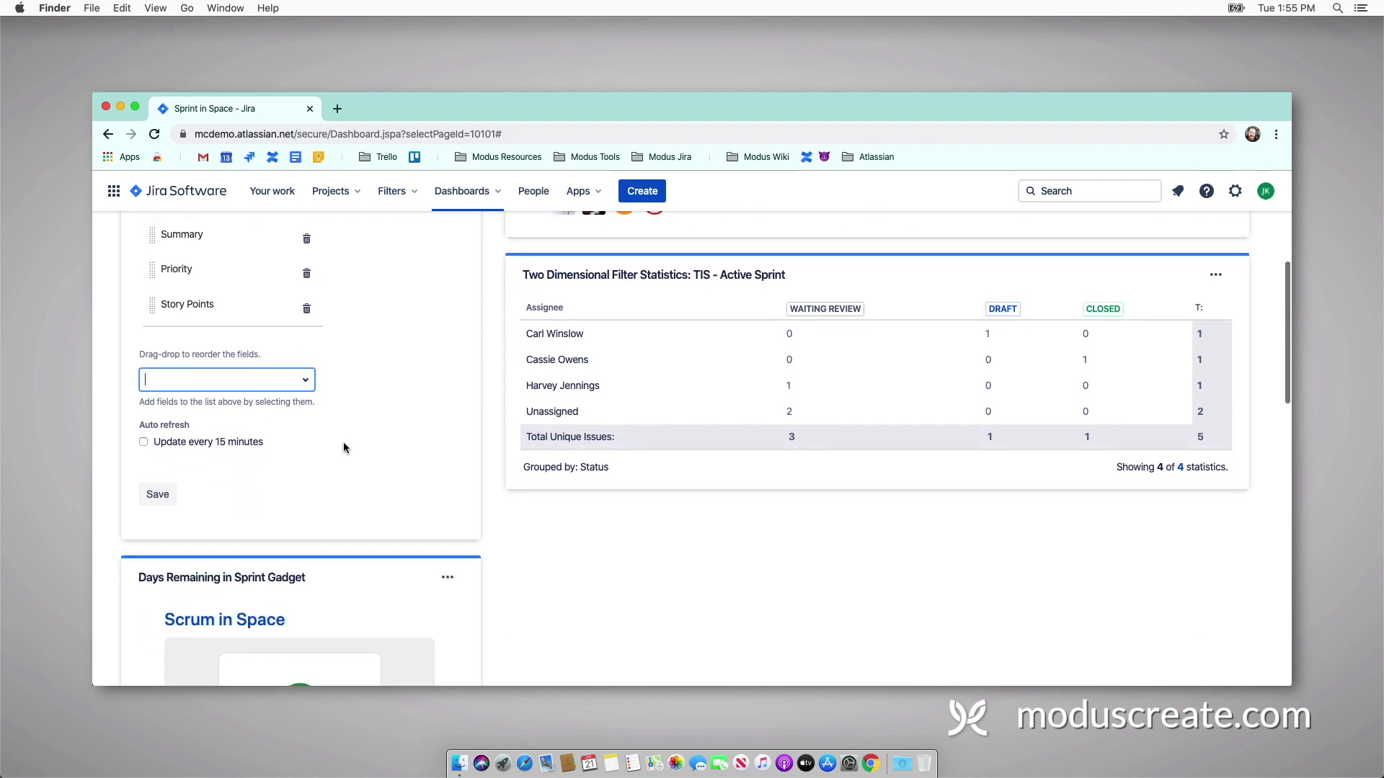
{"action": "left_click", "coordinate": [144, 442]}
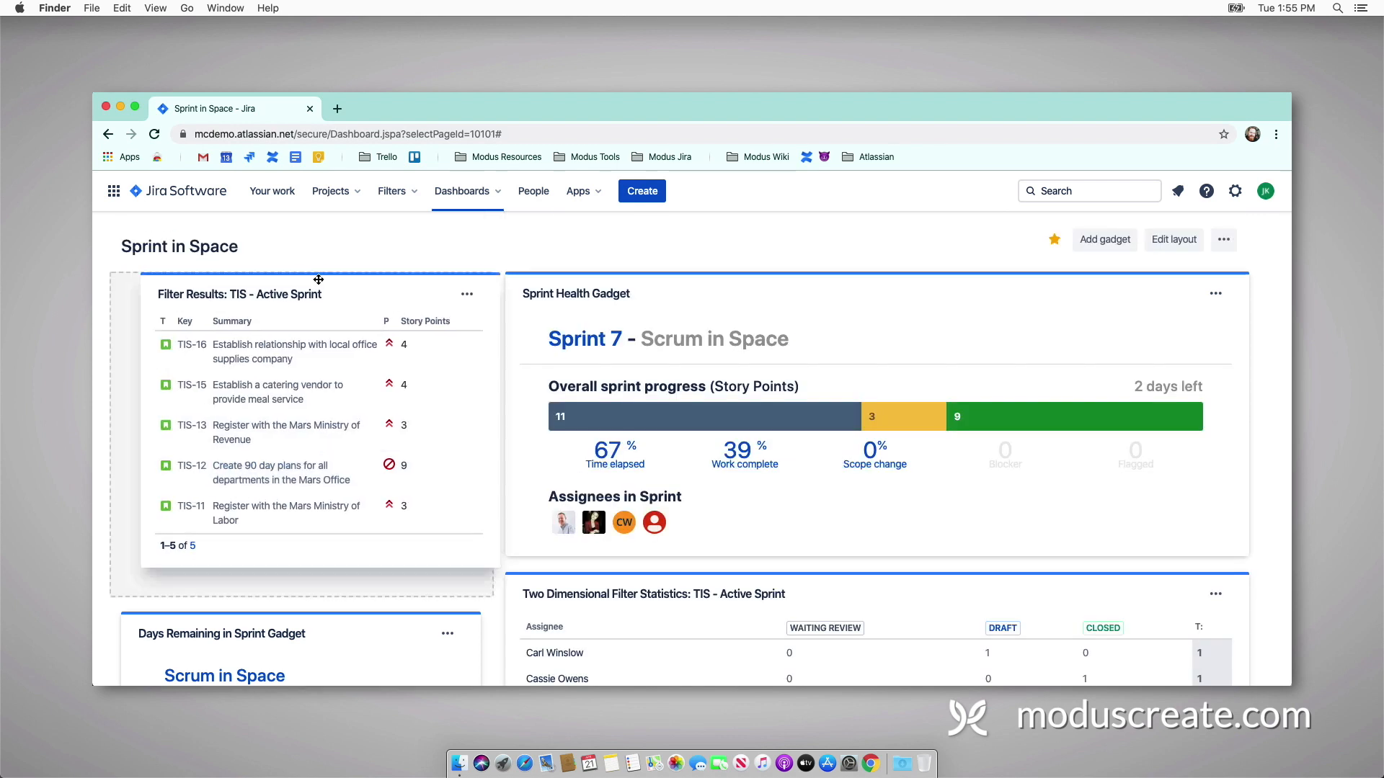
Step: Place the Filter Results gadget beneath the two-dimensional statistics table
{"action": "scroll", "scroll_direction": "down", "scroll_amount": 3}
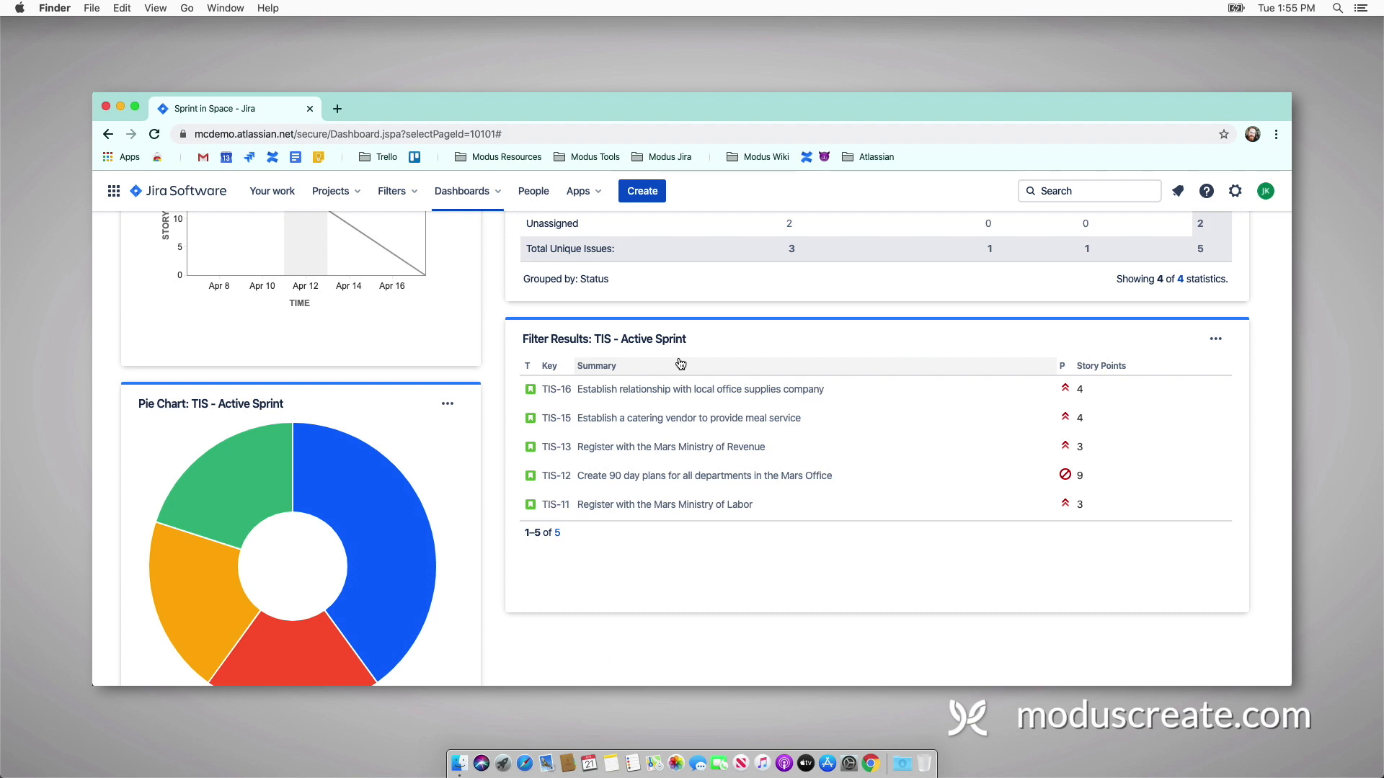
{"action": "mouse_move", "coordinate": [730, 539]}
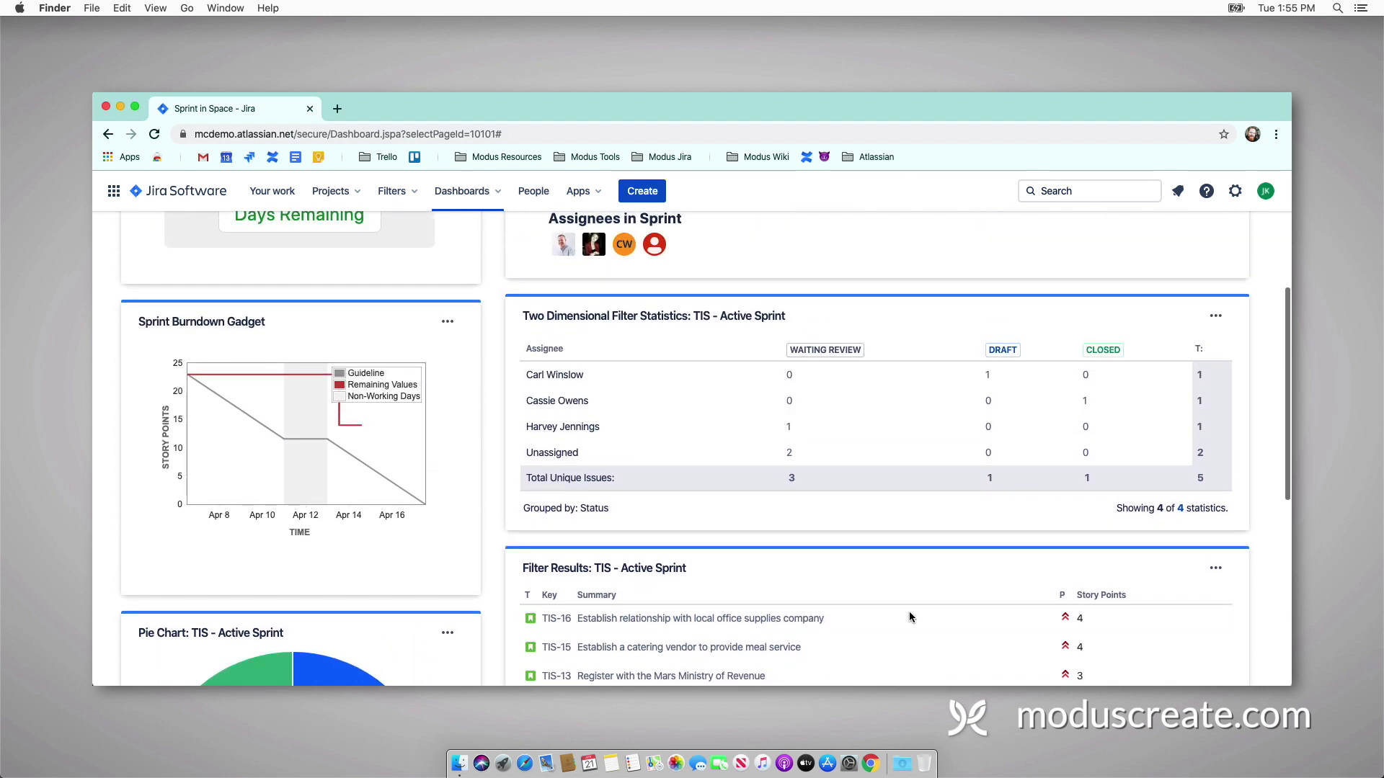
{"action": "mouse_move", "coordinate": [911, 617]}
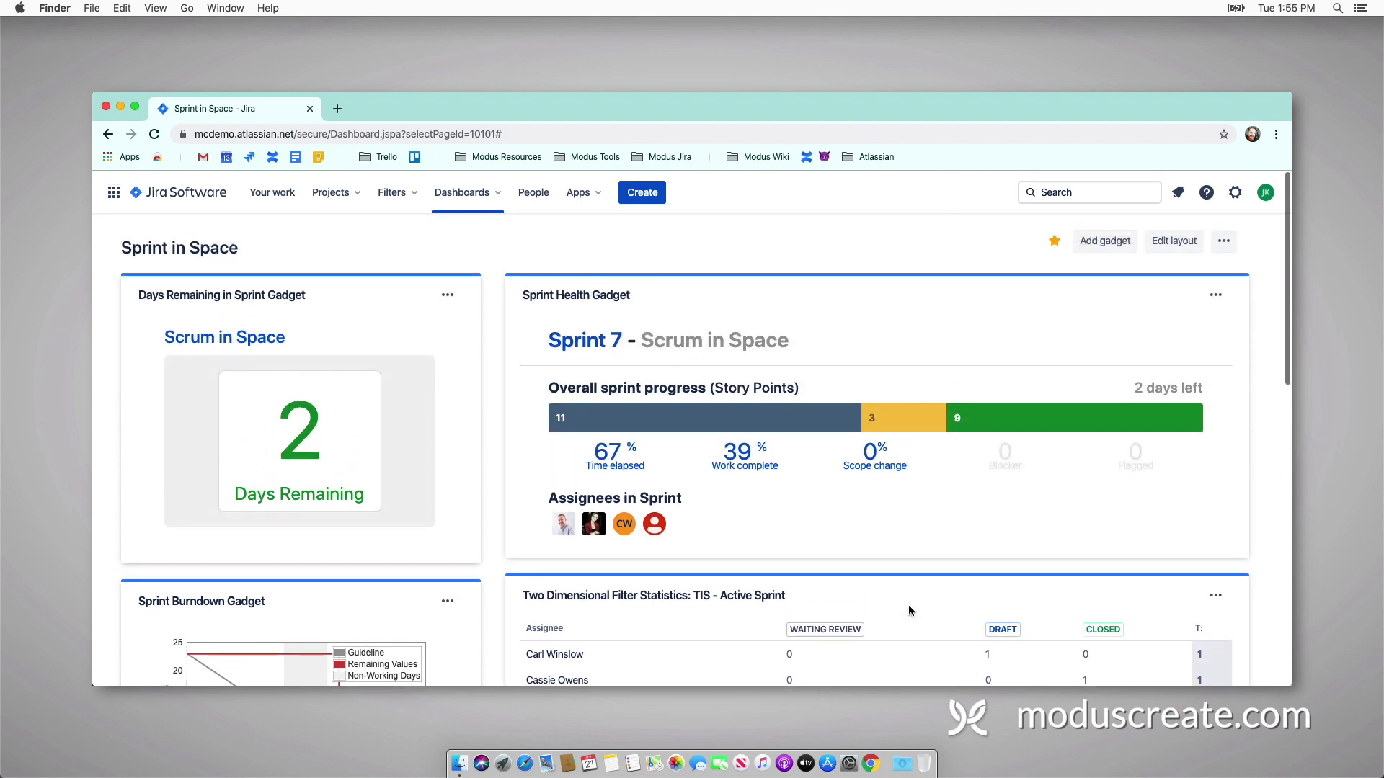
{"action": "mouse_move", "coordinate": [911, 607]}
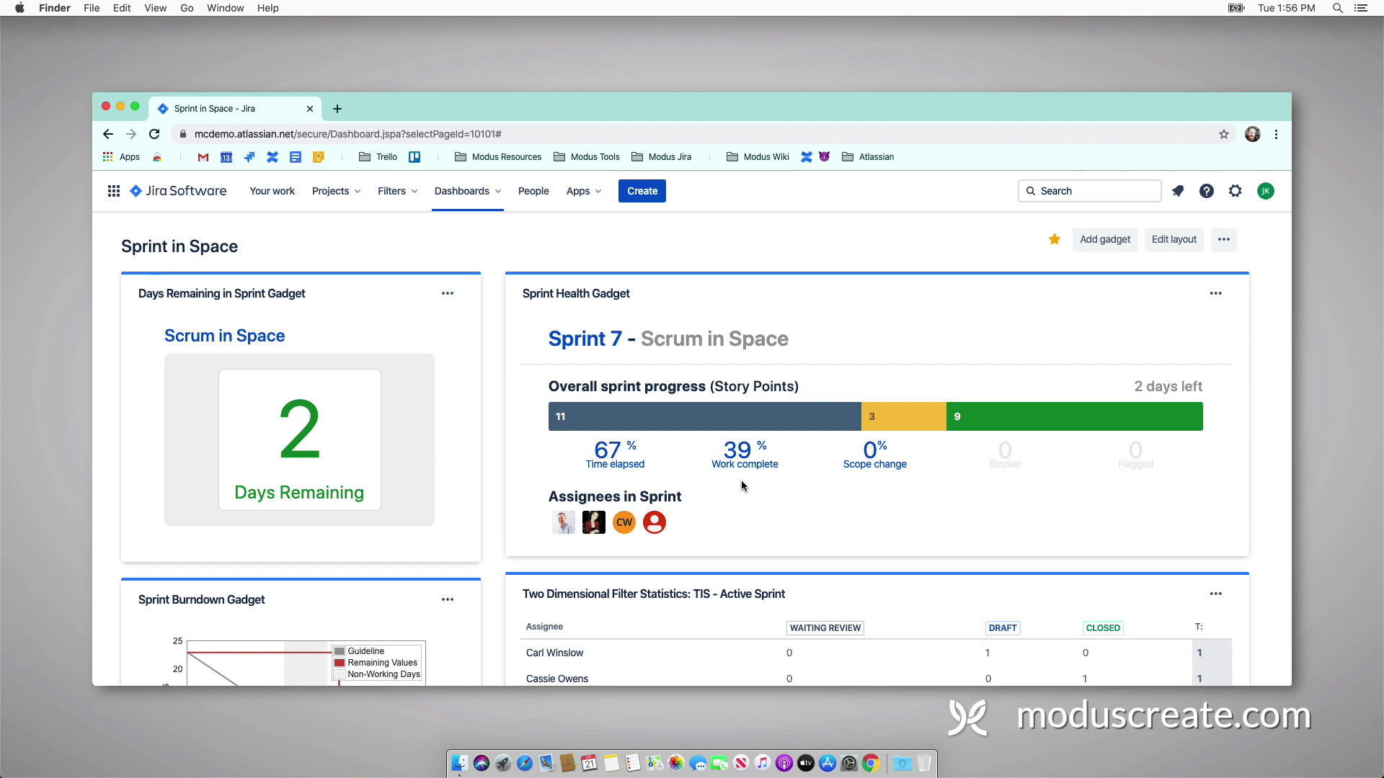
{"action": "mouse_move", "coordinate": [700, 418]}
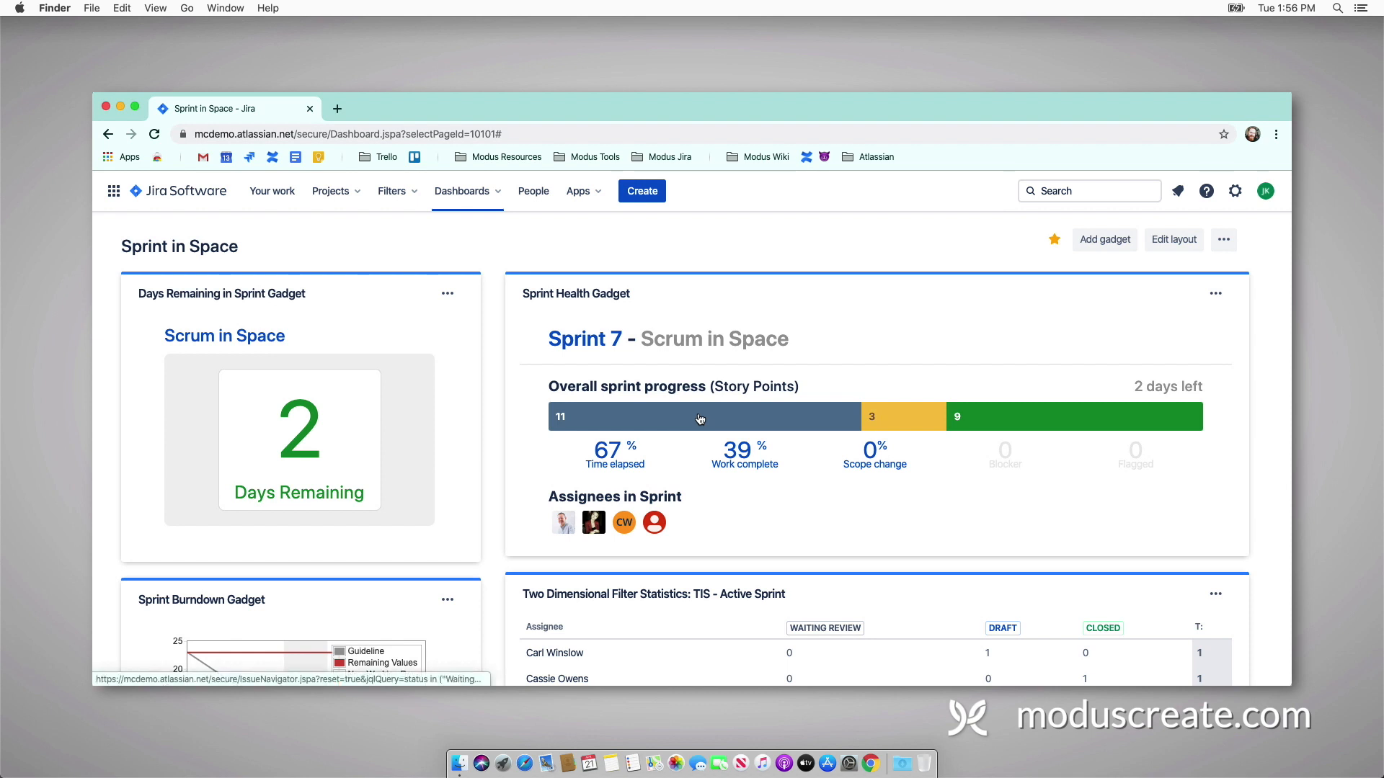
{"action": "scroll", "scroll_direction": "down", "scroll_amount": 3}
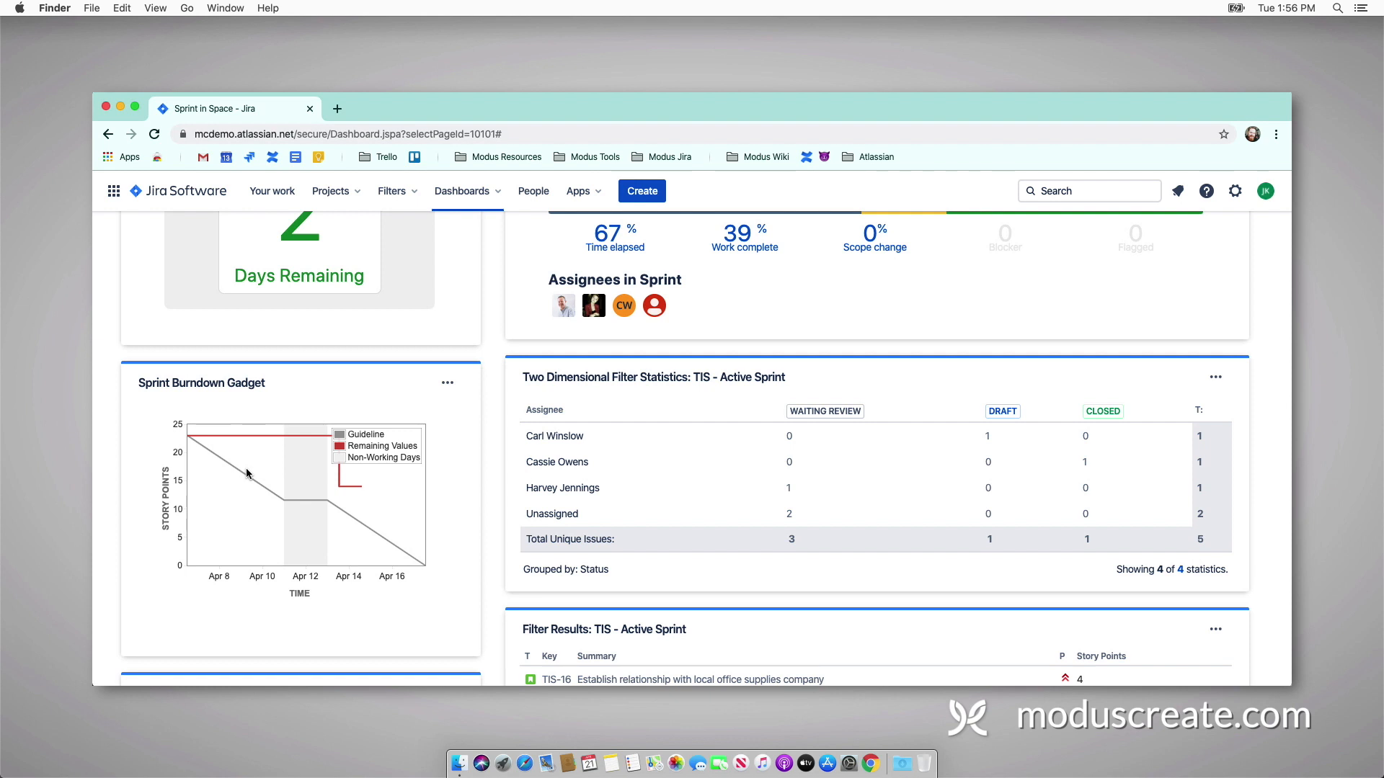
{"action": "scroll", "scroll_direction": "down", "scroll_amount": 3}
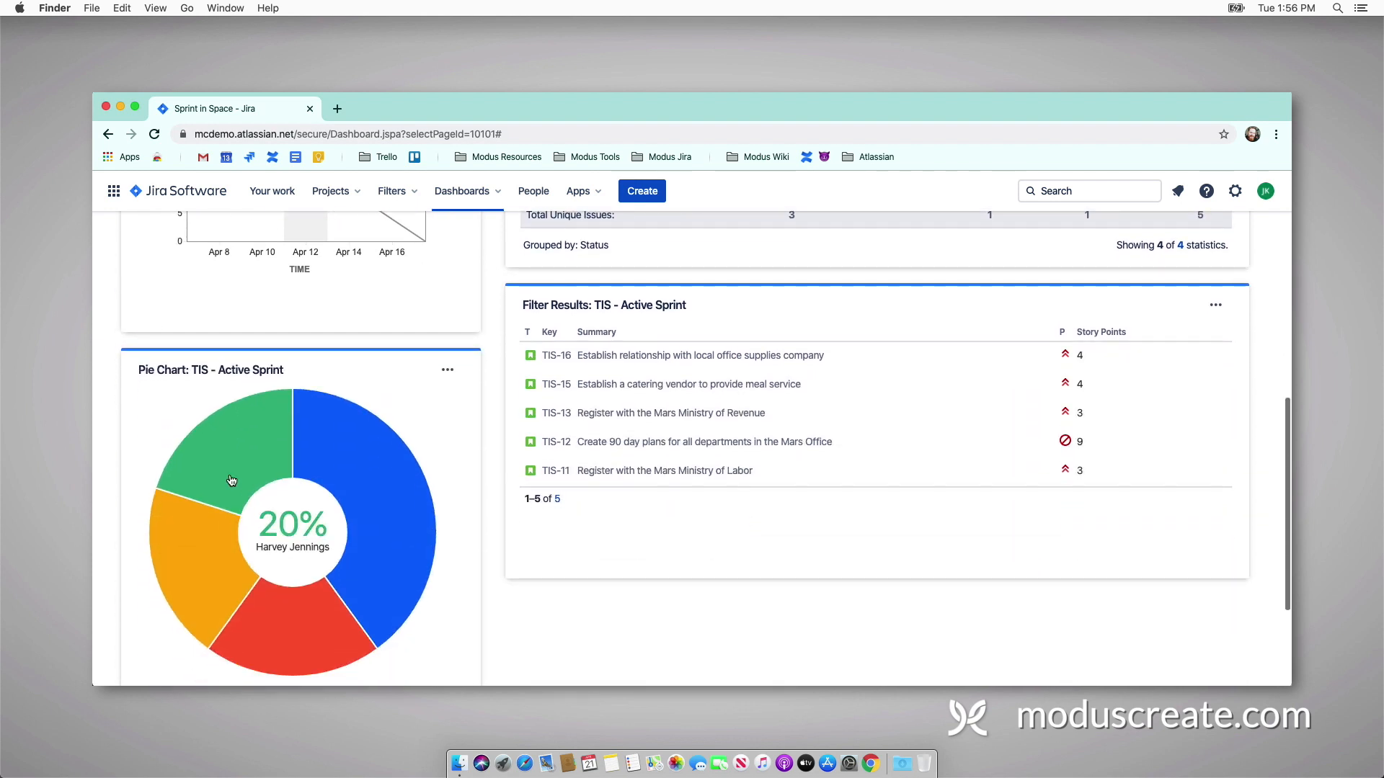
{"action": "mouse_move", "coordinate": [125, 474]}
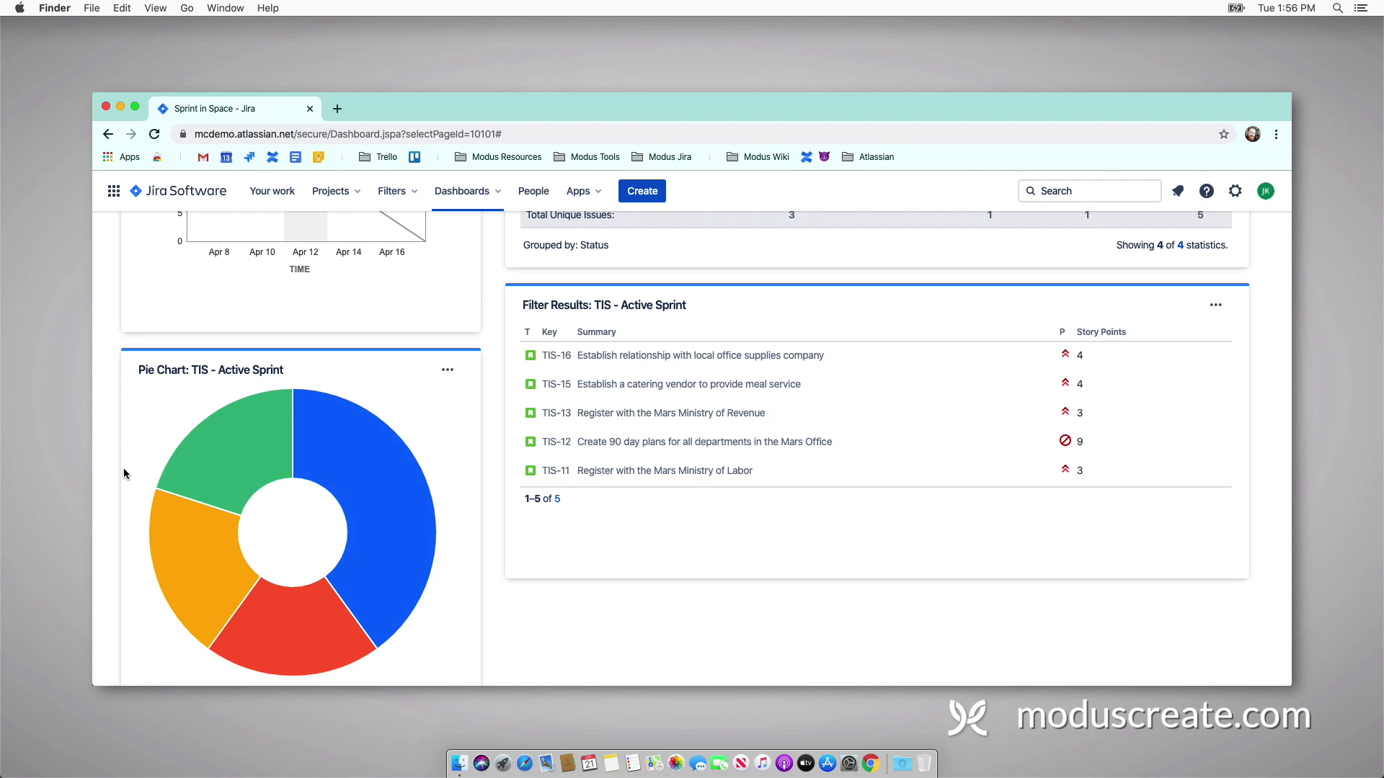
{"action": "scroll", "scroll_direction": "down", "scroll_amount": 3}
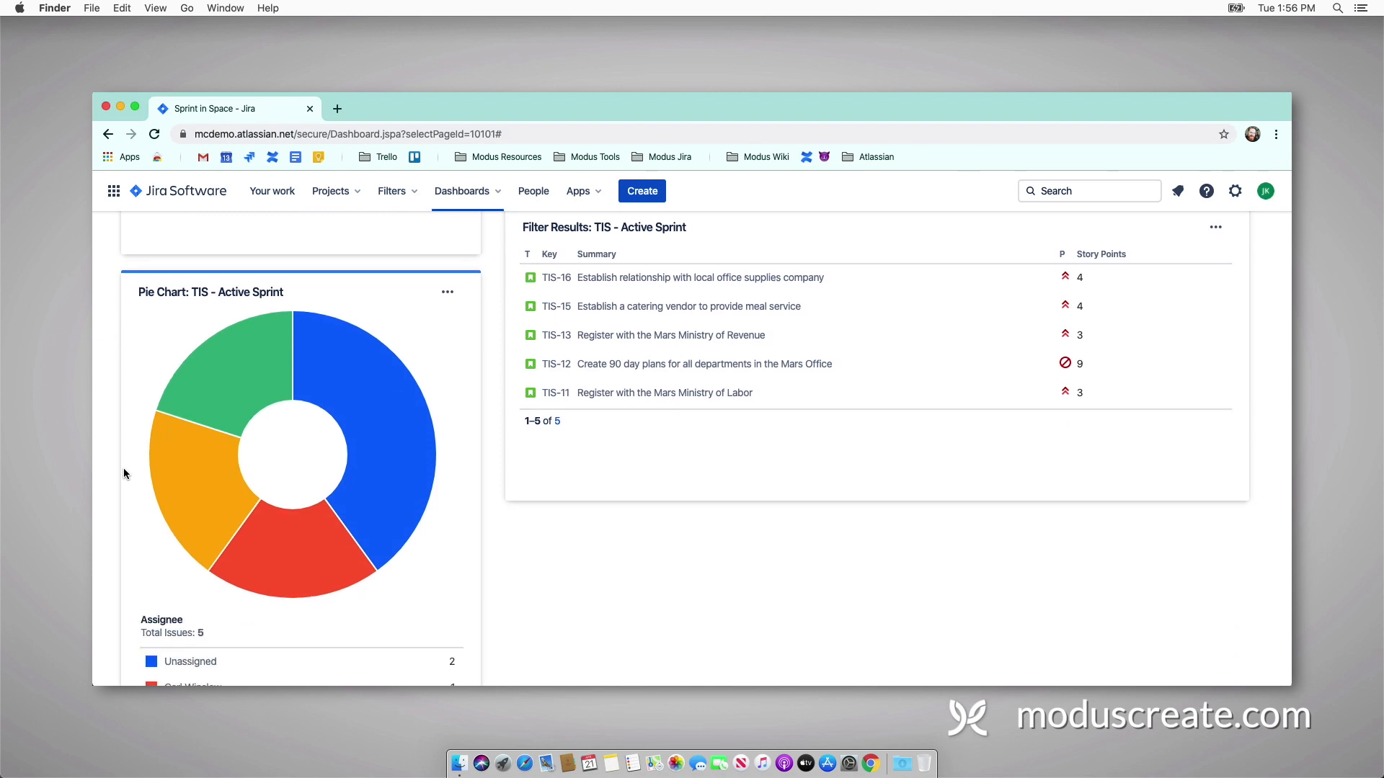